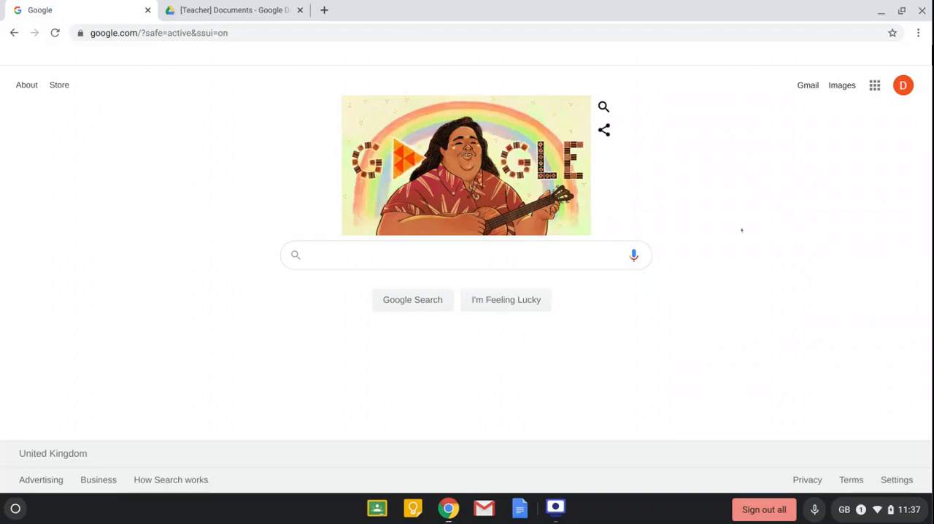
Step: Launch Google Classroom from the Google apps grid on the Google homepage
left_click(874, 84)
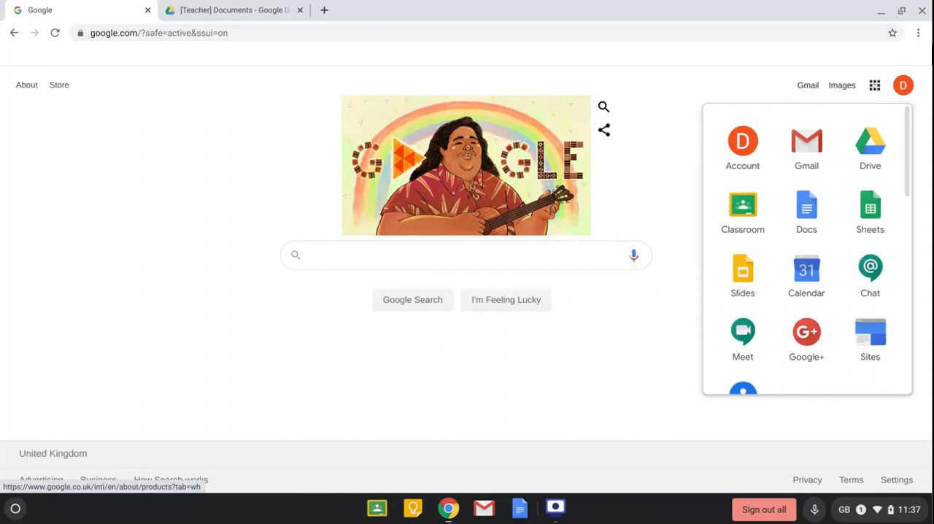
left_click(741, 211)
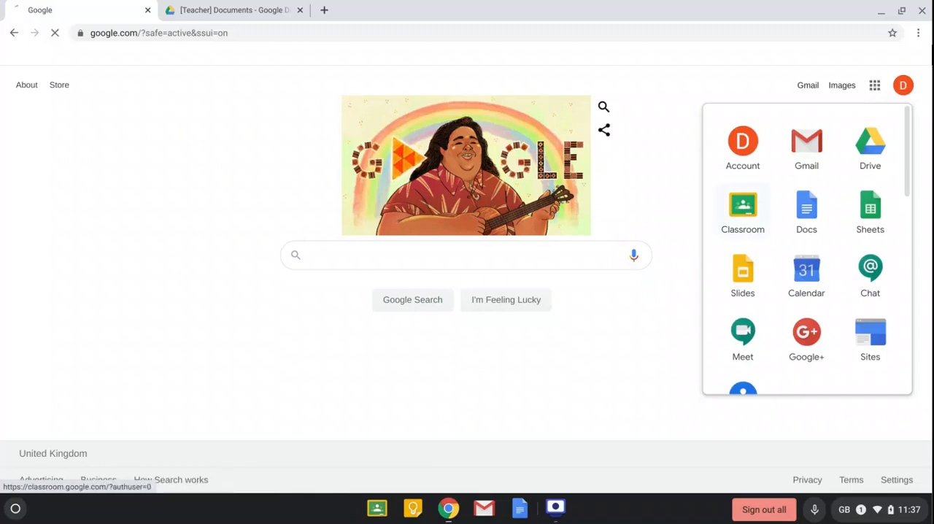
left_click(741, 205)
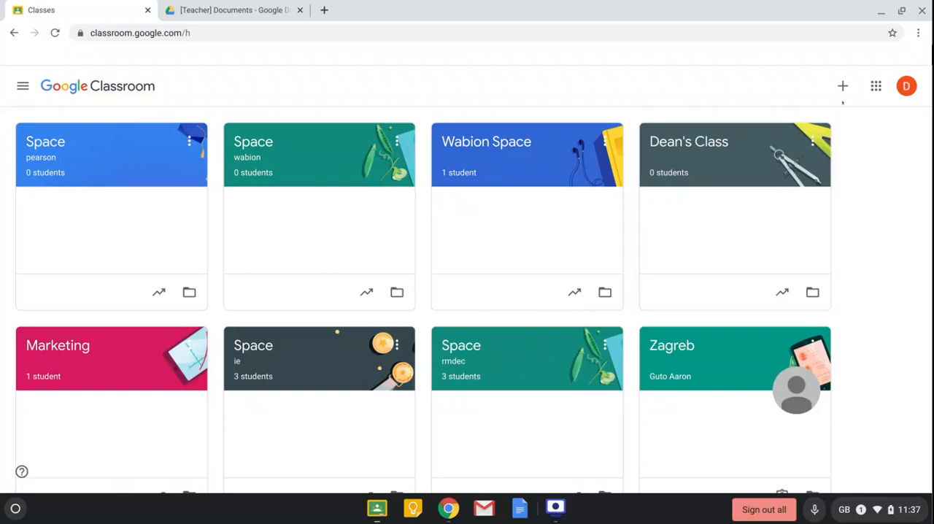
mouse_move(842, 86)
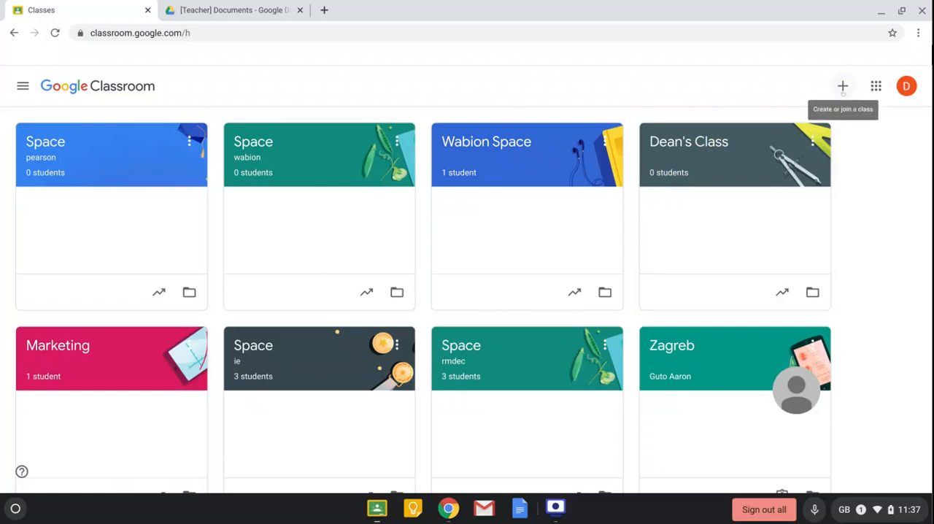
Step: Create a new class named 'Pearson Space' from the + menu
left_click(842, 86)
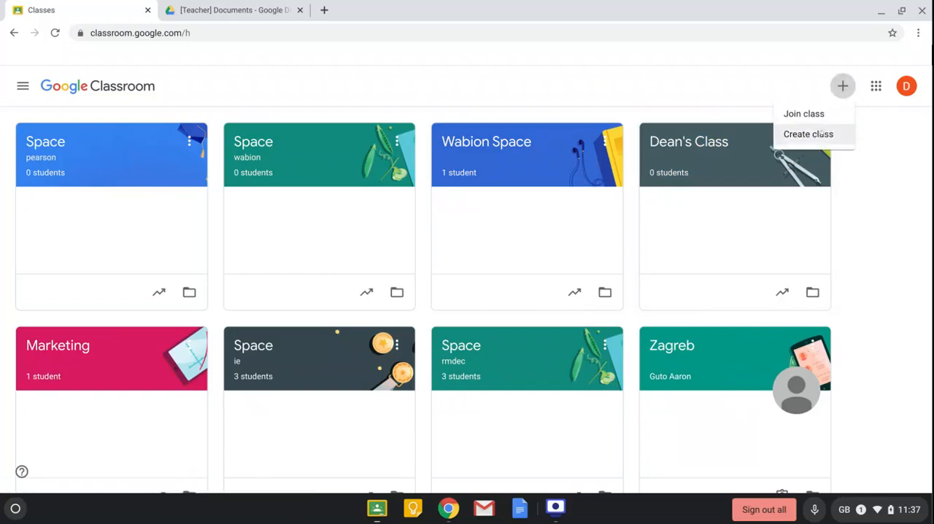
left_click(807, 134)
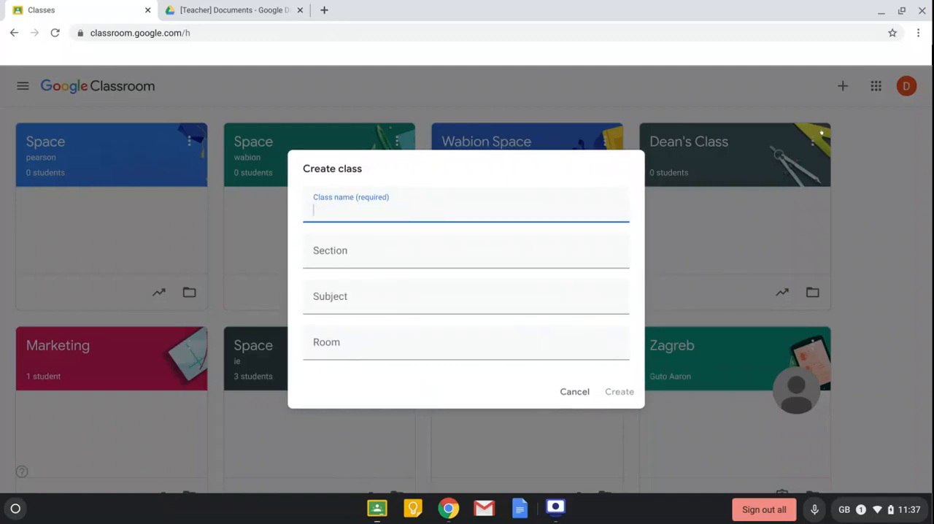
type("Pearson")
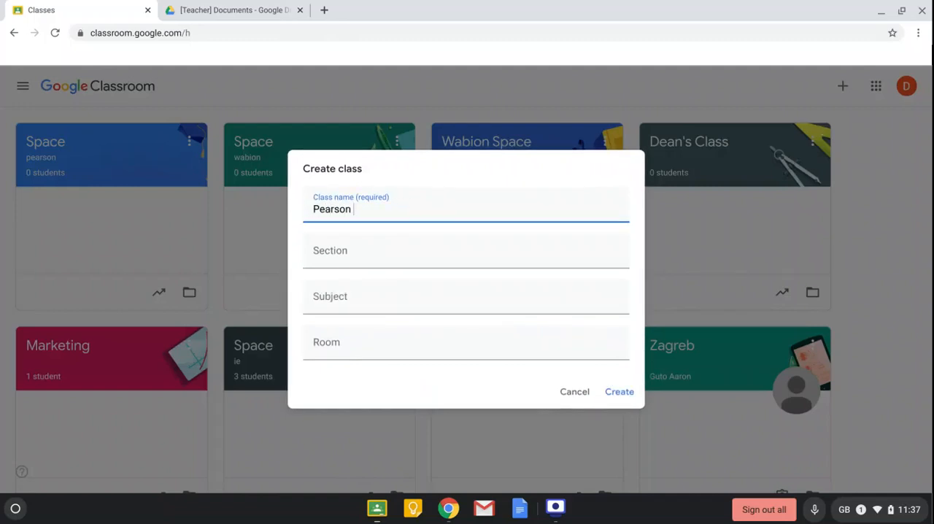
type("Space")
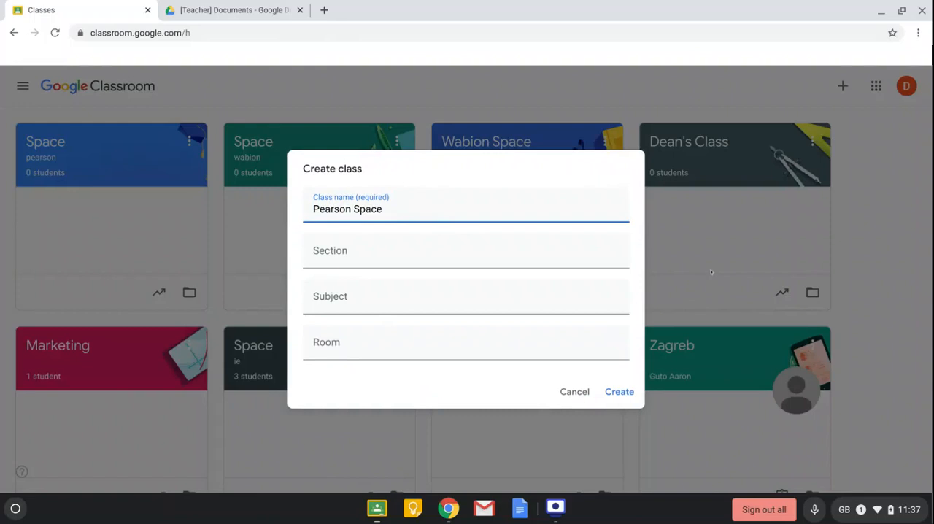
left_click(619, 391)
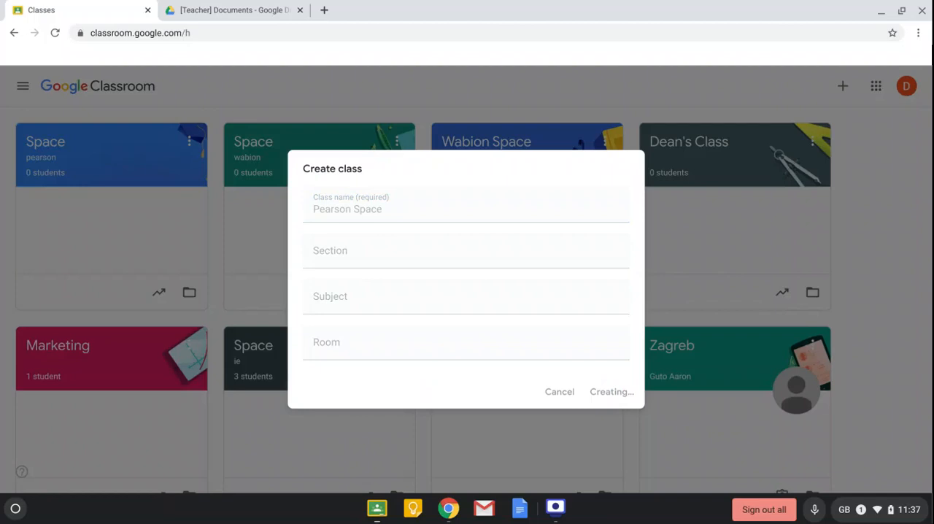
Step: Confirm creation and land on the Pearson Space stream page
left_click(610, 391)
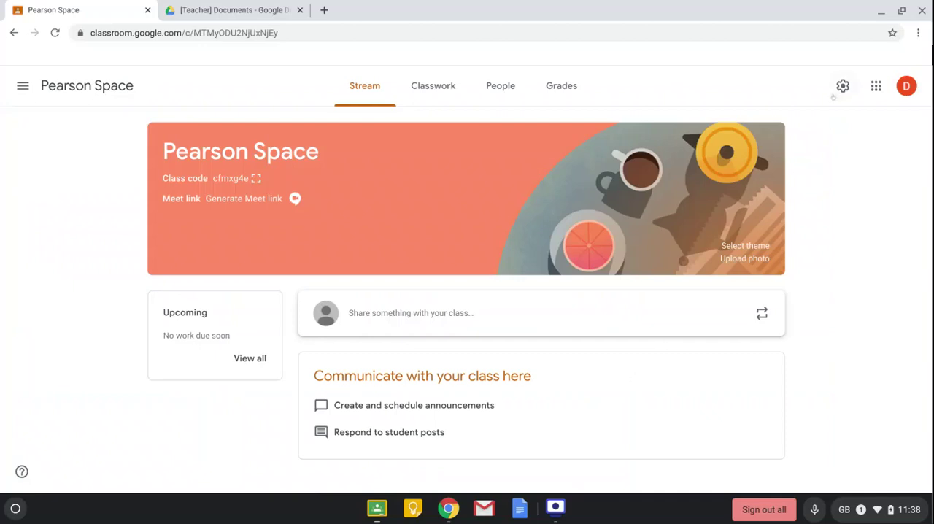
Step: Set the stream to 'Only teachers can post or comment' in class settings and save
left_click(843, 86)
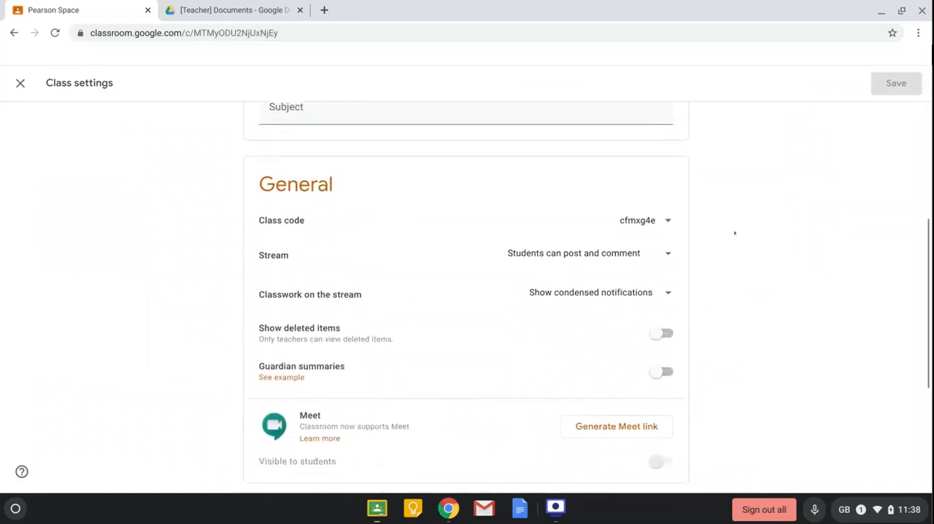
left_click(587, 252)
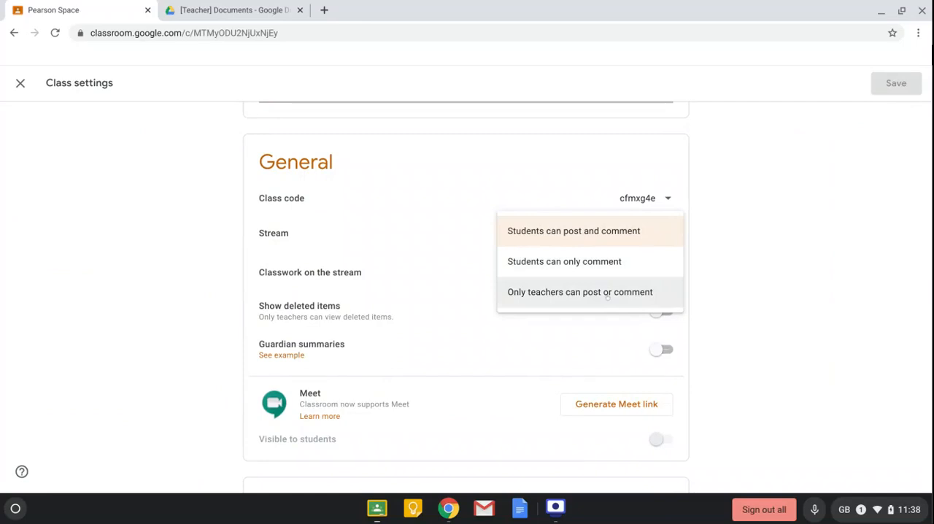
left_click(580, 291)
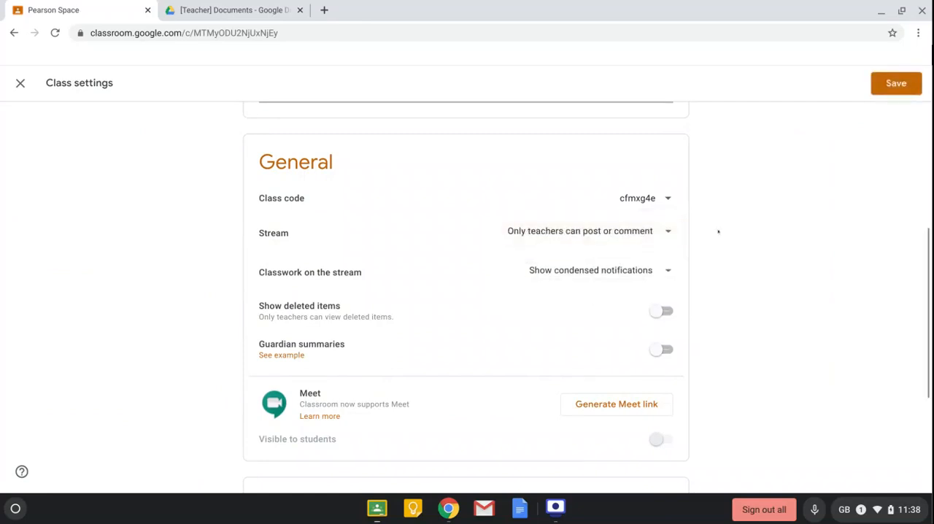
left_click(894, 82)
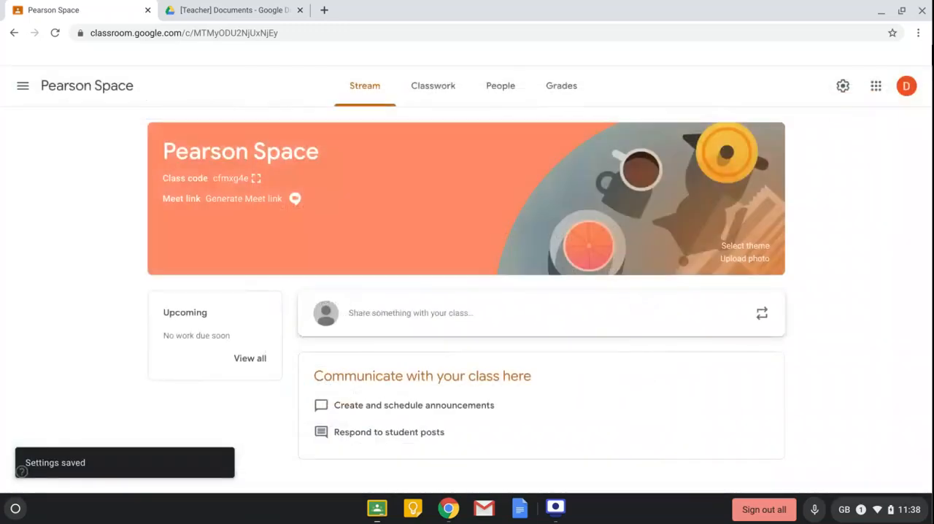
mouse_move(432, 86)
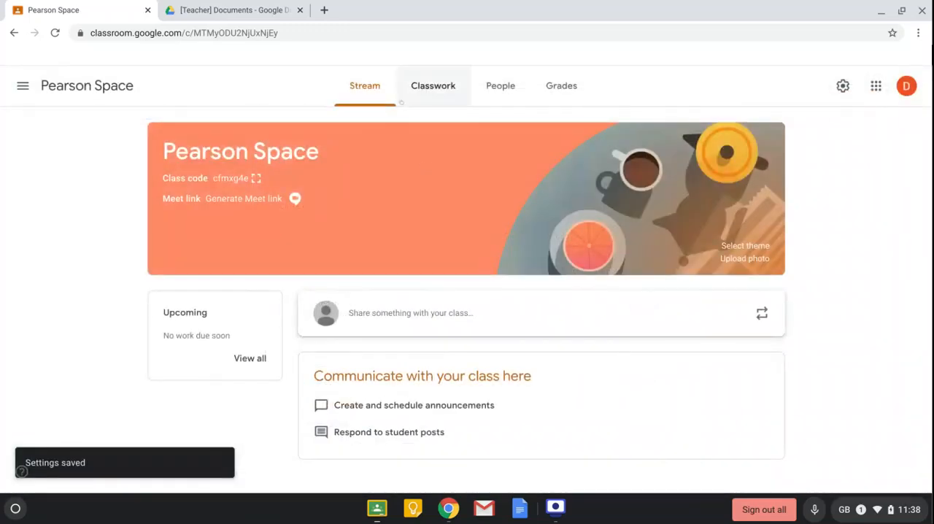
mouse_move(561, 85)
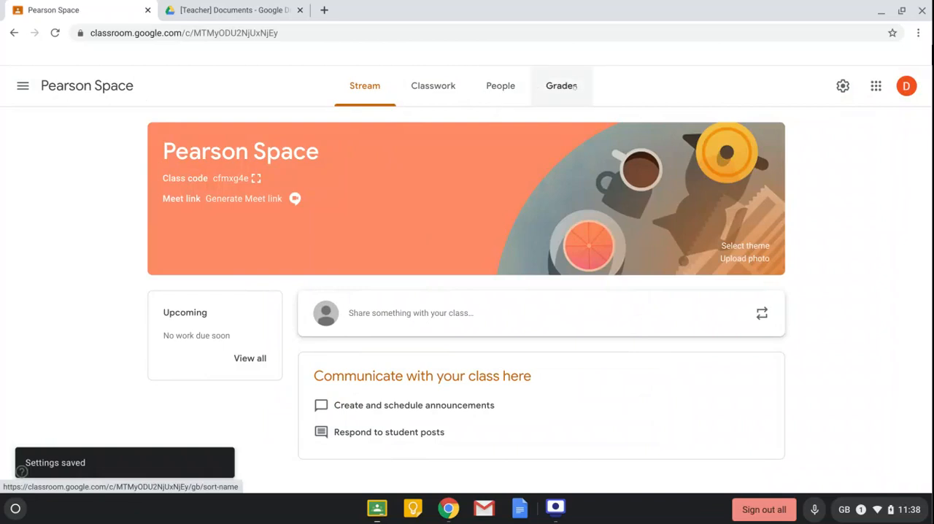
mouse_move(365, 138)
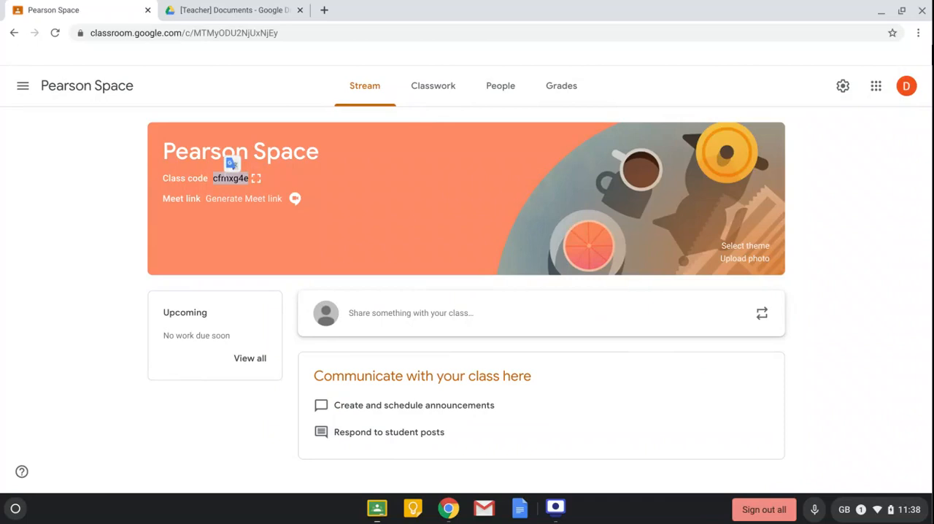
mouse_move(120, 179)
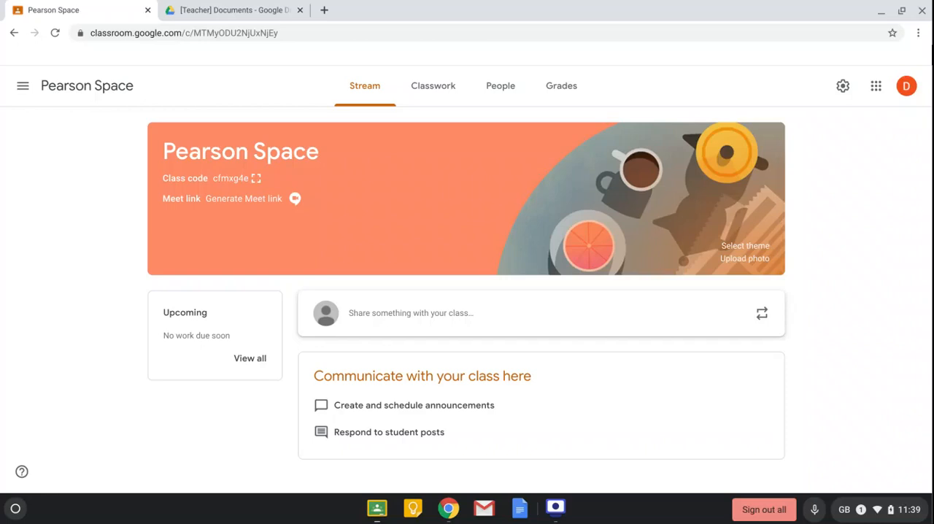
Step: Open the People tab, showing Dean Stokes as teacher and no students
left_click(500, 85)
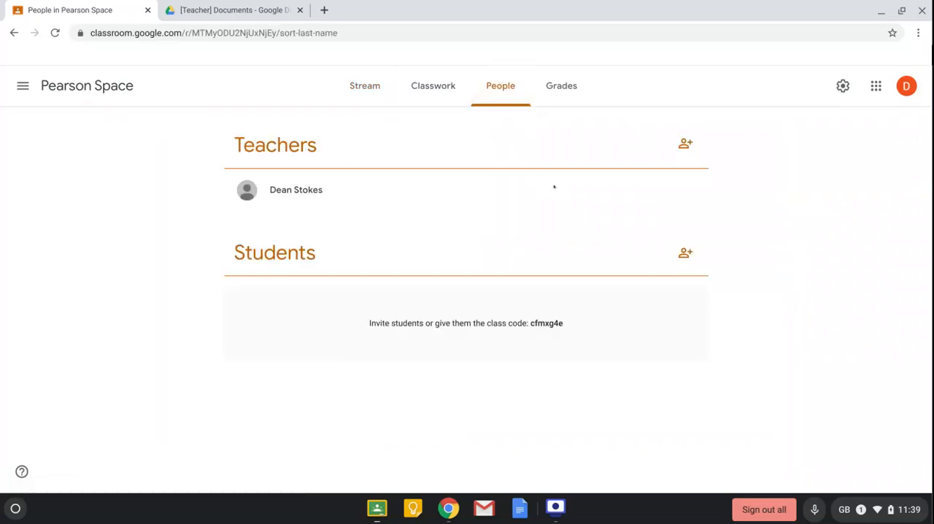
Step: Open and cancel the Invite students dialog, then move to the student's incognito window
left_click(684, 252)
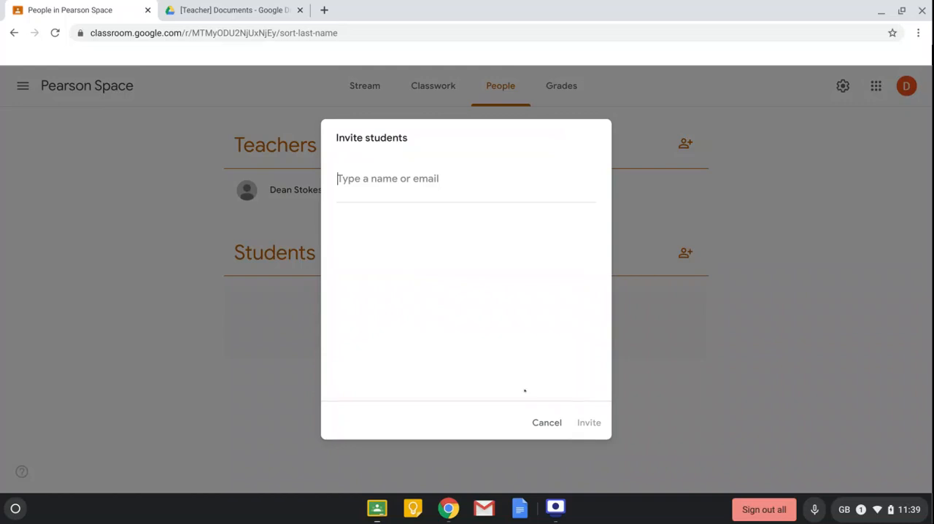
left_click(547, 422)
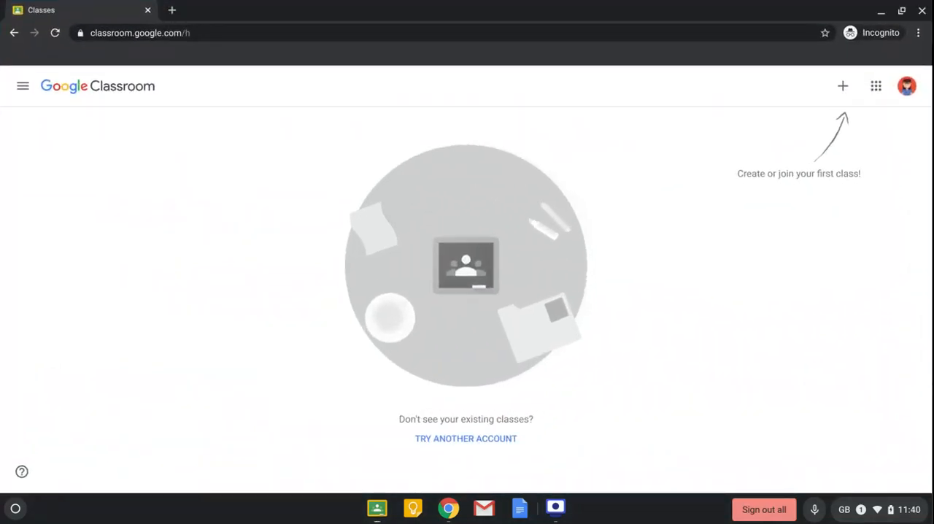
mouse_move(684, 258)
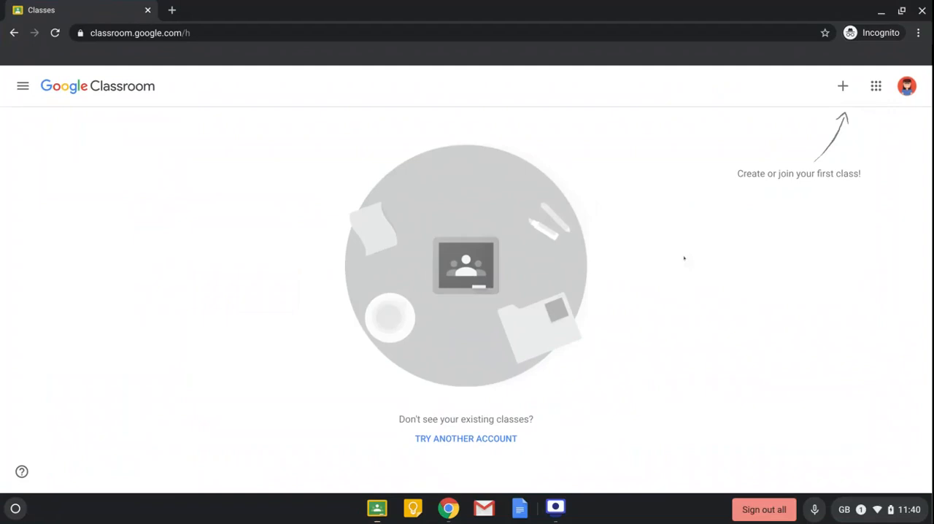
left_click(841, 86)
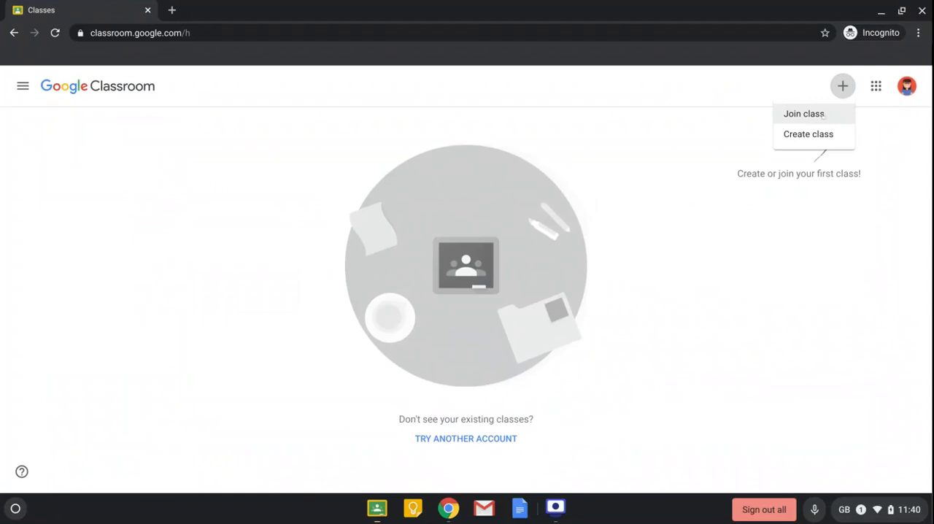
left_click(803, 113)
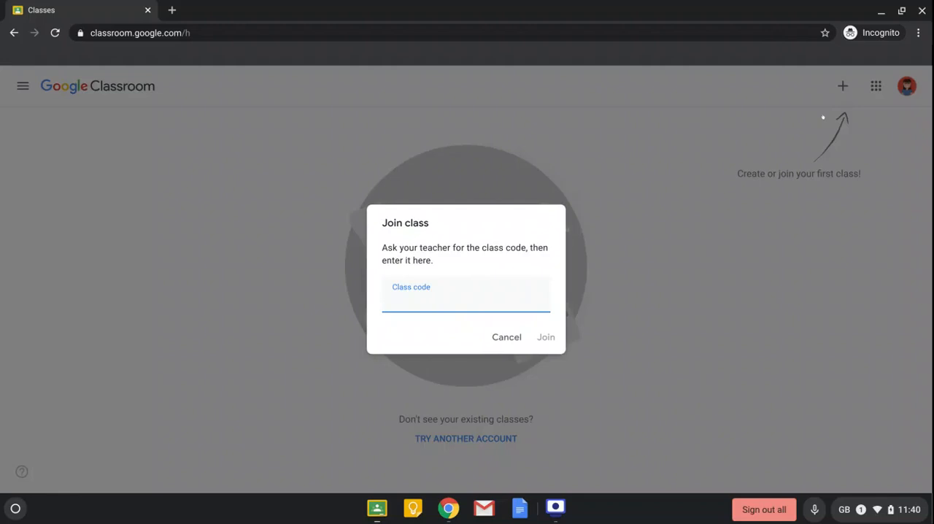
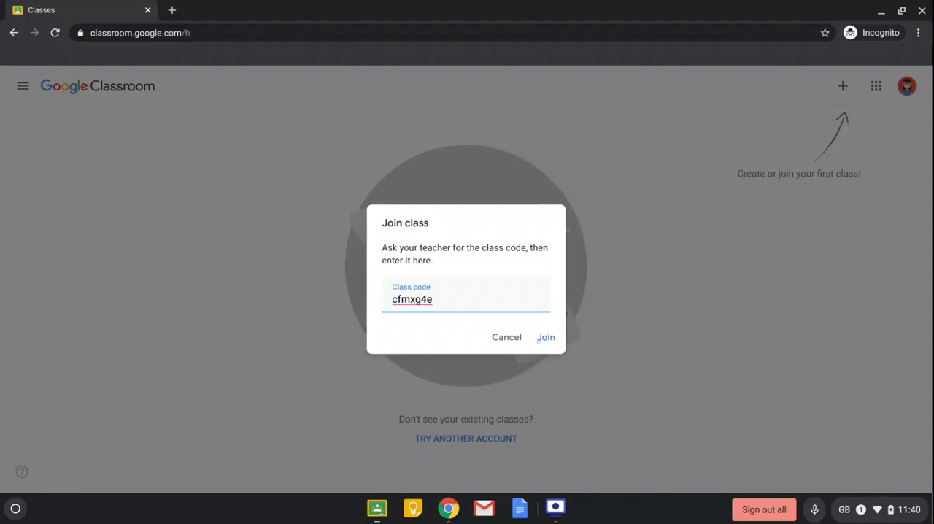
left_click(544, 336)
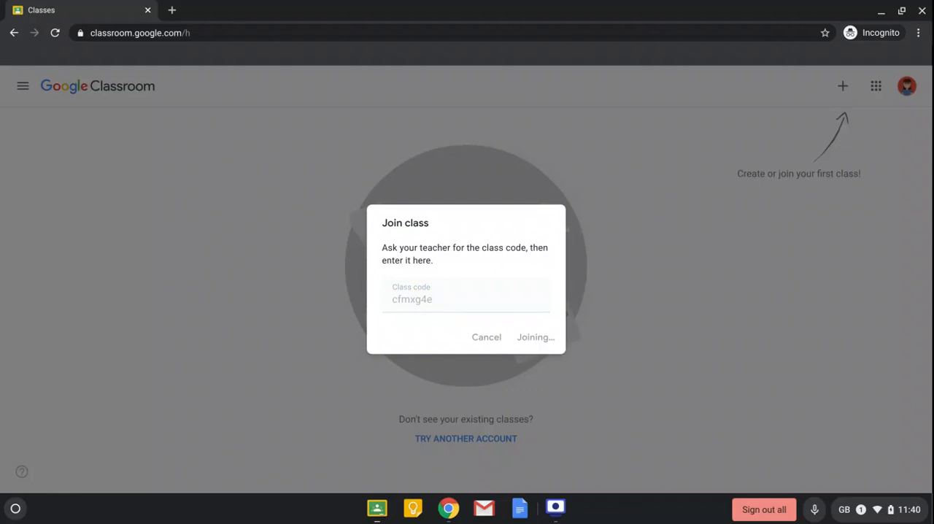
left_click(535, 337)
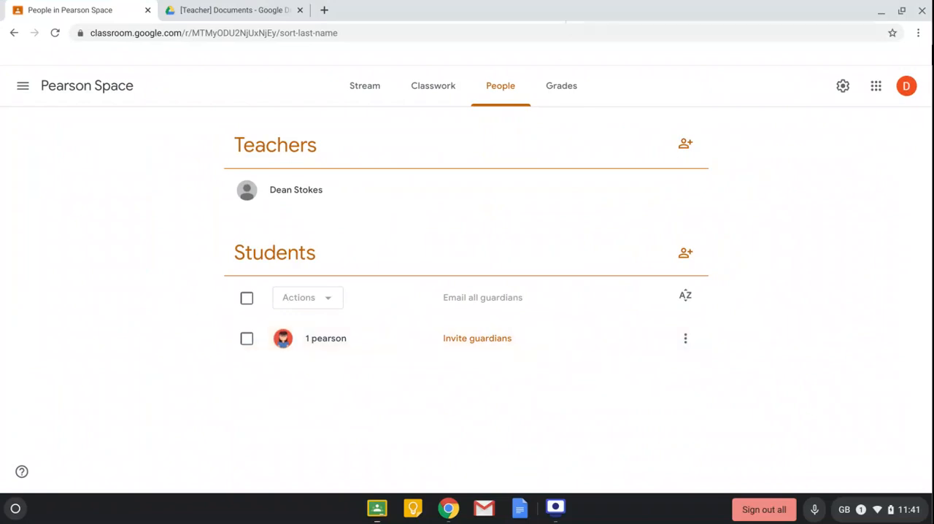
mouse_move(561, 86)
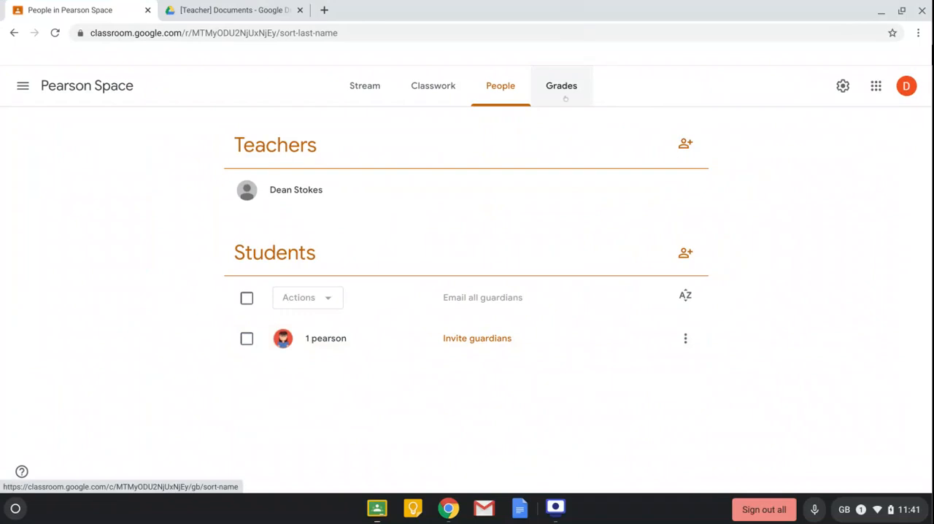
Step: Open the Pearson Space Grades tab, which shows no assignments yet
left_click(561, 85)
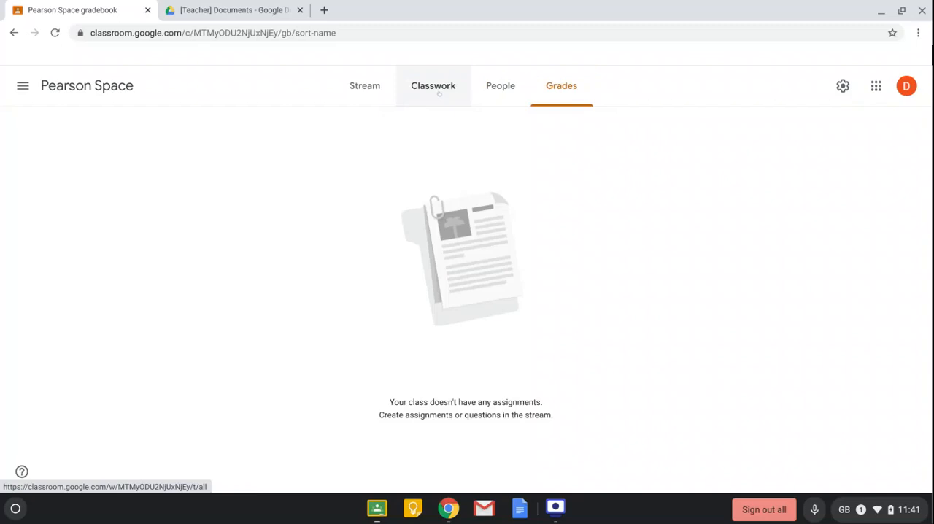
Step: Go to the Classwork tab and show the Create menu of classwork types
left_click(433, 85)
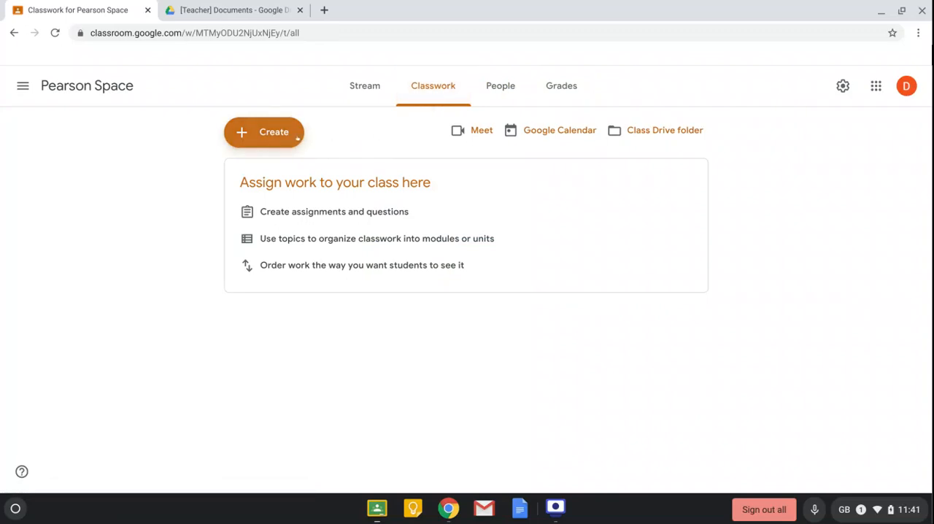
left_click(263, 132)
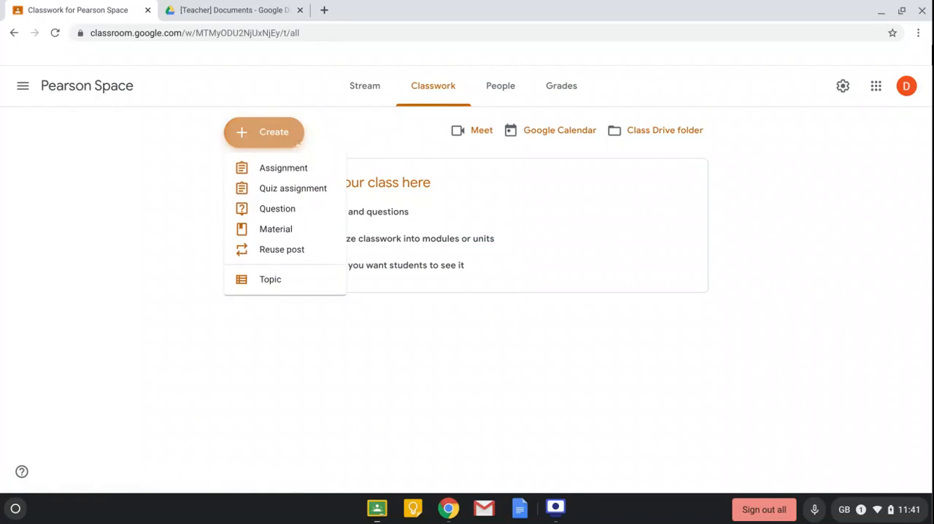
mouse_move(281, 249)
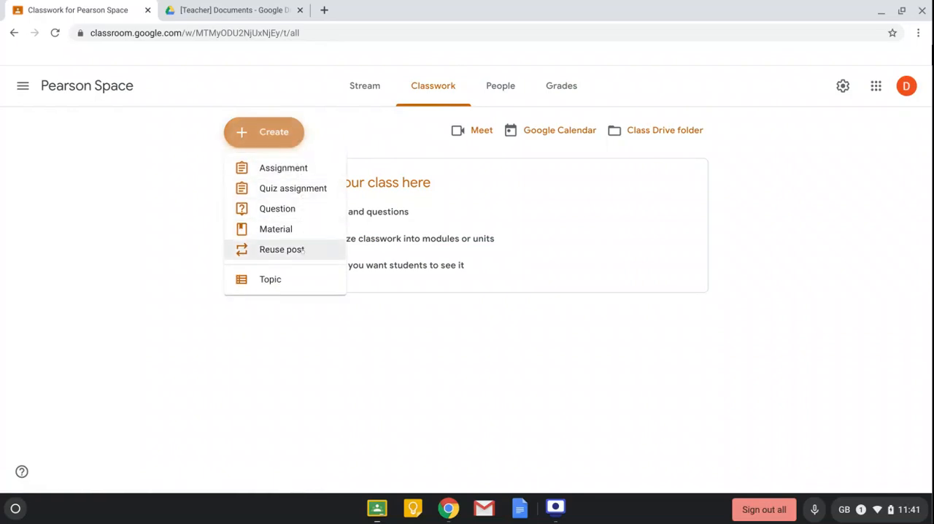
mouse_move(283, 168)
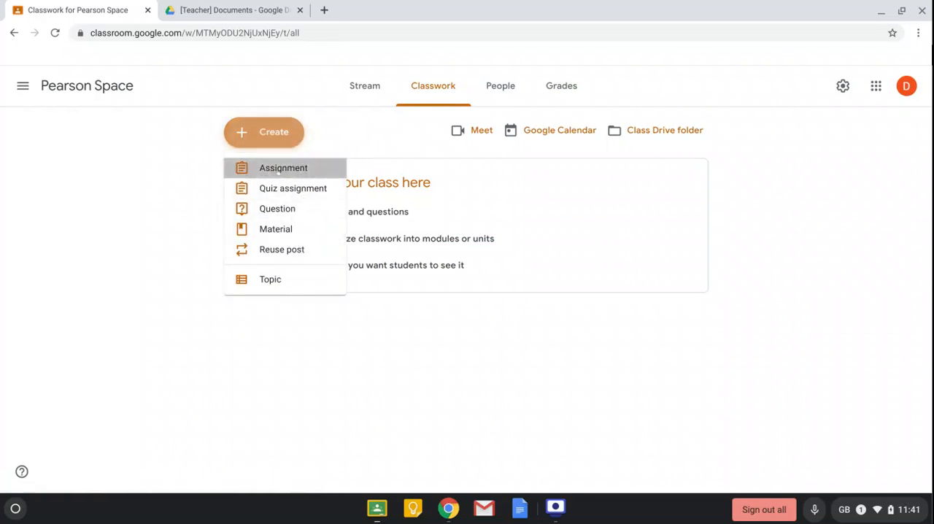
Step: Draft an assignment titled 'Mission to Mars' and open the Google Drive attachment picker
left_click(283, 168)
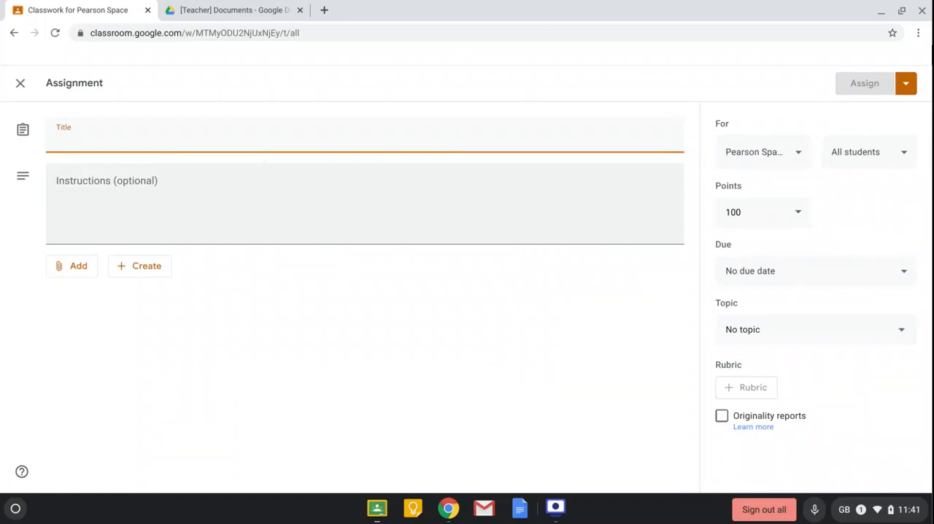
type("Mii")
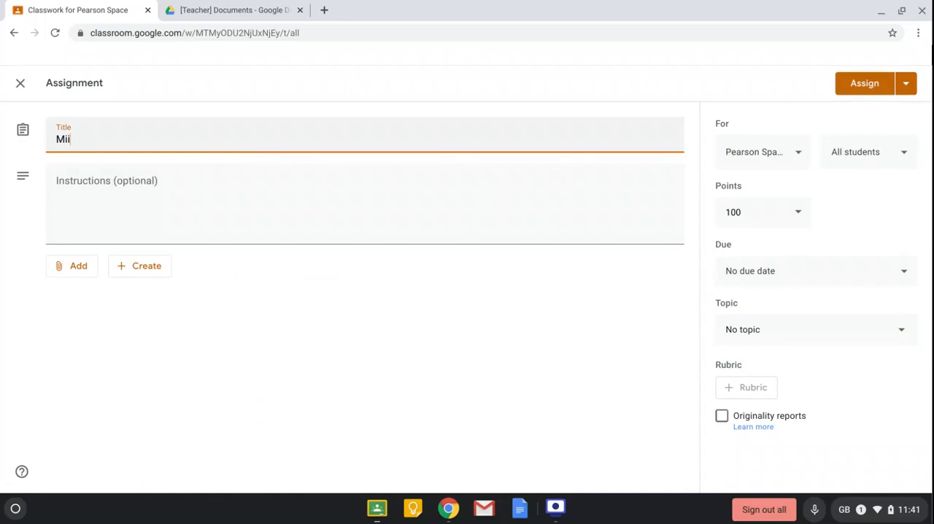
type("ssion")
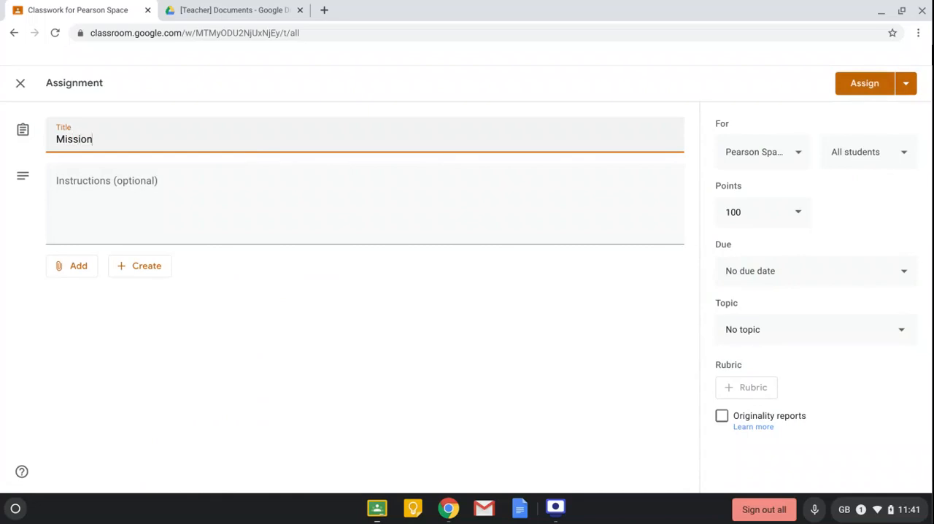
type("to Mars")
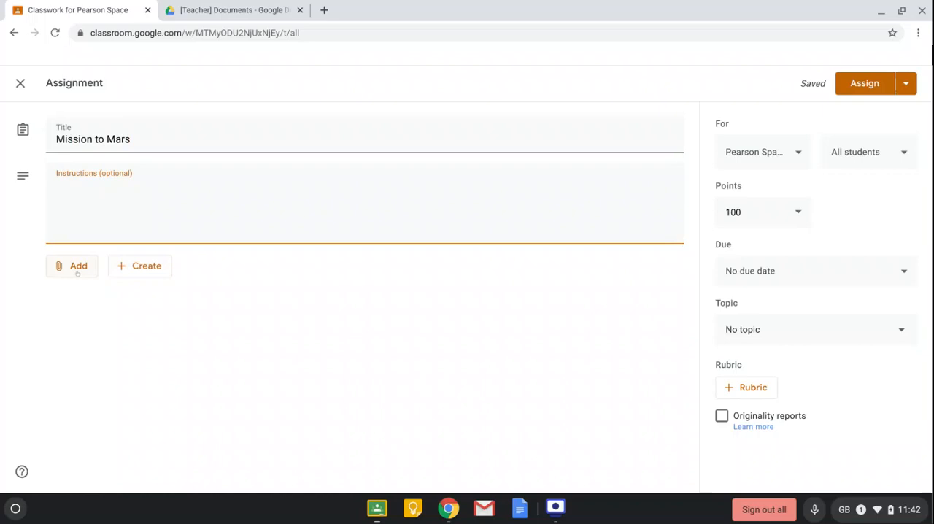
left_click(72, 265)
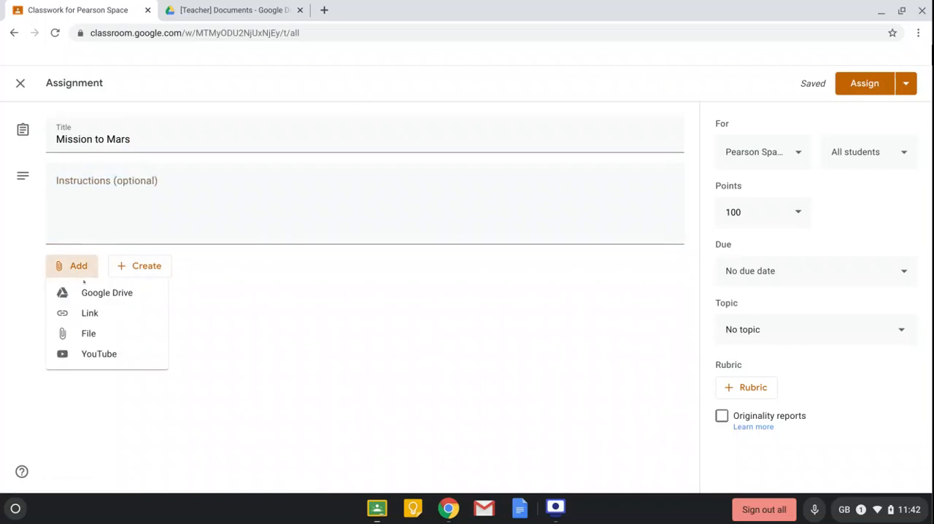
mouse_move(89, 312)
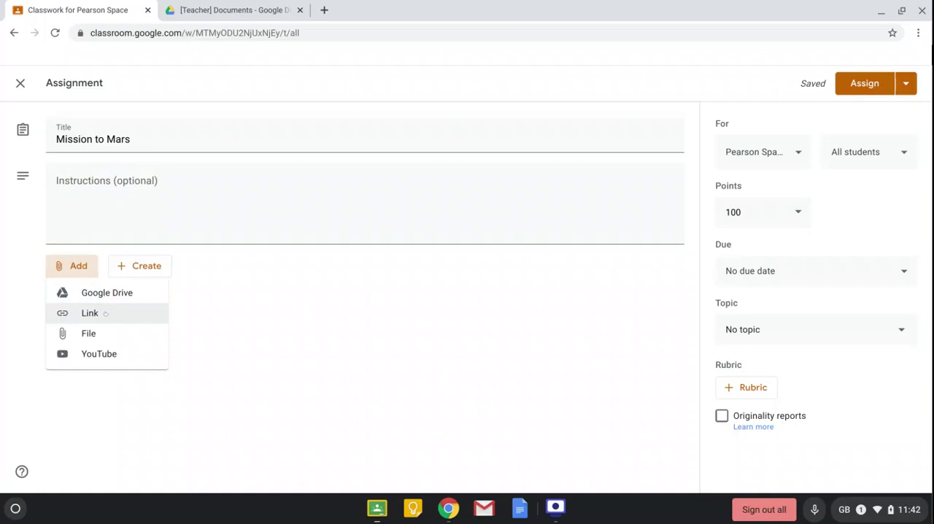
mouse_move(89, 332)
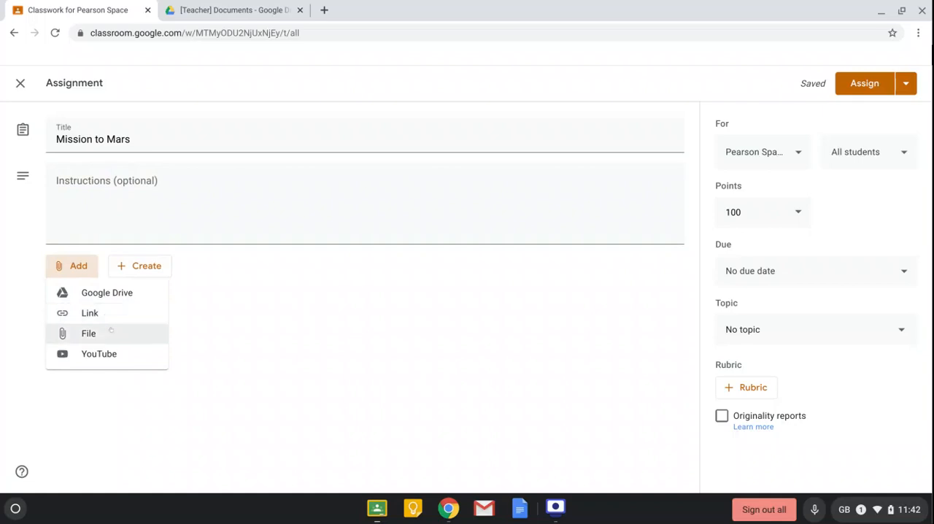
mouse_move(99, 354)
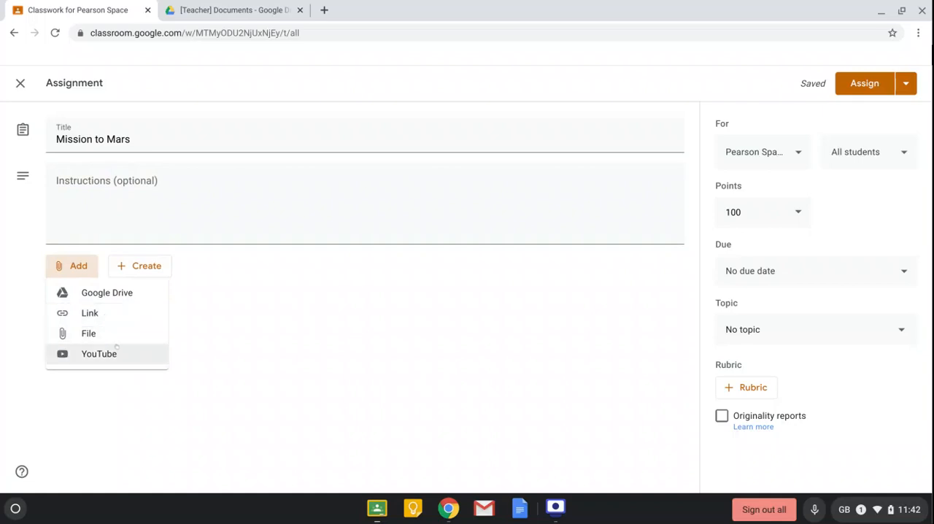
mouse_move(106, 291)
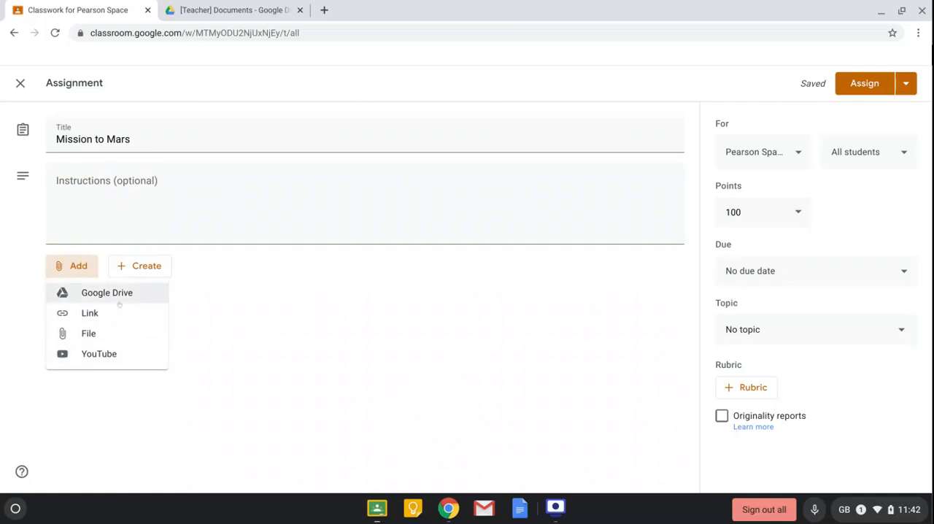
left_click(107, 292)
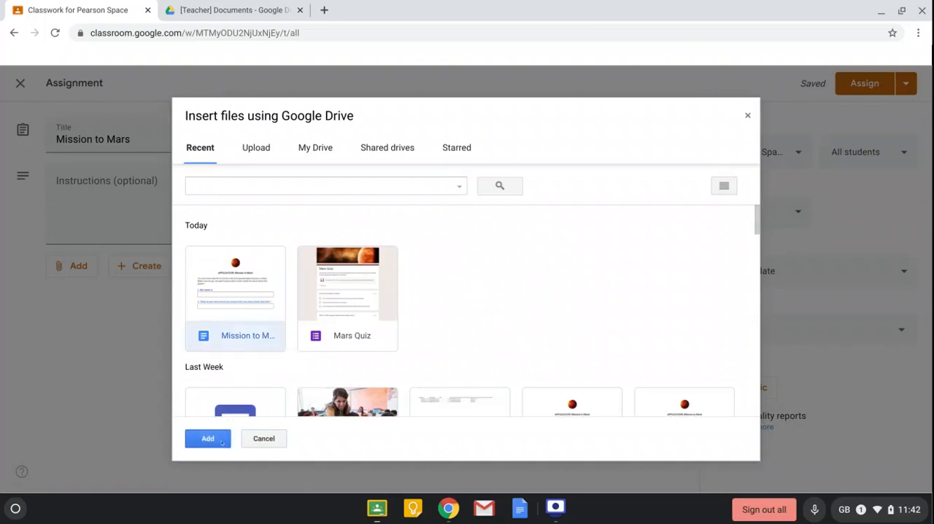
Step: Attach the 'Mission to Mars Application' document from Drive's Recent list to the assignment
left_click(208, 439)
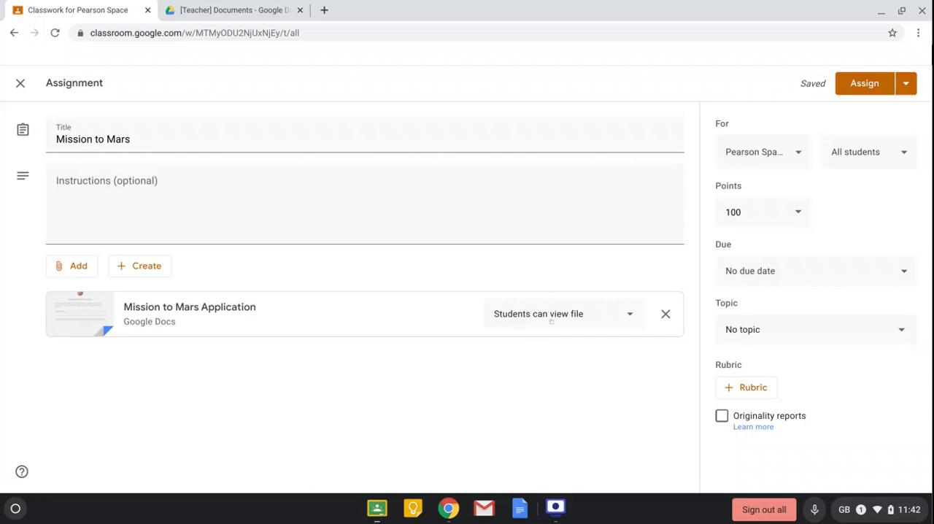
Step: Set the attached application document to 'Make a copy for each student'
left_click(561, 313)
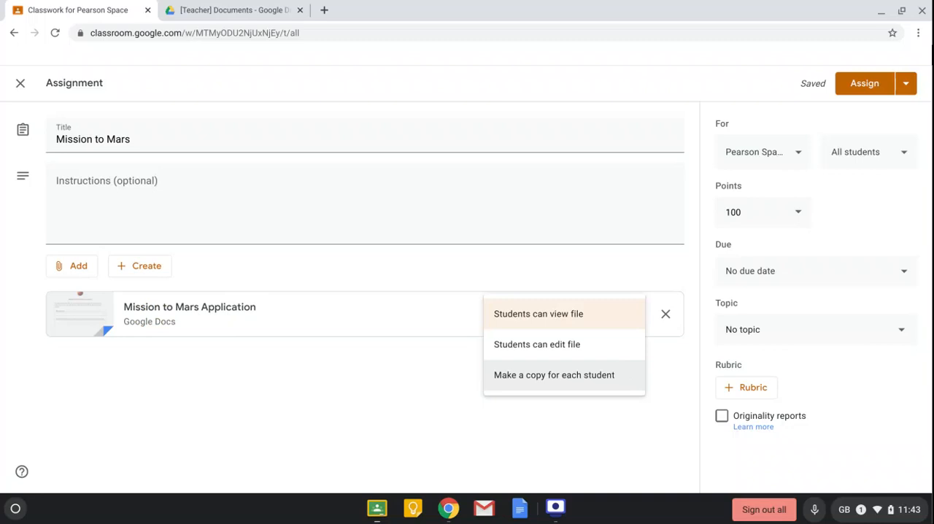
left_click(553, 374)
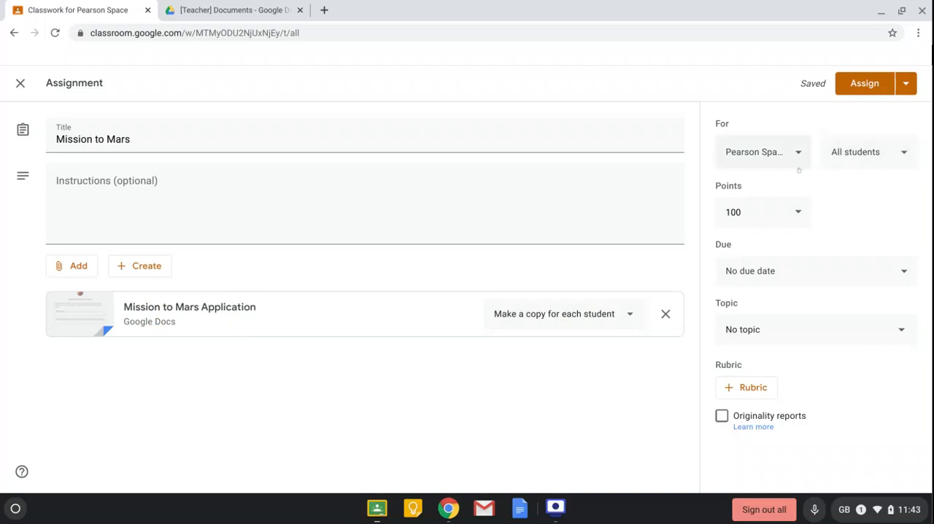
Step: Confirm the assignment targets all Pearson Space students and stays worth 100 points
left_click(761, 152)
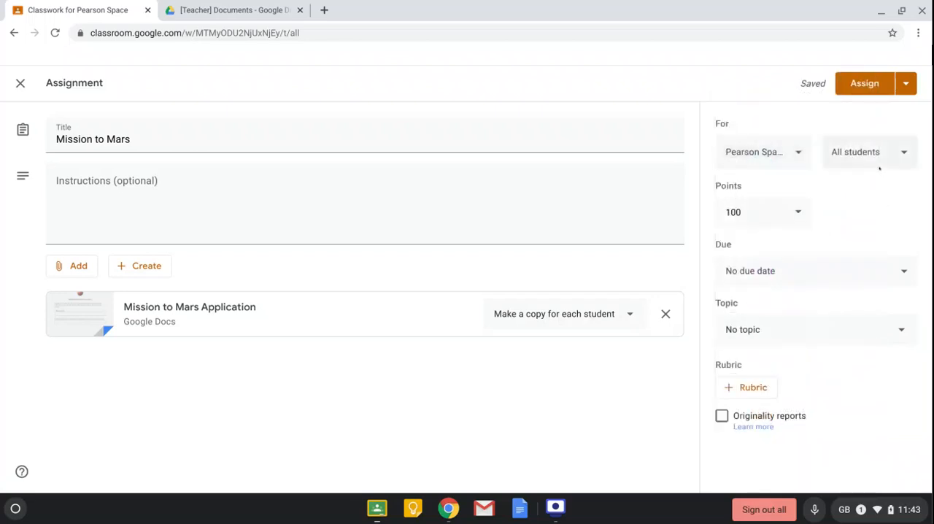
left_click(868, 151)
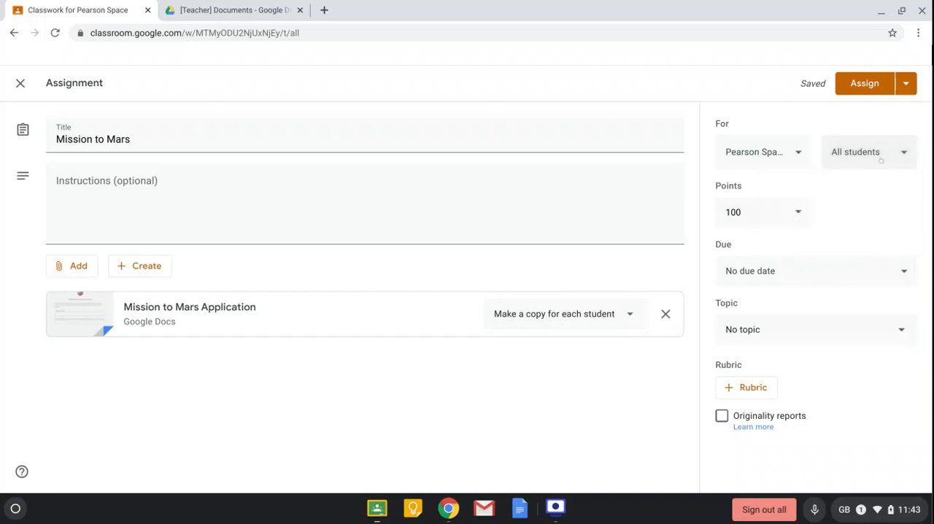
left_click(797, 211)
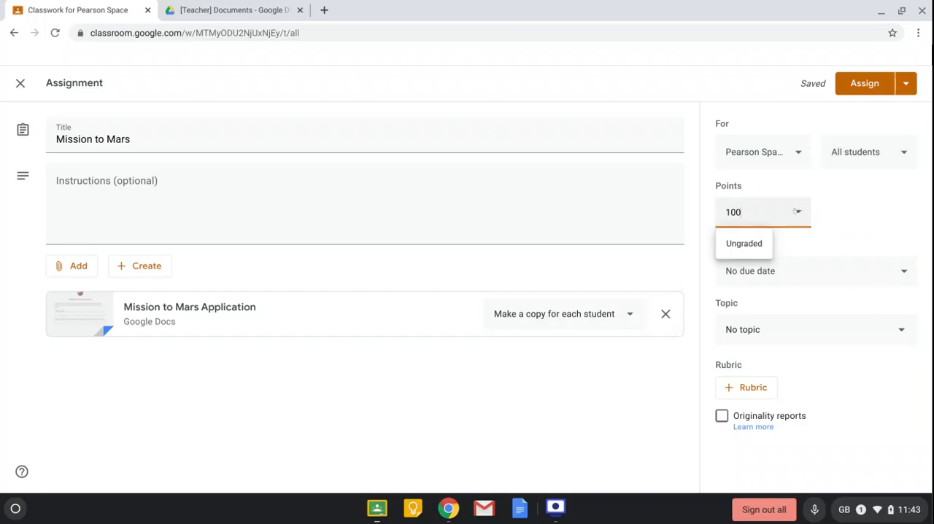
left_click(870, 221)
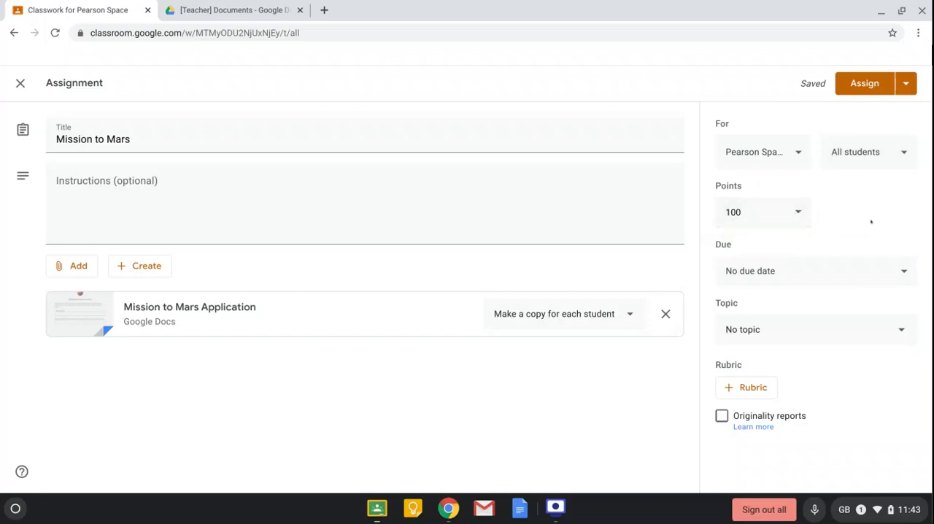
mouse_move(870, 222)
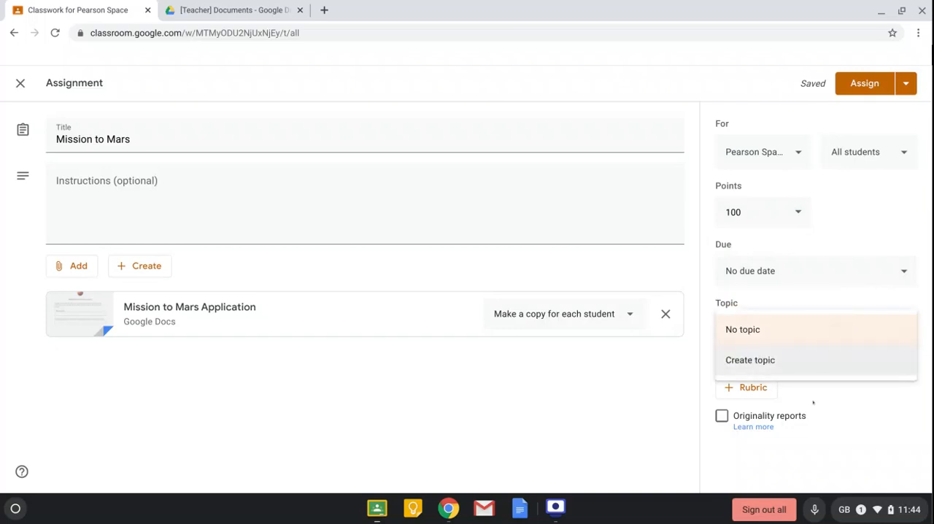
Step: Create a new topic named 'Writing' for the assignment, then bring up the rubric menu
left_click(749, 359)
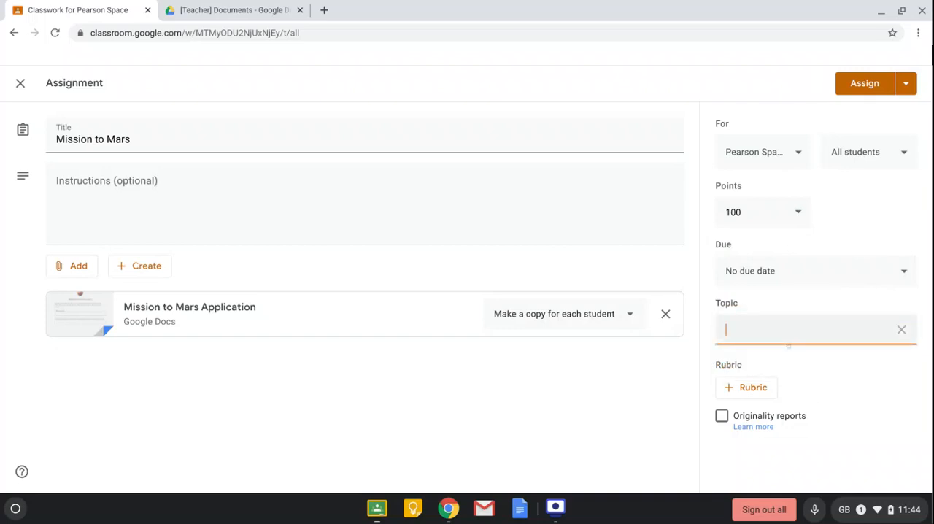
type("Writing")
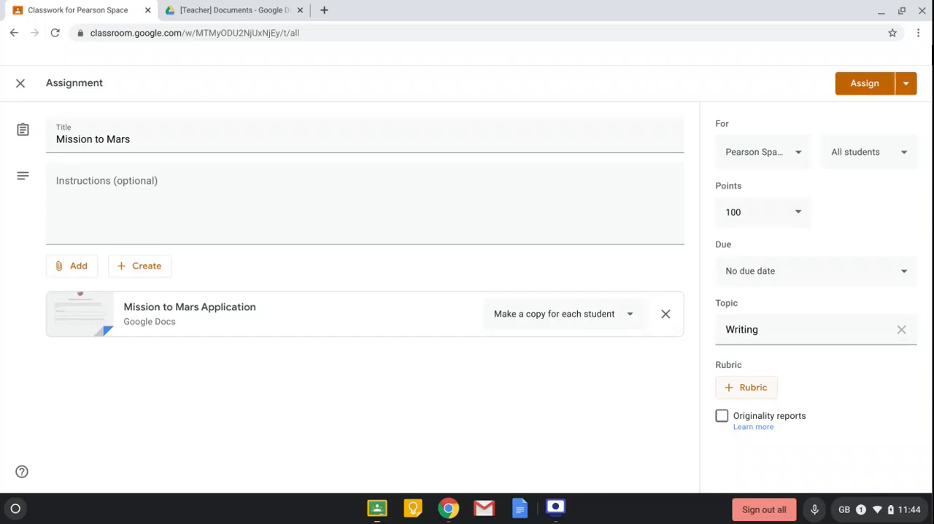
left_click(746, 387)
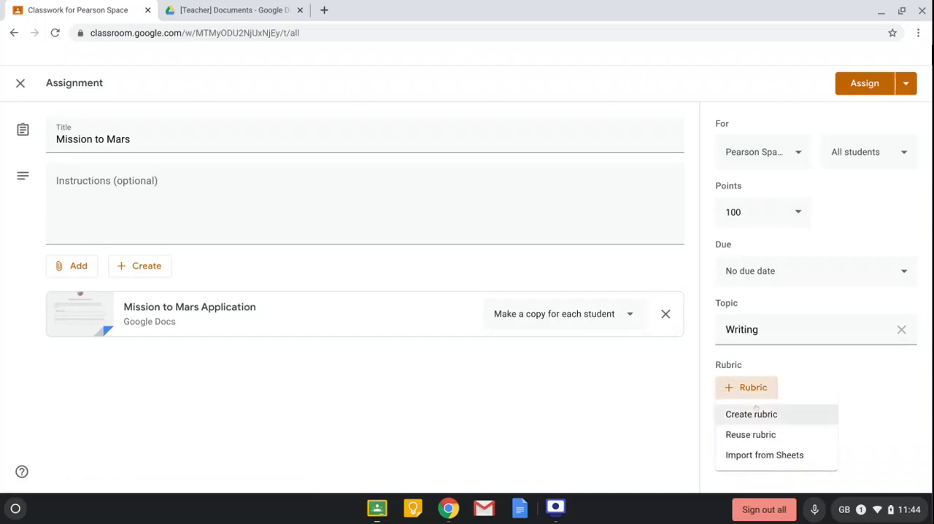
Step: Build a 'Spelling' rubric criterion with Pass, Merit and Distinction (3 points) levels and save it
left_click(751, 413)
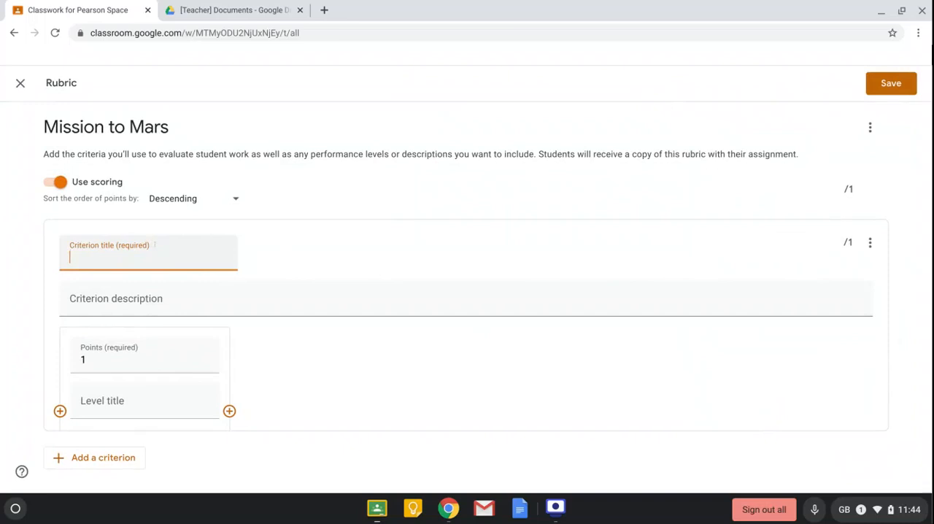
type("Spelling")
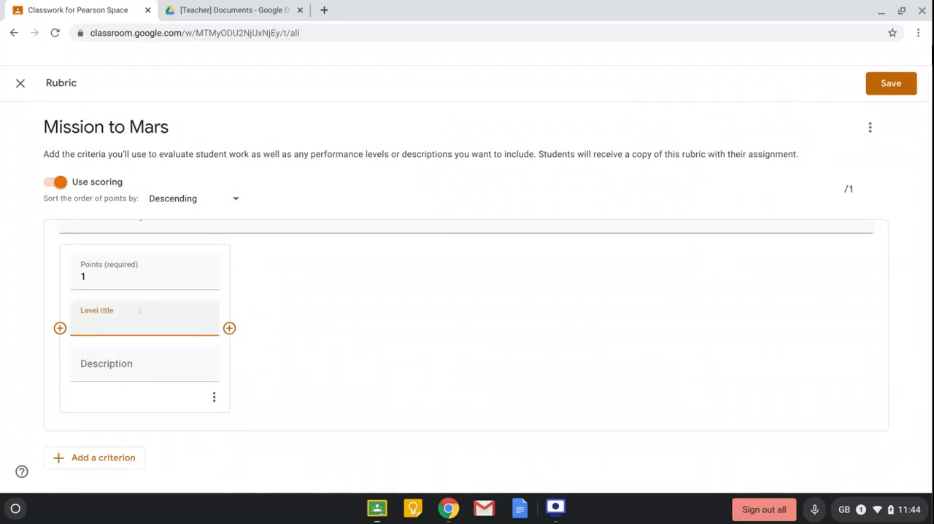
type("Pass")
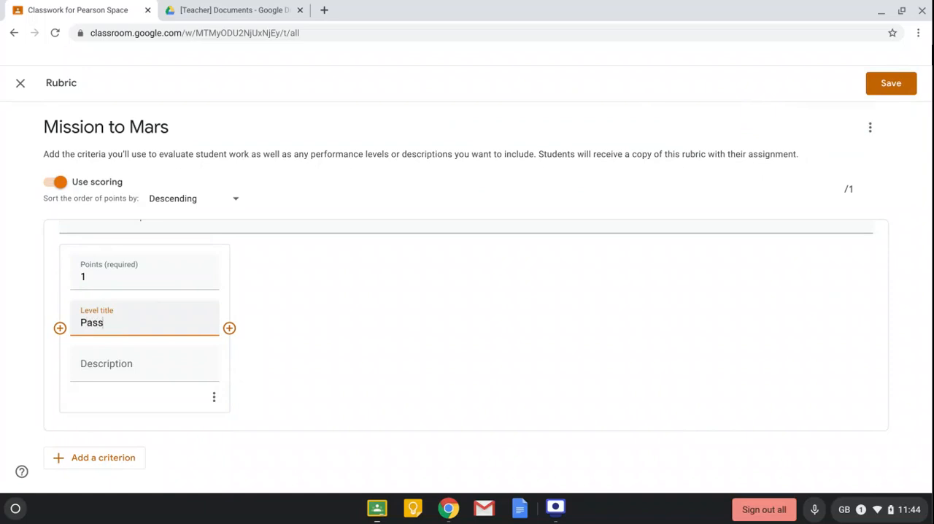
left_click(229, 328)
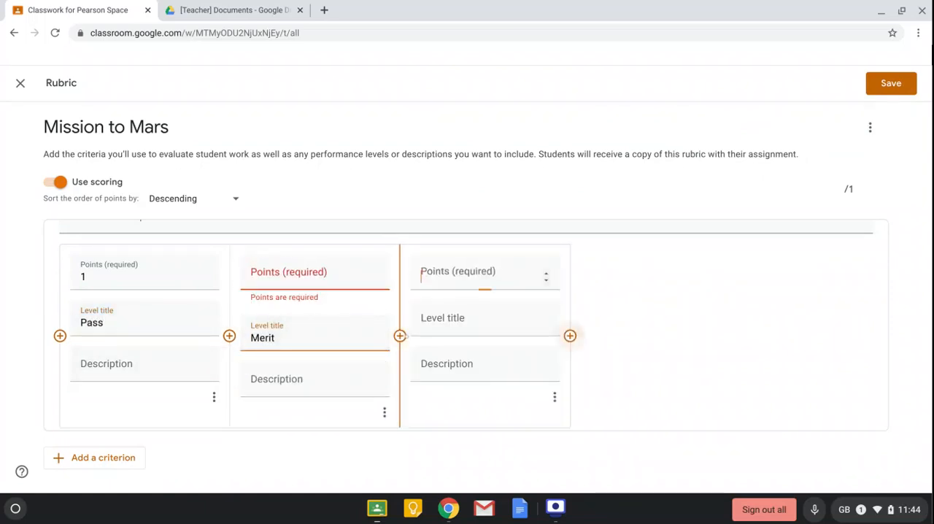
type("Distinction")
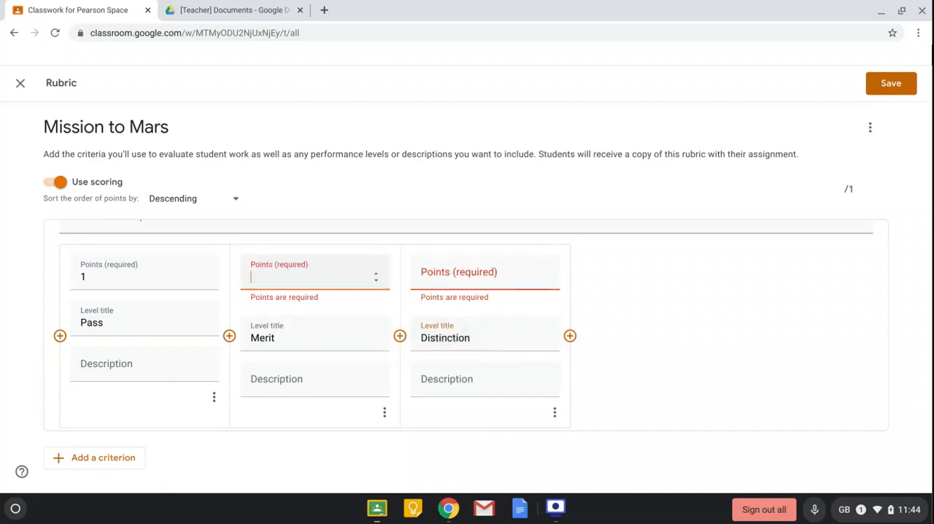
type("3")
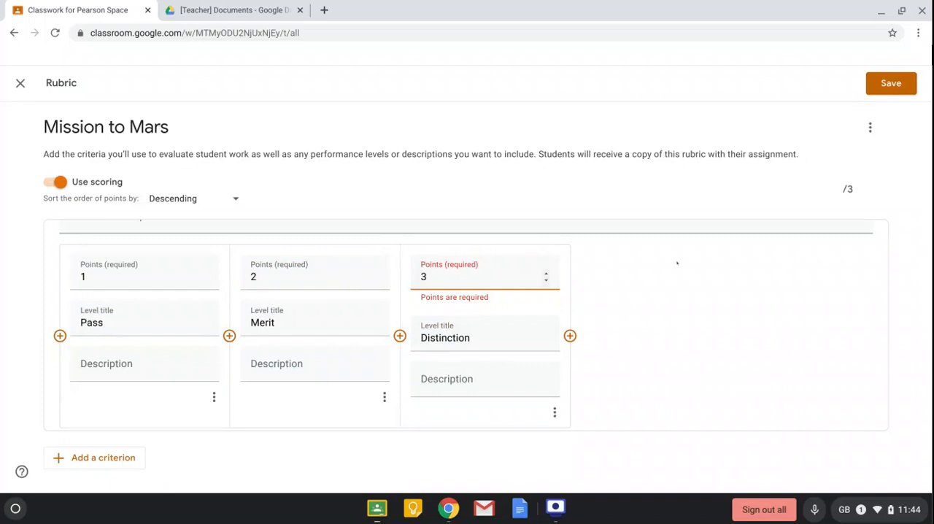
scroll("up", 3)
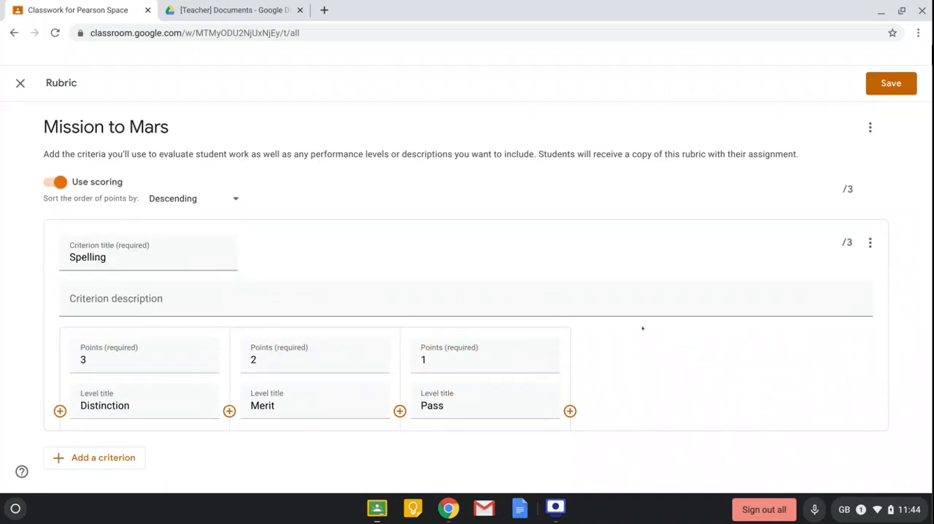
mouse_move(621, 250)
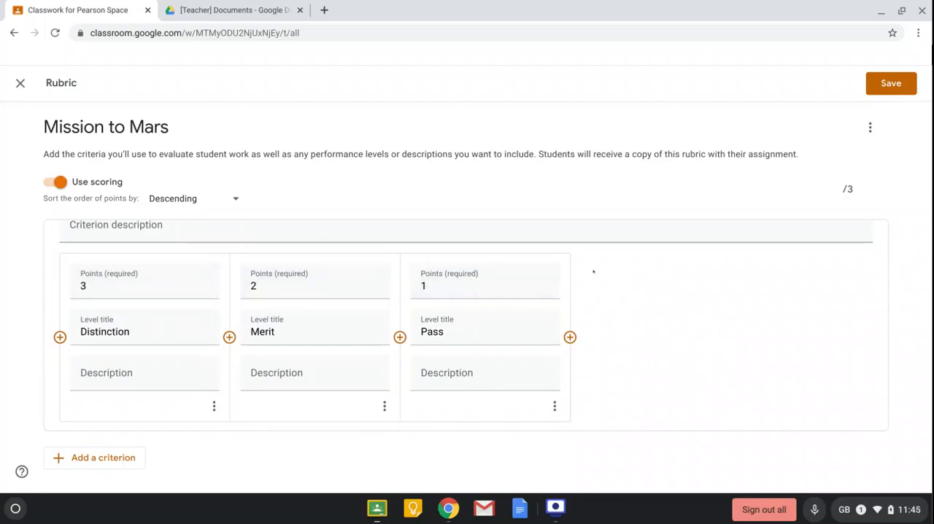
mouse_move(897, 138)
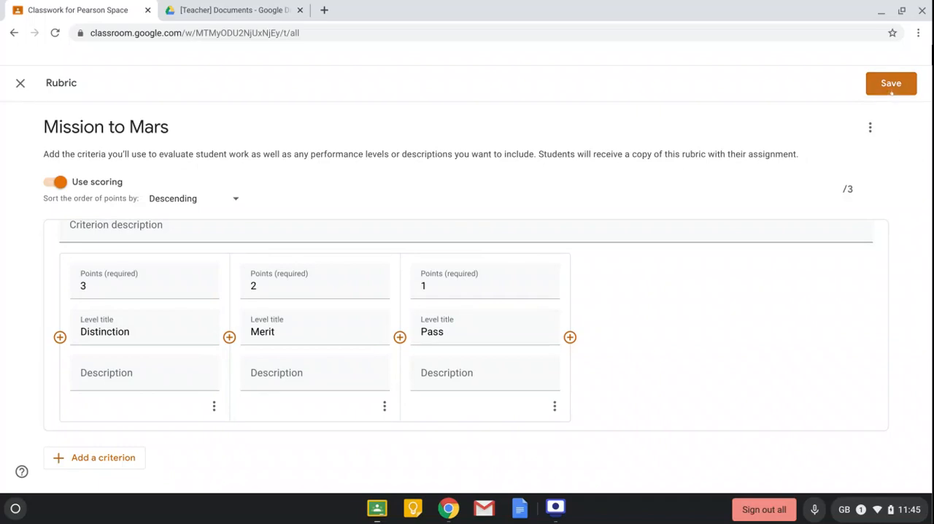
left_click(889, 83)
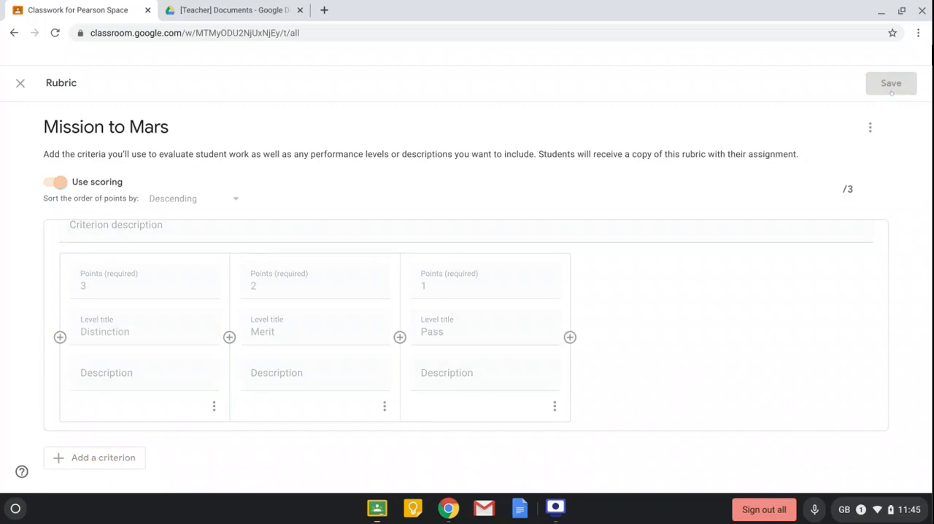
Step: Check the Schedule and Save draft options, then assign Mission to Mars to the class
left_click(890, 82)
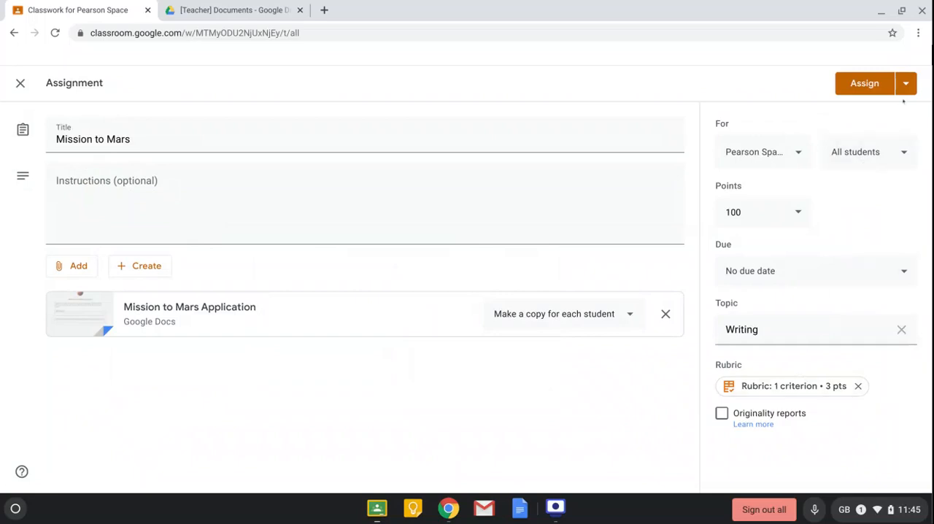
left_click(905, 82)
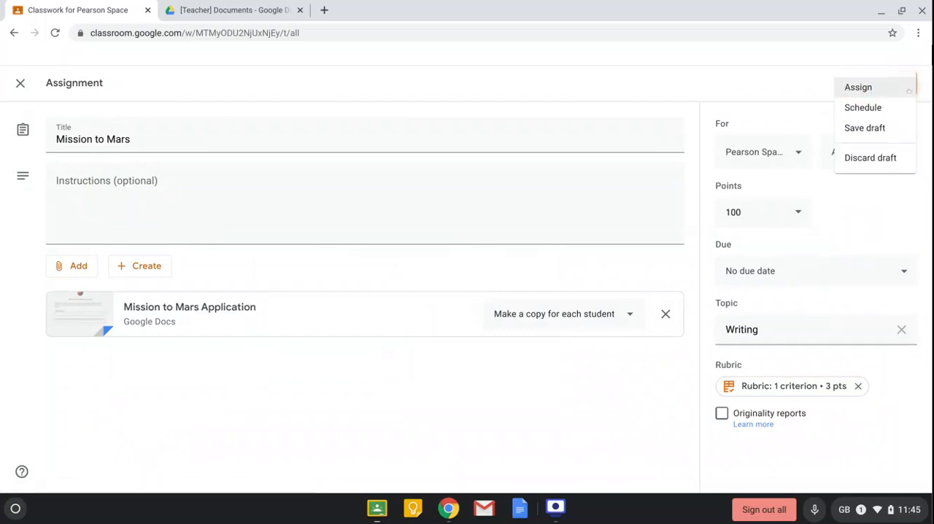
mouse_move(862, 107)
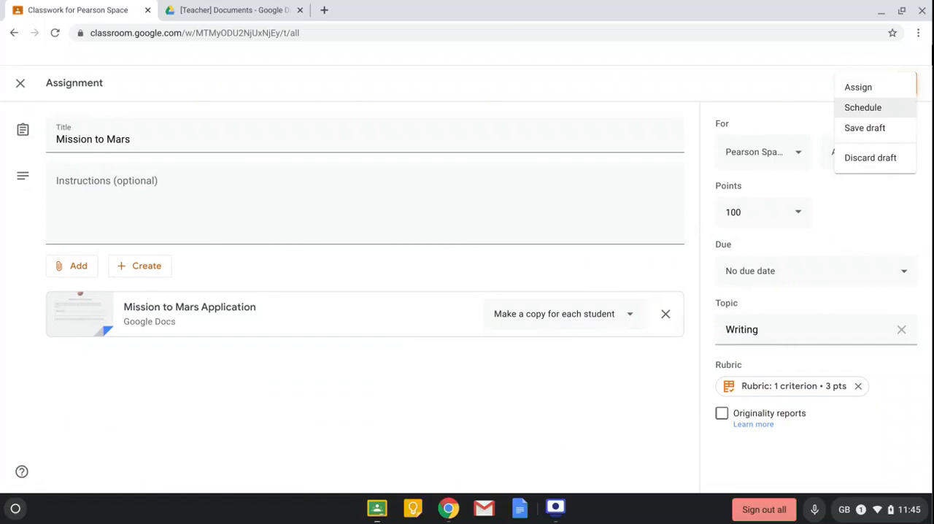
mouse_move(865, 128)
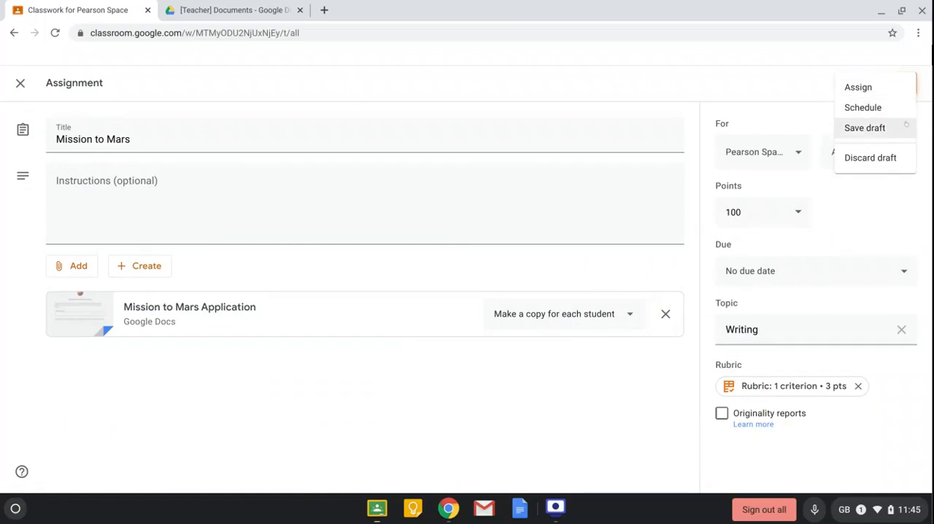
mouse_move(858, 87)
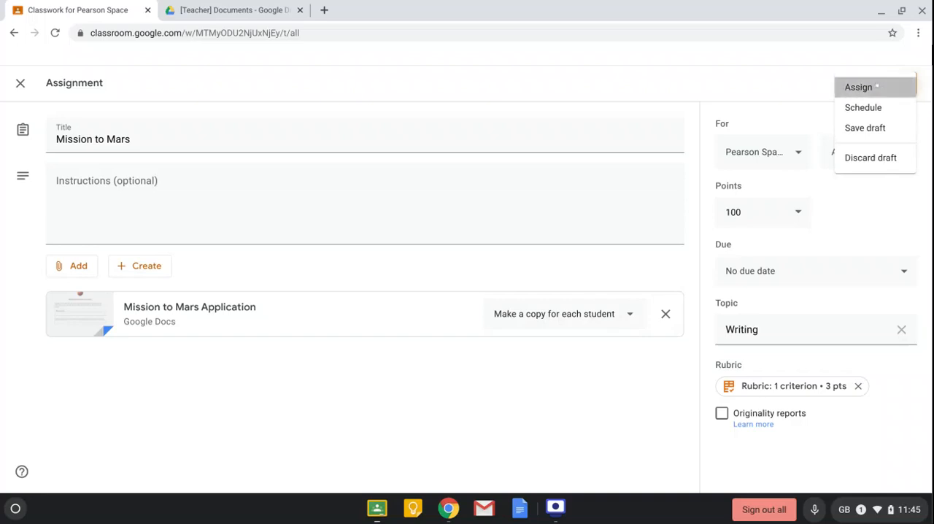
left_click(857, 87)
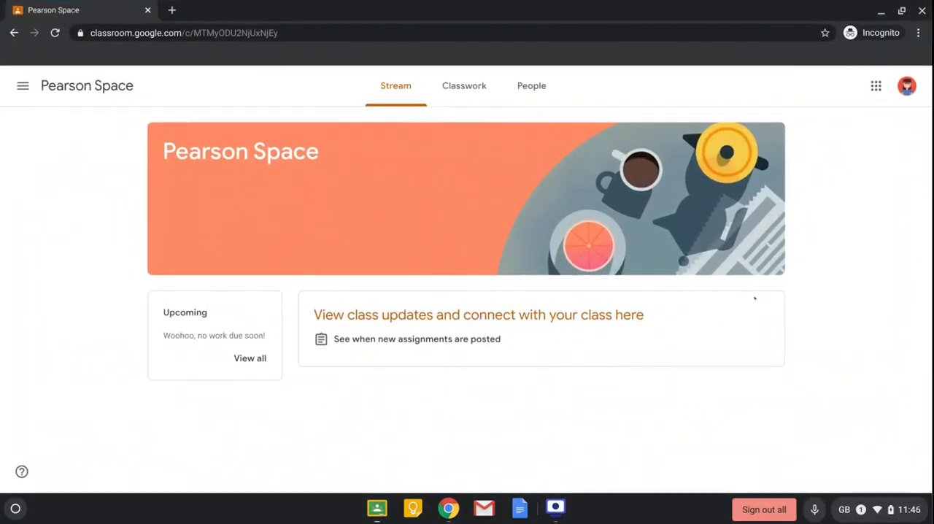
Step: As the student, dismiss the Classwork tip and expand the Mission to Mars item under Writing
left_click(464, 85)
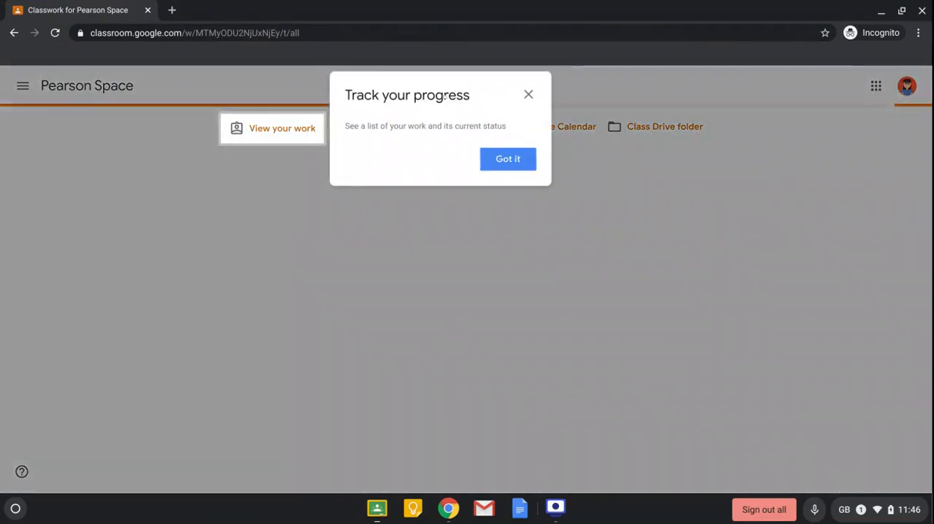
left_click(507, 158)
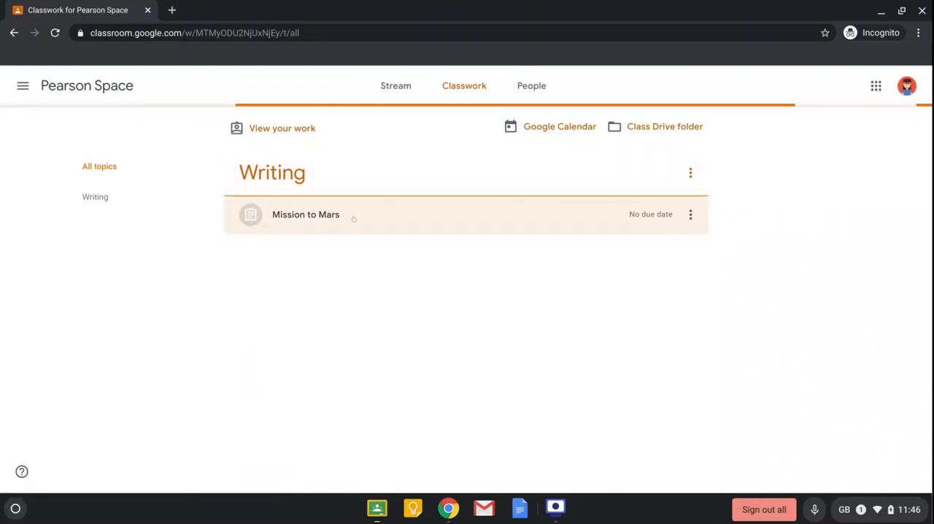
left_click(306, 213)
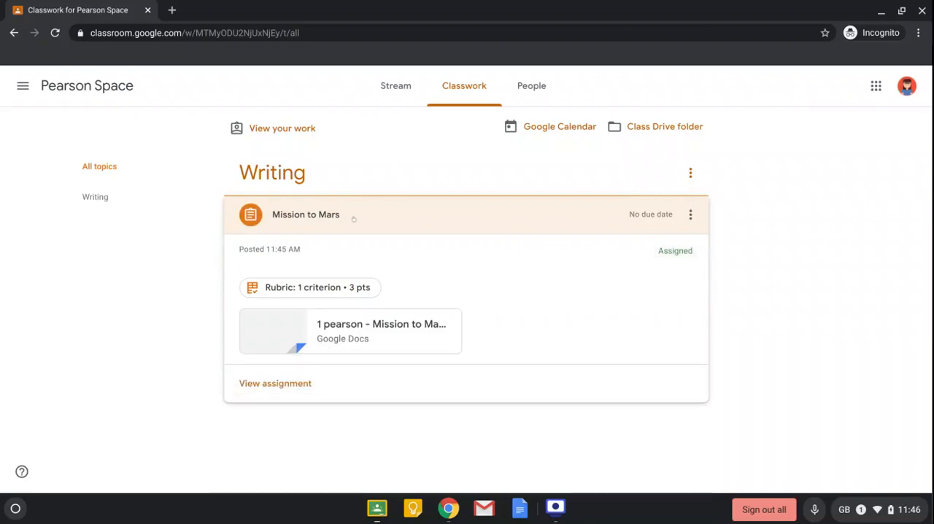
mouse_move(350, 330)
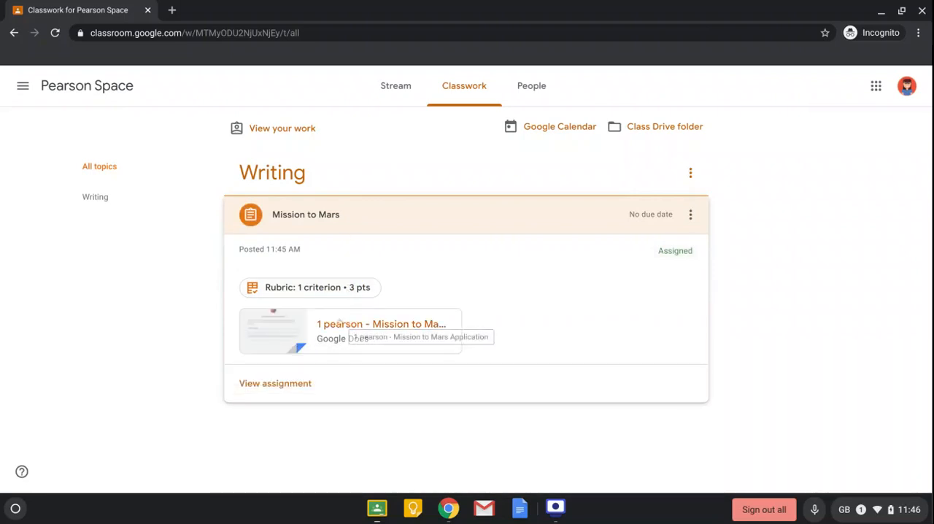
mouse_move(275, 382)
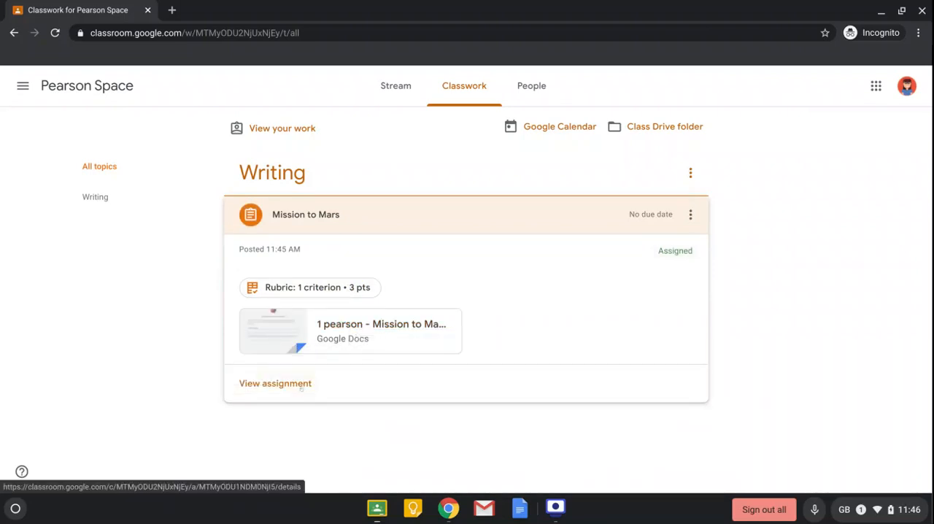
Step: Open the Mission to Mars assignment page and review the Spelling rubric's Distinction, Merit and Pass levels
left_click(275, 383)
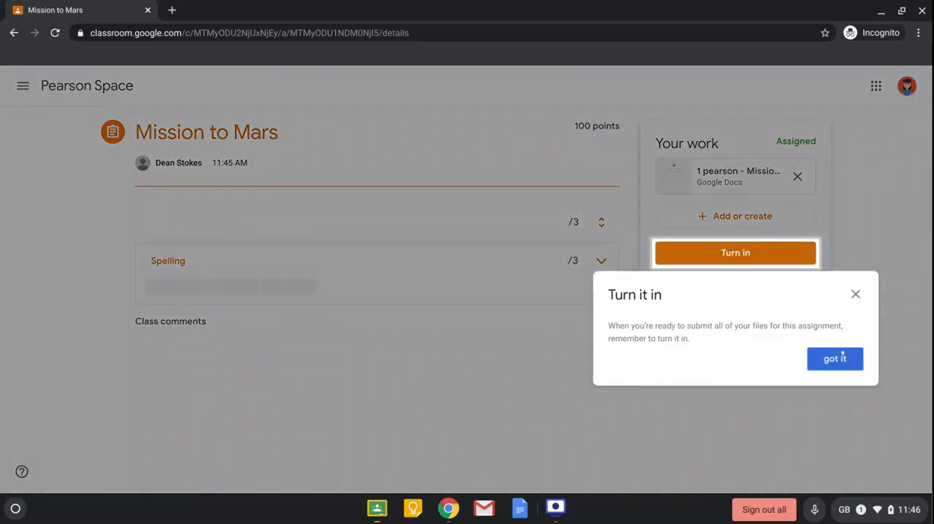
left_click(835, 358)
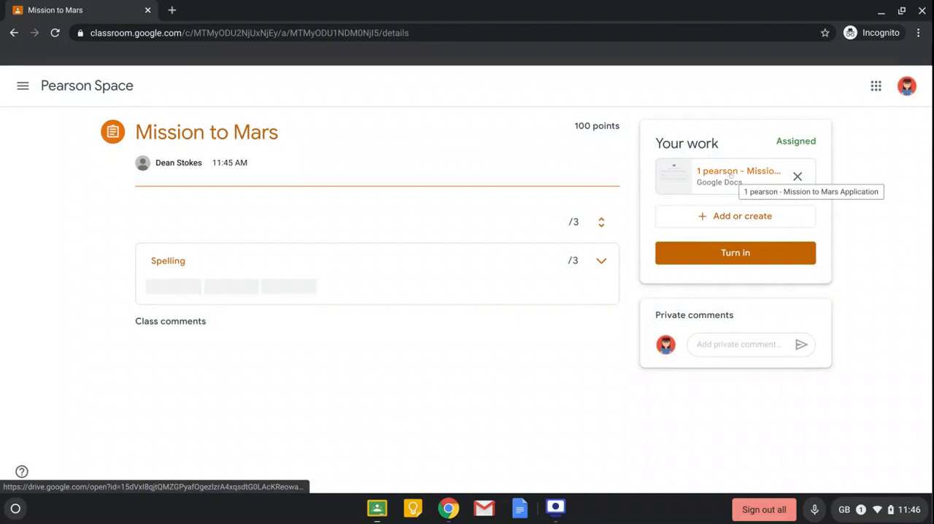
mouse_move(746, 205)
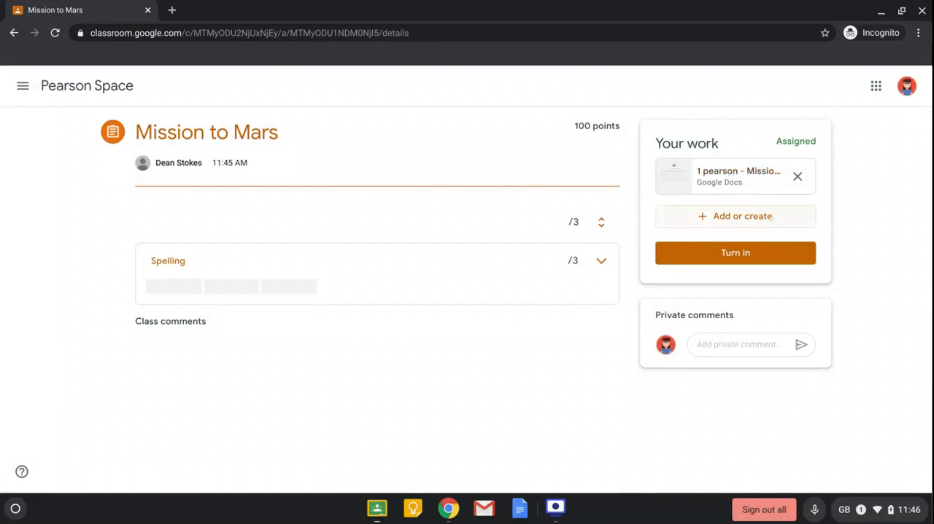
mouse_move(828, 219)
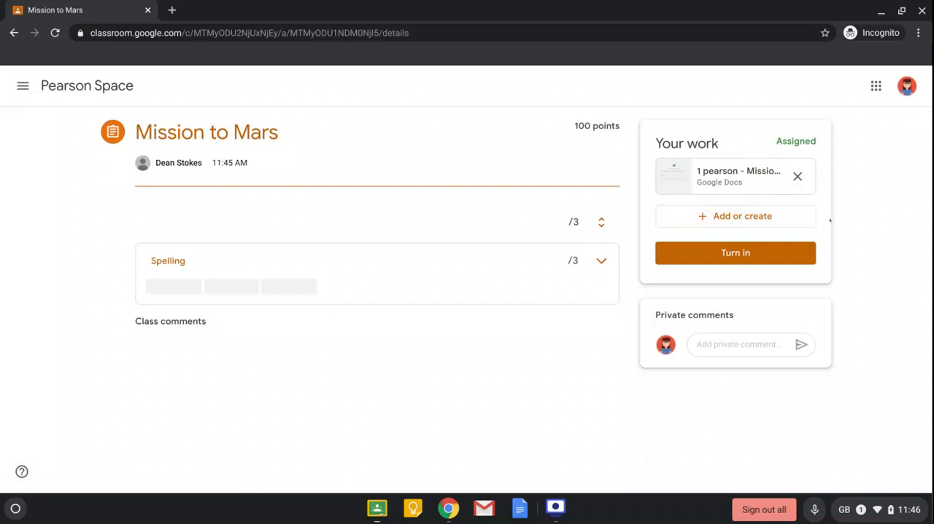
left_click(601, 261)
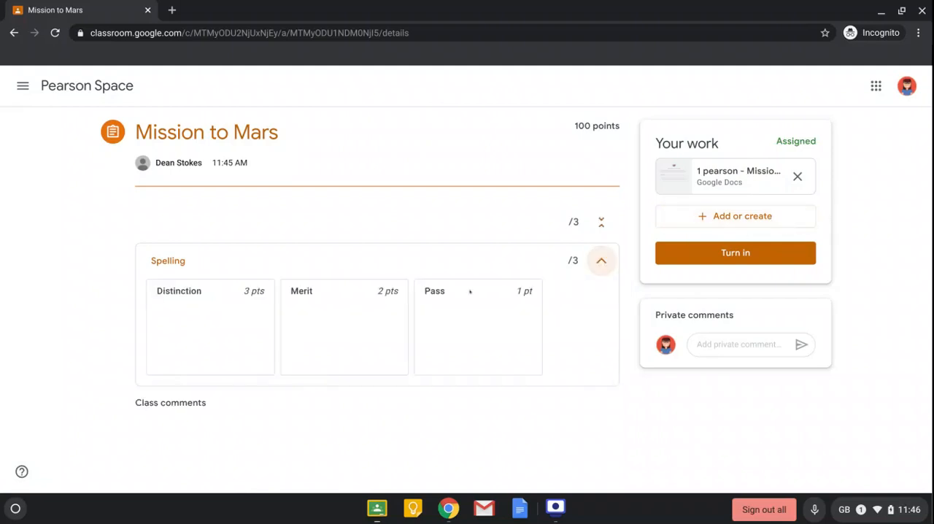
mouse_move(381, 305)
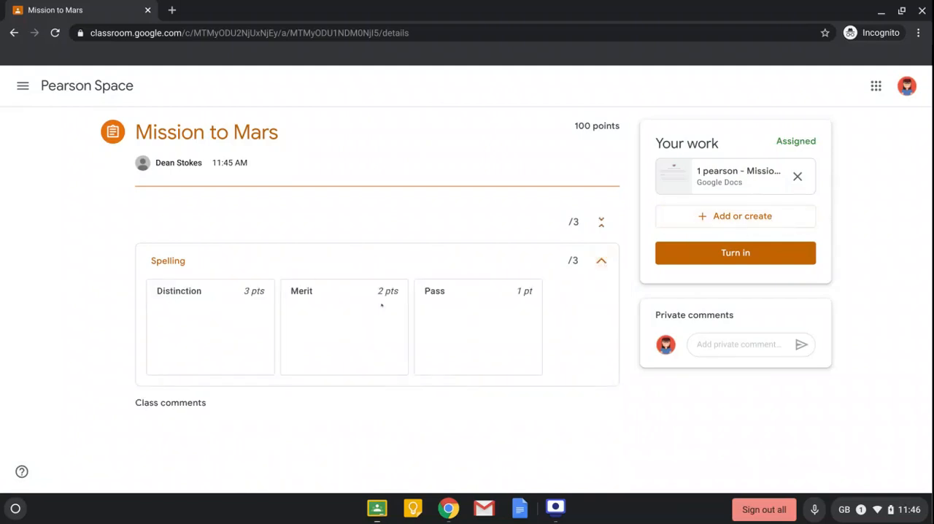
mouse_move(601, 261)
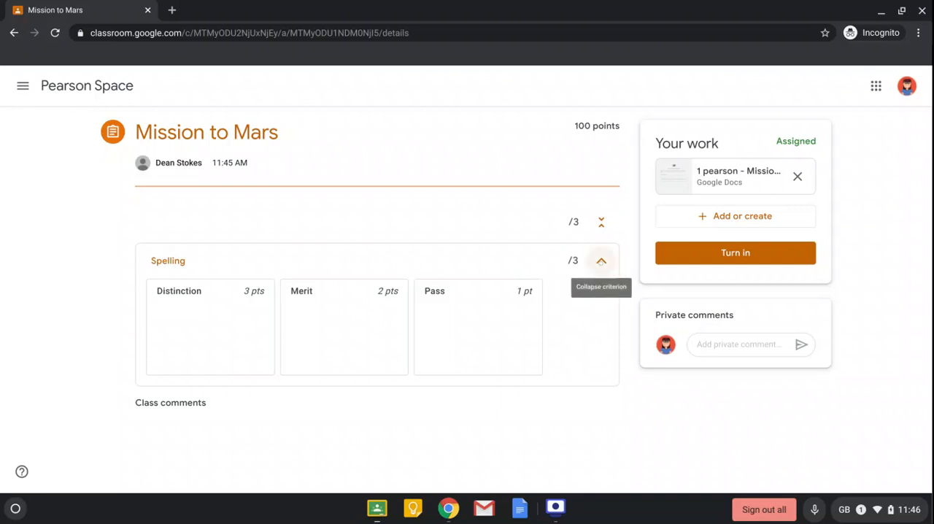
left_click(601, 261)
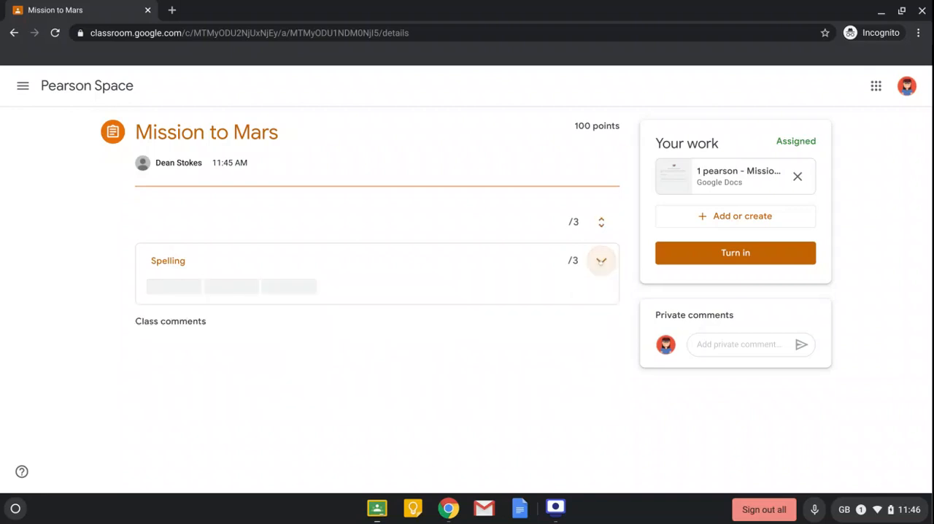
mouse_move(738, 175)
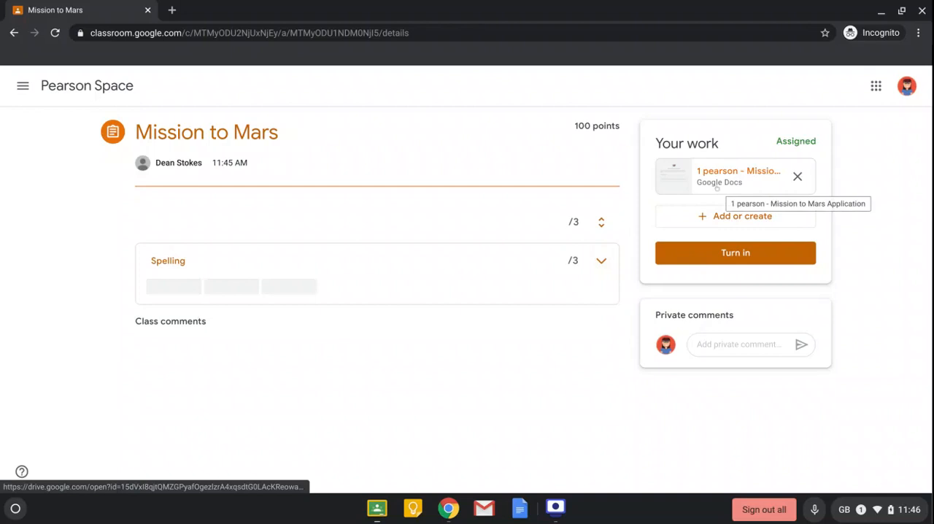
Step: Fill the student's application copy with name 'Dave' and item 'Water'
left_click(738, 176)
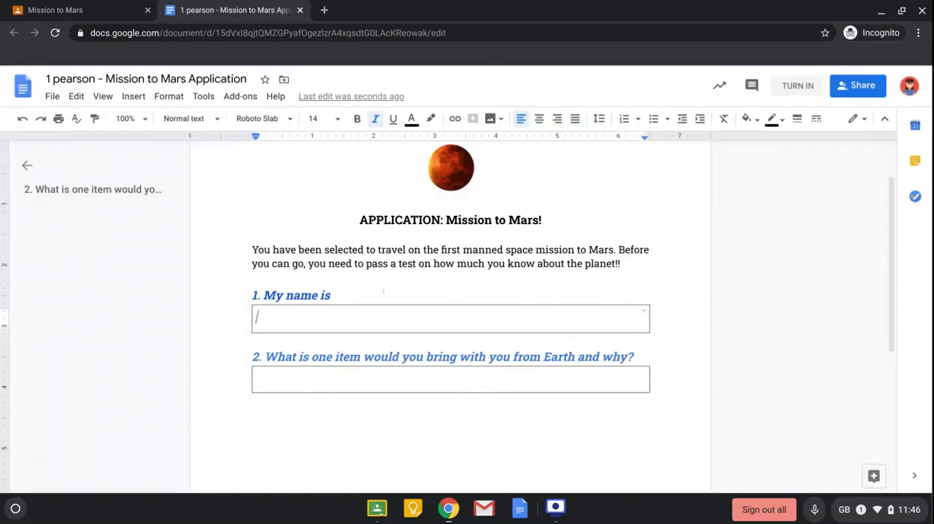
type("Dave")
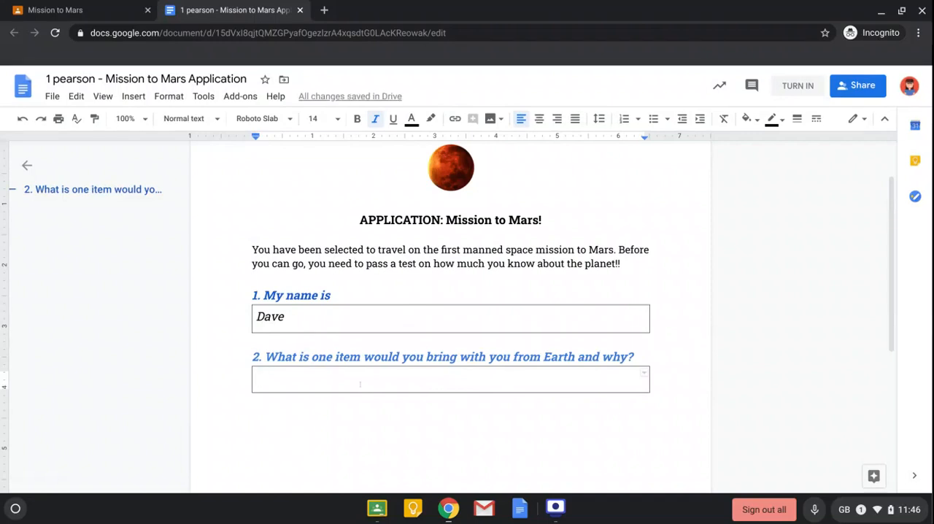
type("Water")
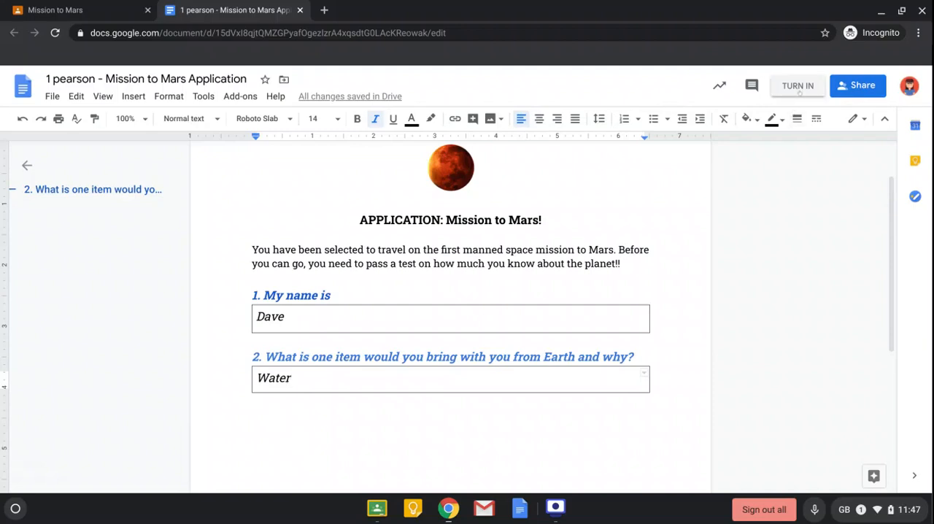
mouse_move(741, 202)
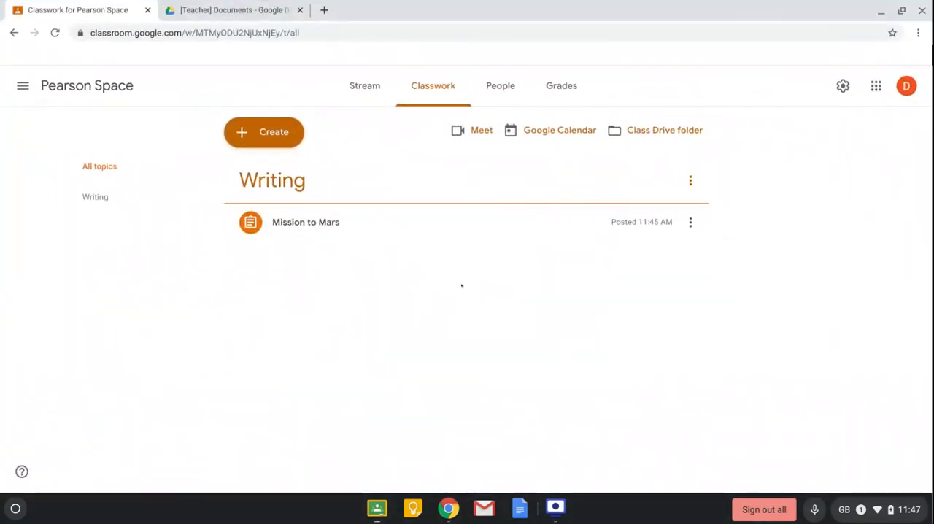
Step: Open Mission to Mars student work and the student's Dave/Water application for grading
left_click(306, 222)
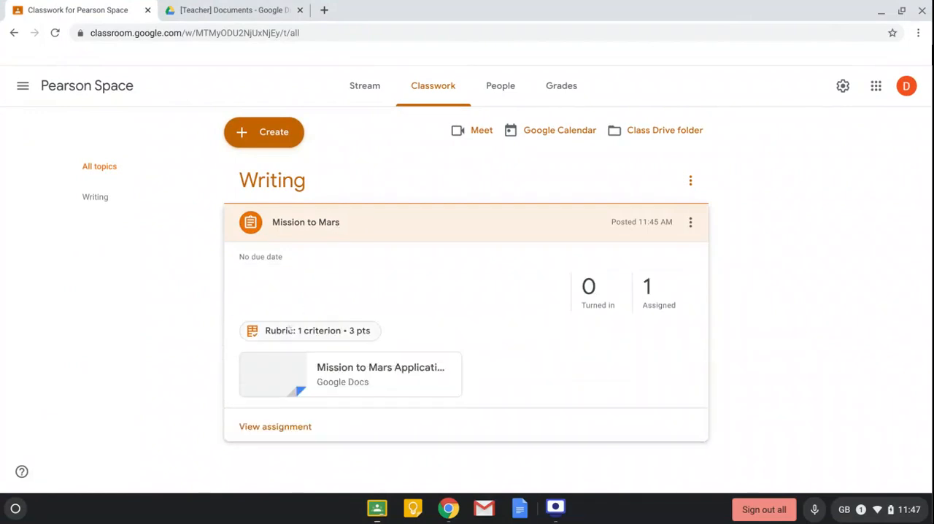
left_click(275, 426)
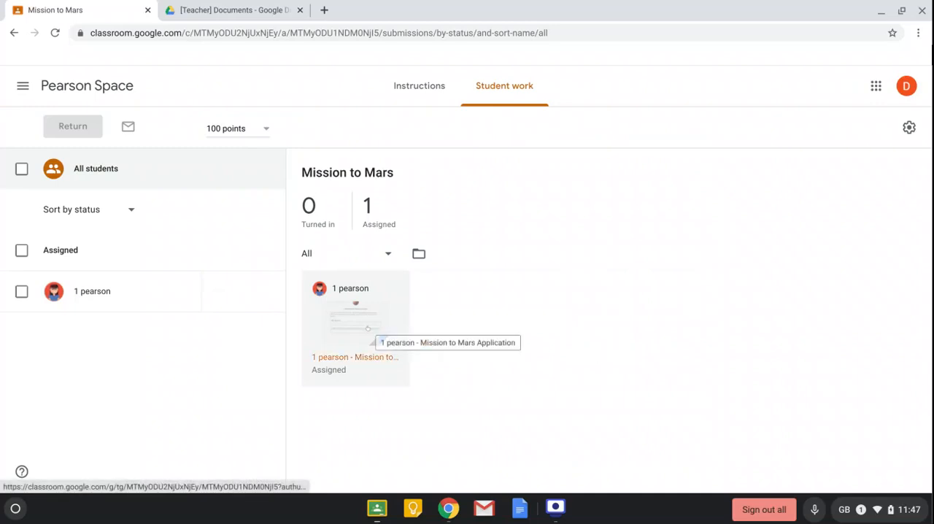
left_click(356, 314)
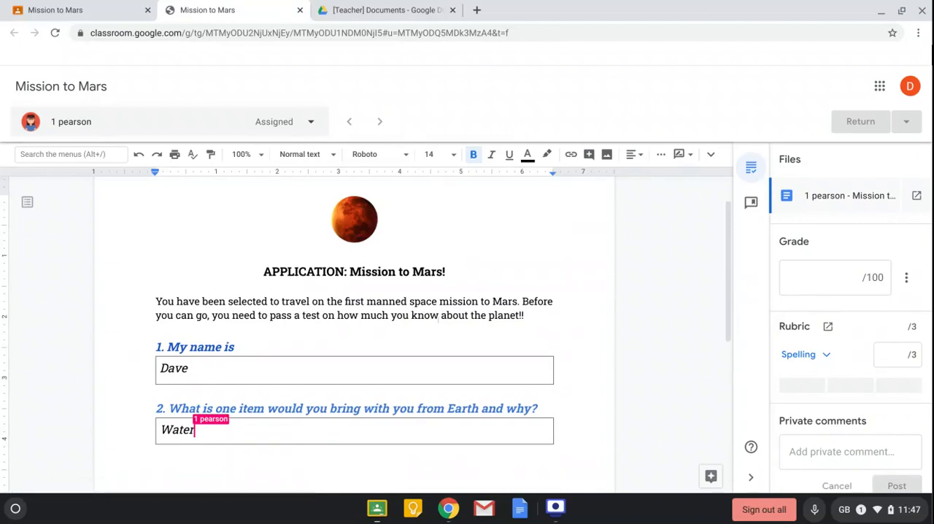
Step: Post the comment 'How would you take enough?' on the student's Water answer
scroll("down", 3)
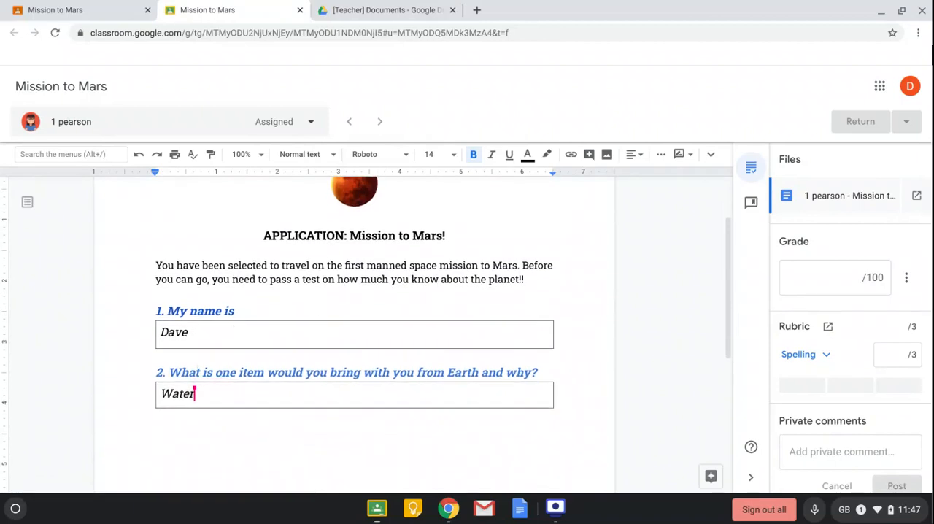
double_click(177, 393)
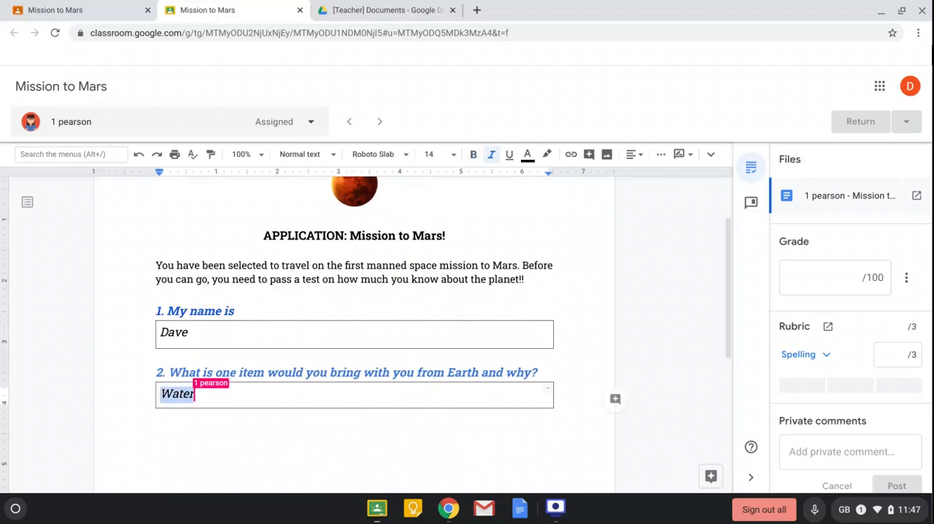
mouse_move(615, 399)
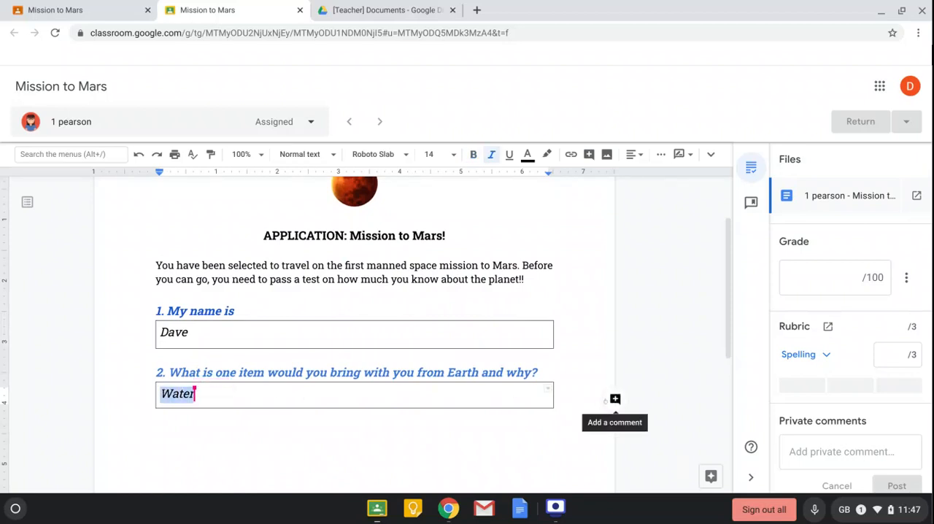
left_click(614, 399)
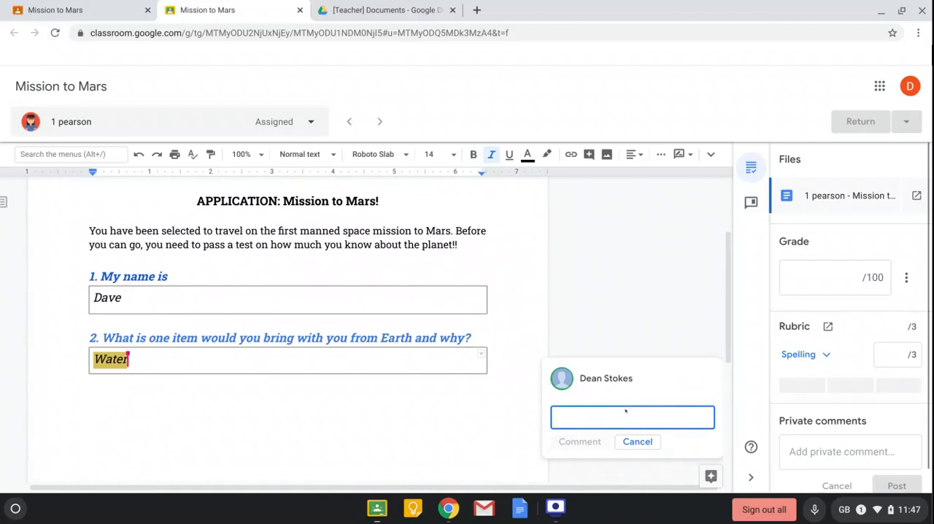
type("H")
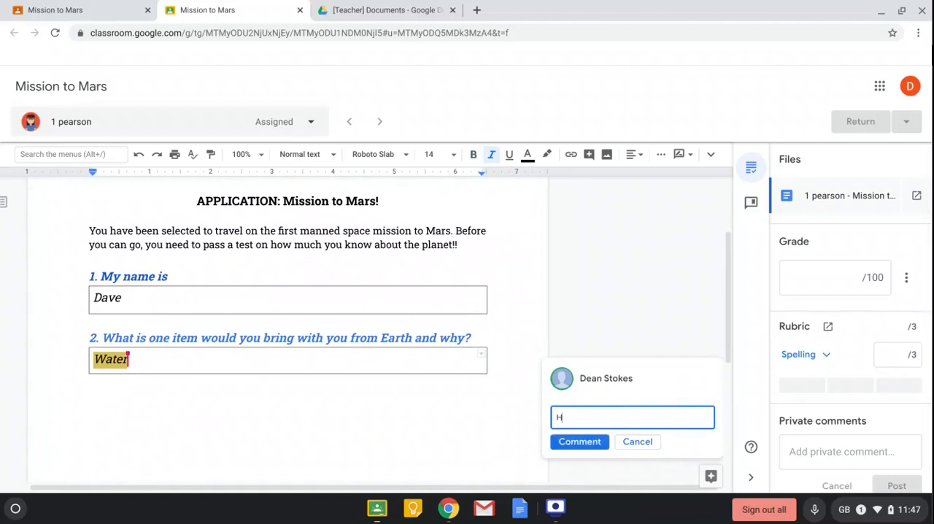
type("ow would you tak")
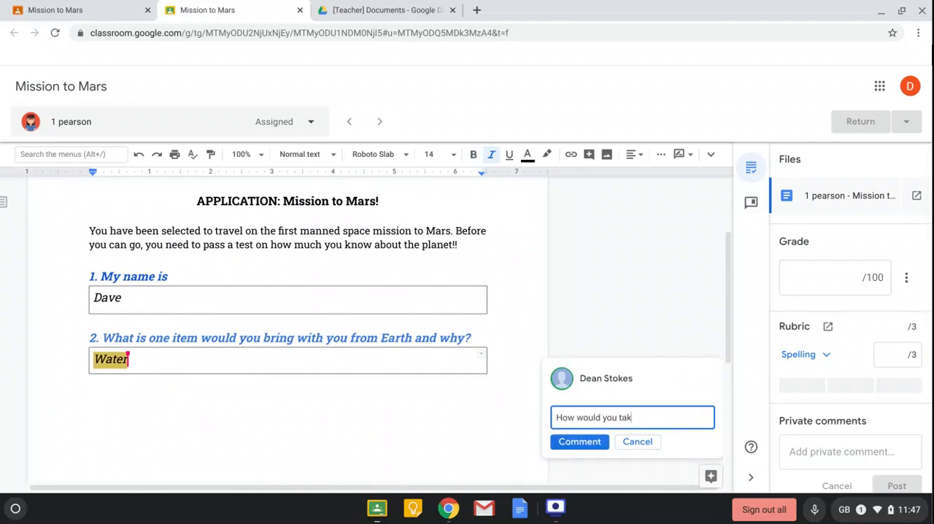
type("e enough?")
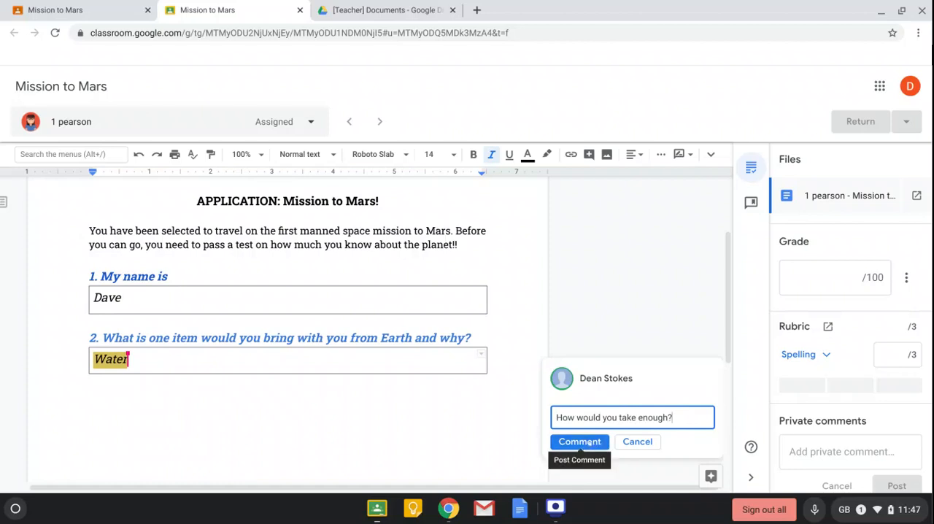
left_click(579, 441)
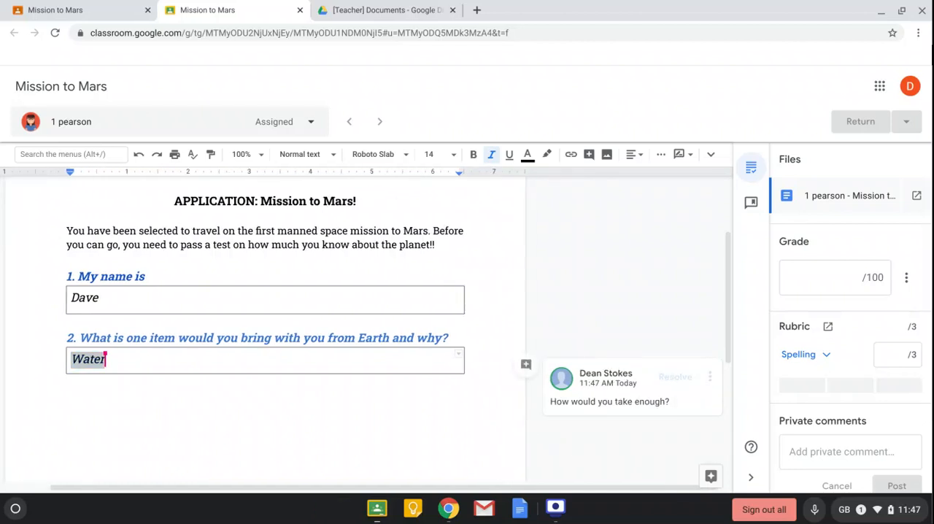
left_click(751, 203)
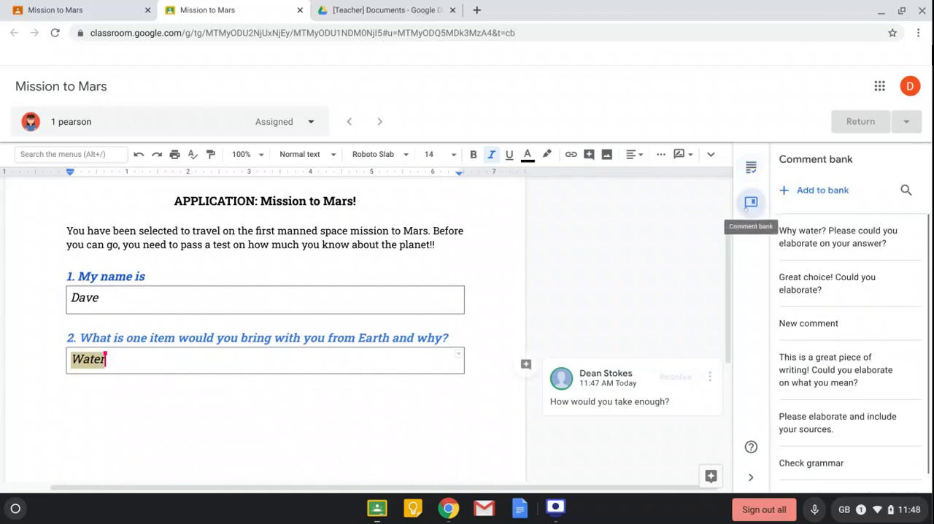
scroll("down", 3)
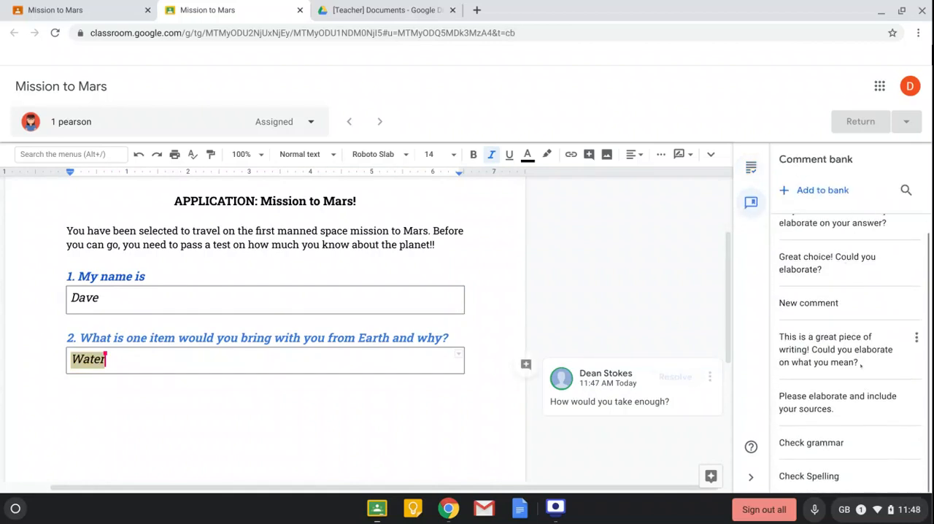
scroll("up", 3)
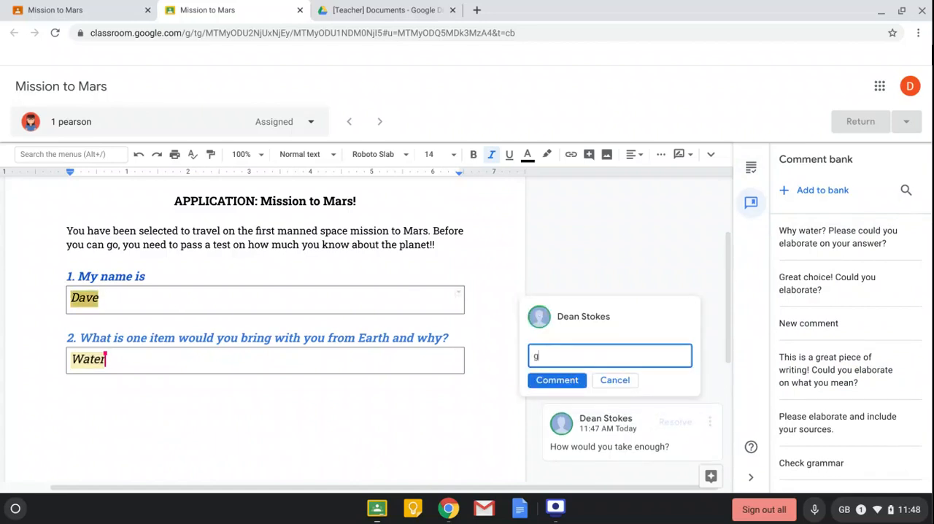
type("reat")
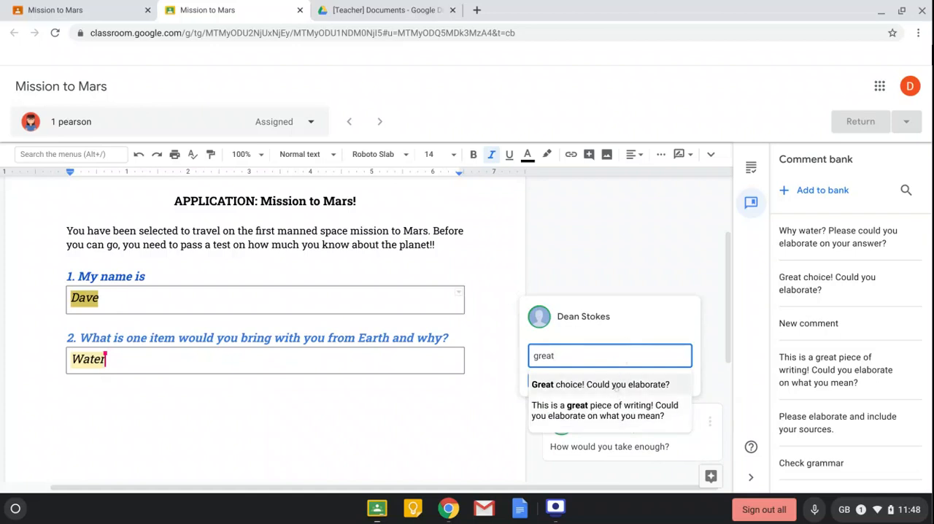
mouse_move(618, 331)
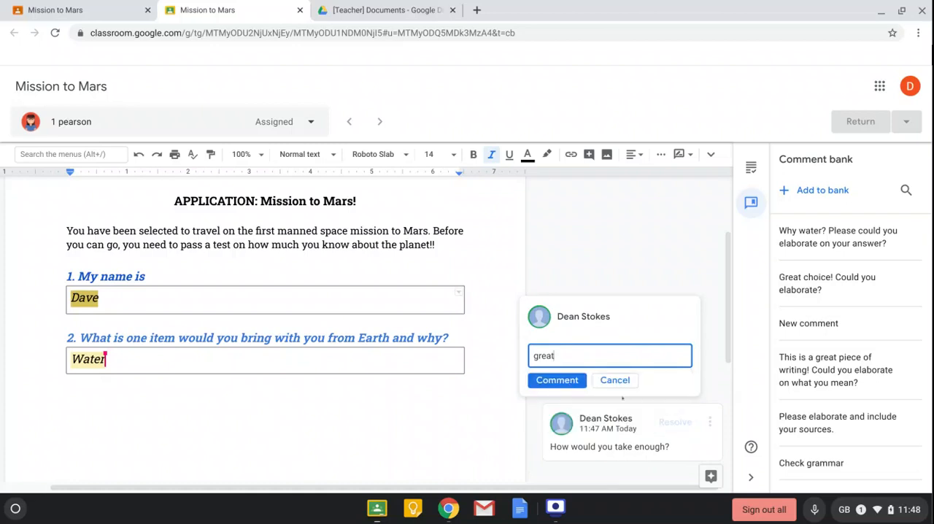
left_click(614, 380)
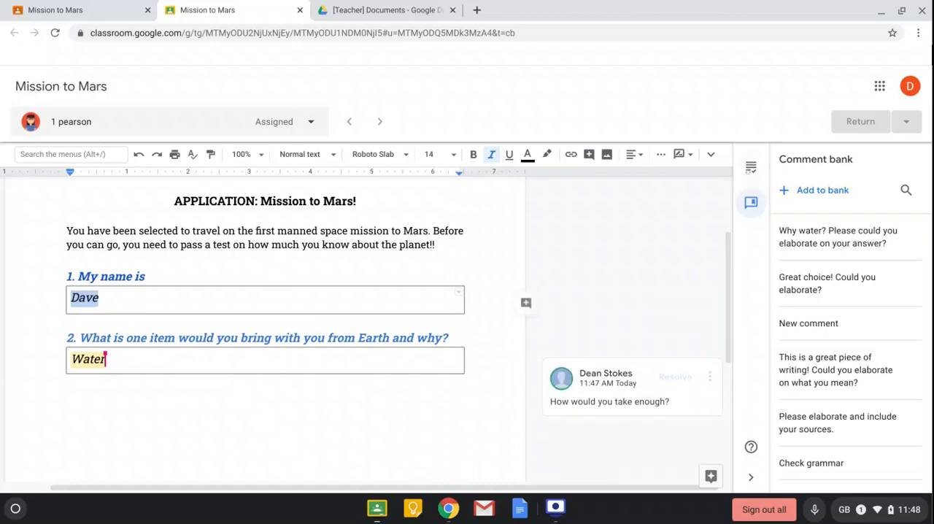
left_click(750, 168)
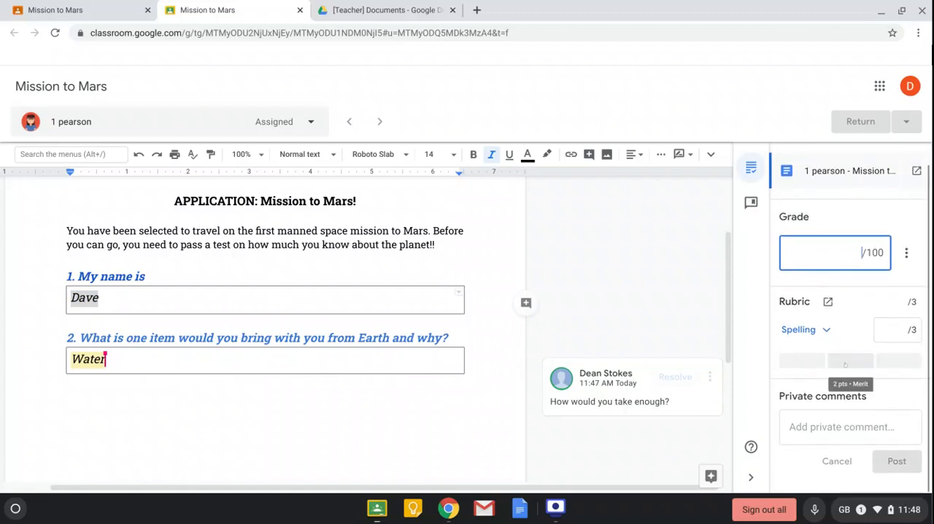
Step: Score the Spelling rubric criterion 3/3, bringing the draft grade to 100/100
left_click(850, 360)
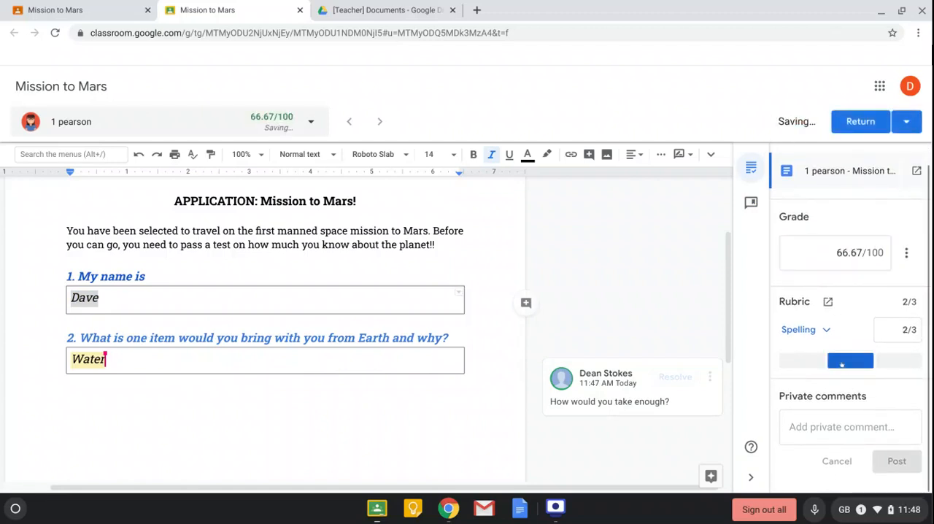
mouse_move(802, 359)
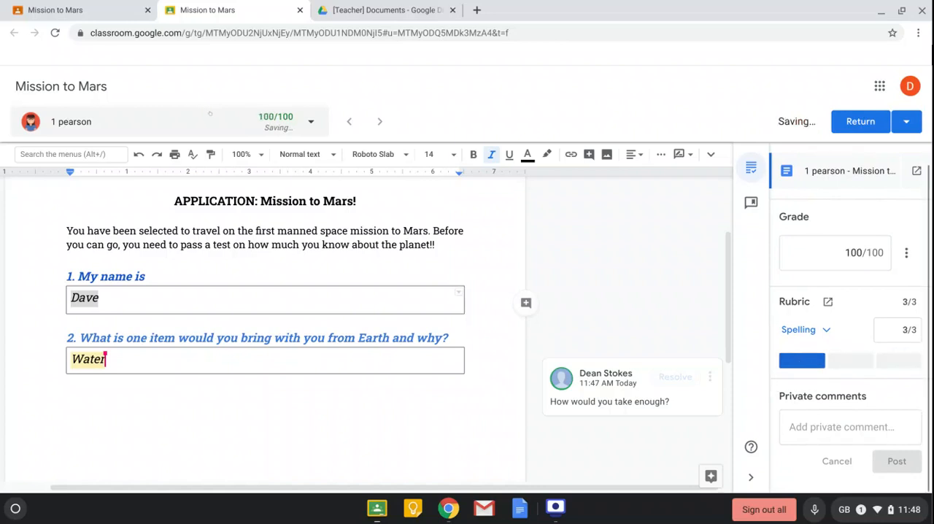
left_click(310, 121)
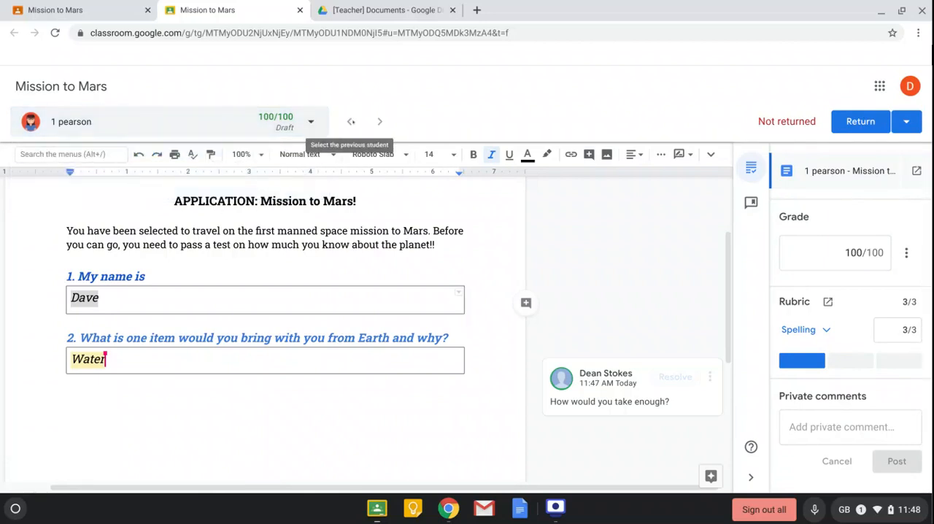
mouse_move(667, 340)
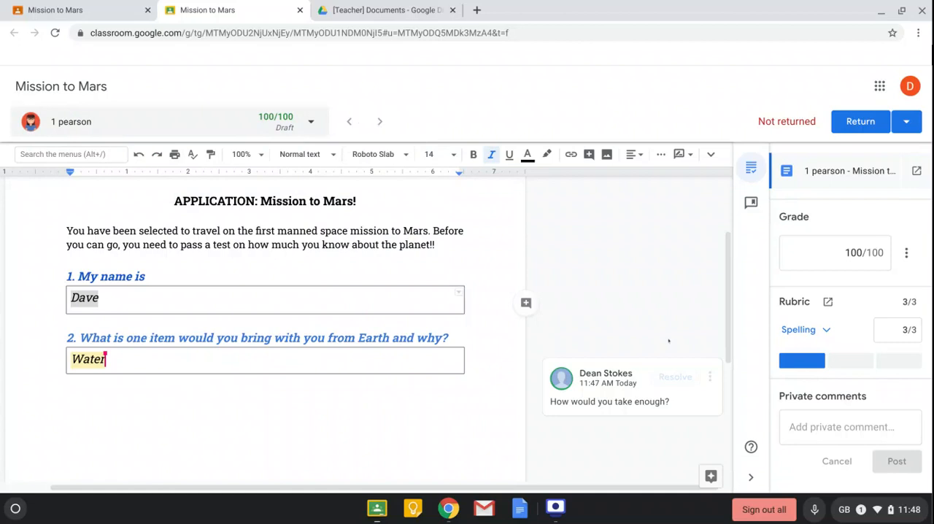
mouse_move(667, 341)
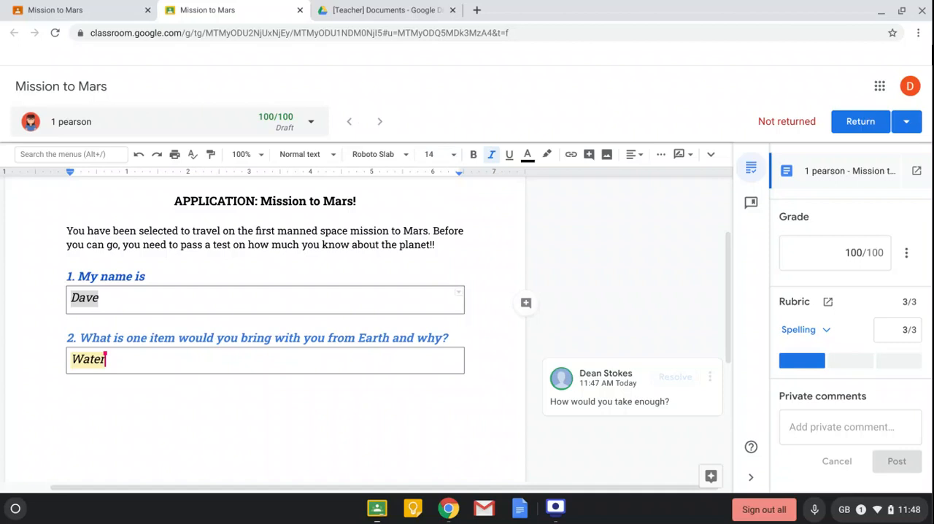
mouse_move(741, 320)
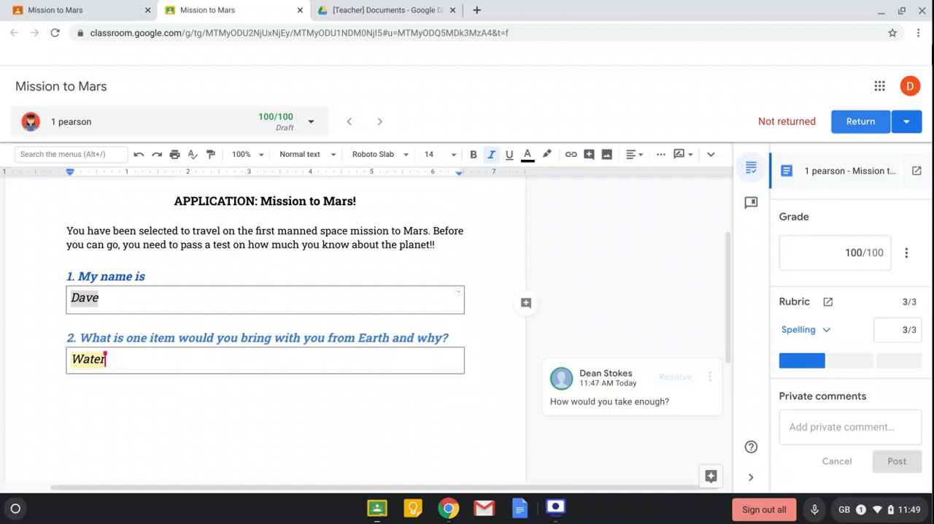
Step: Return to the Mission to Mars student work list showing the 100 draft grade
left_click(83, 9)
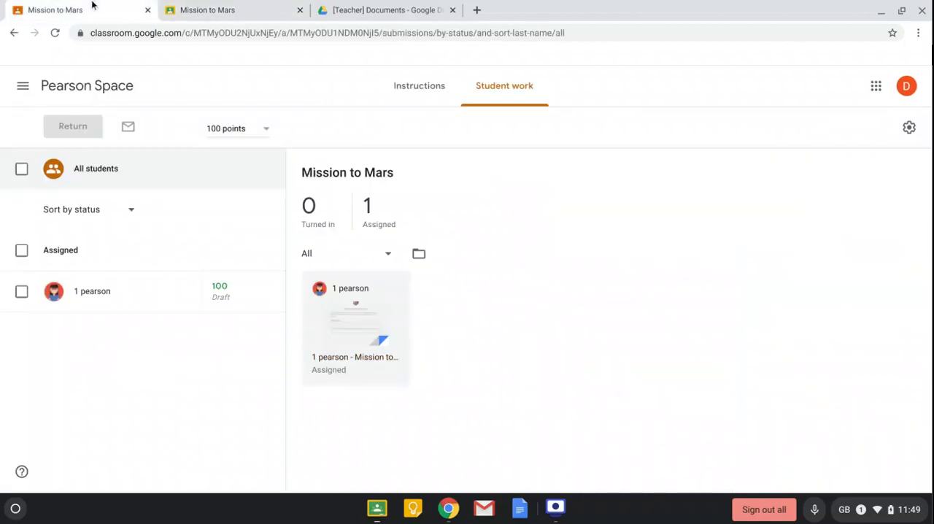
mouse_move(86, 85)
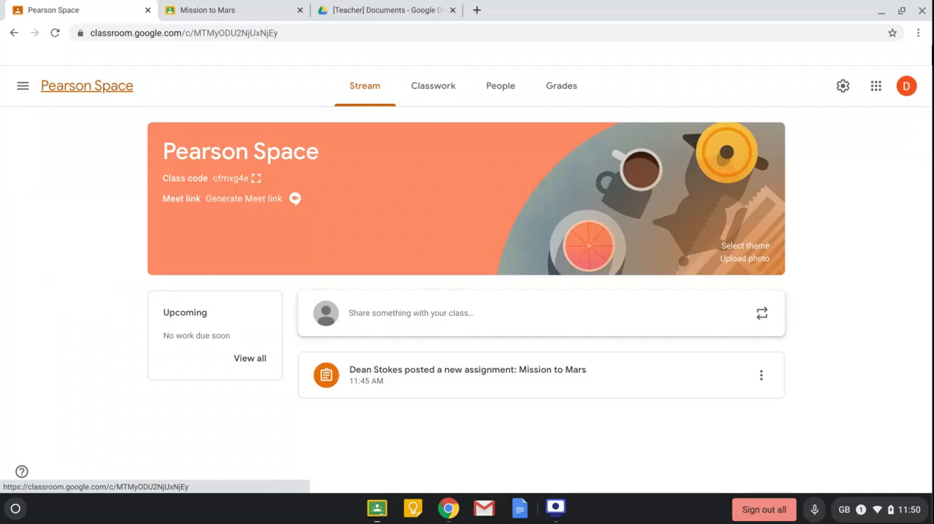
mouse_move(182, 108)
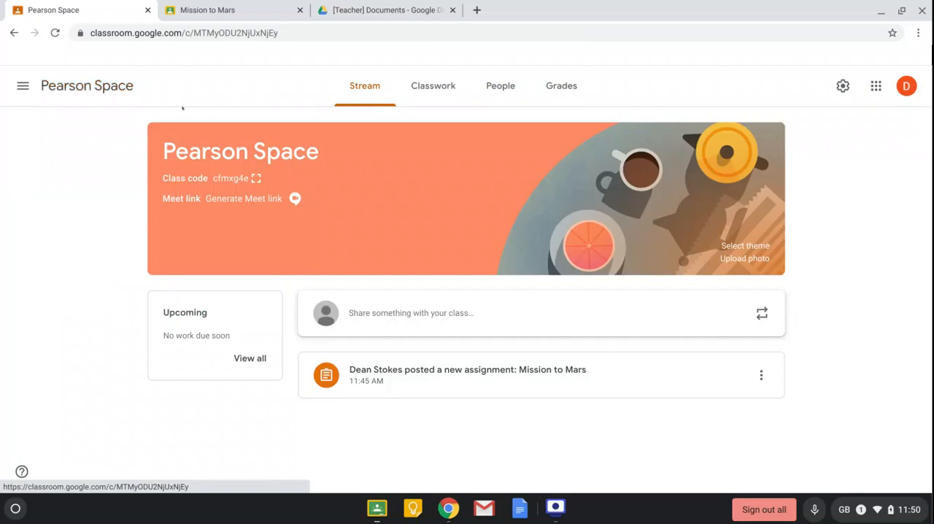
mouse_move(288, 215)
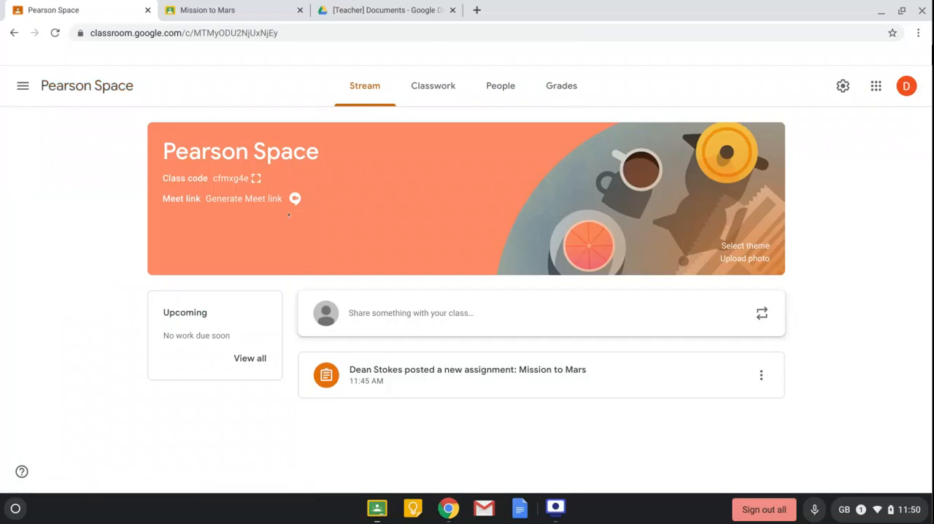
mouse_move(288, 216)
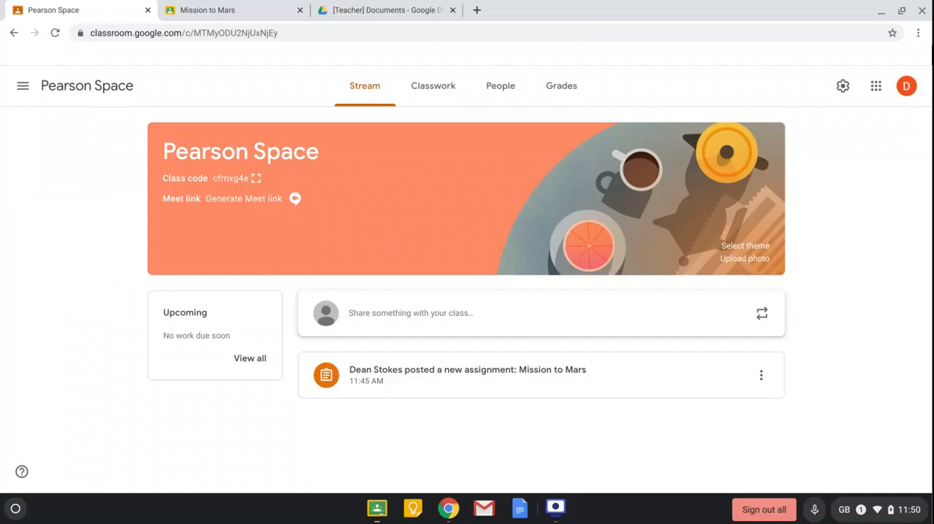
mouse_move(244, 198)
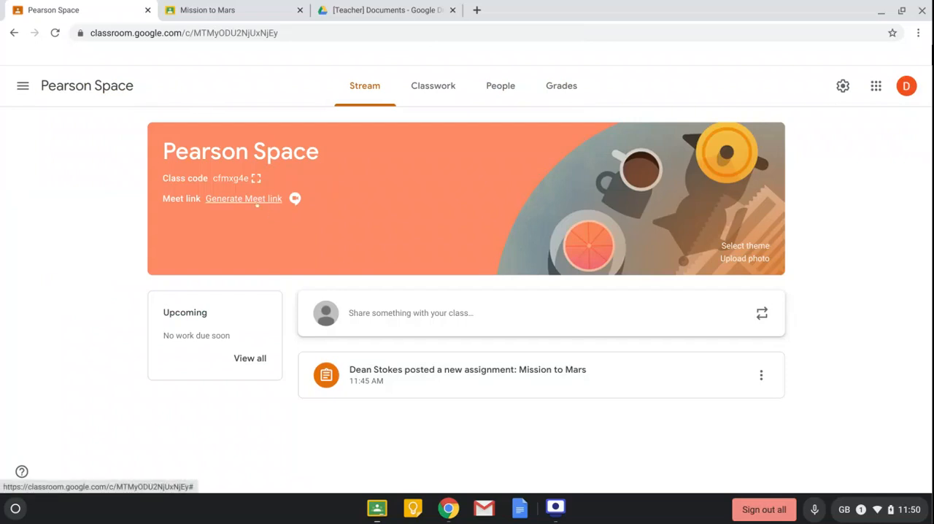
Step: Open the Add Meet to your class dialog from the Pearson Space stream banner
left_click(242, 198)
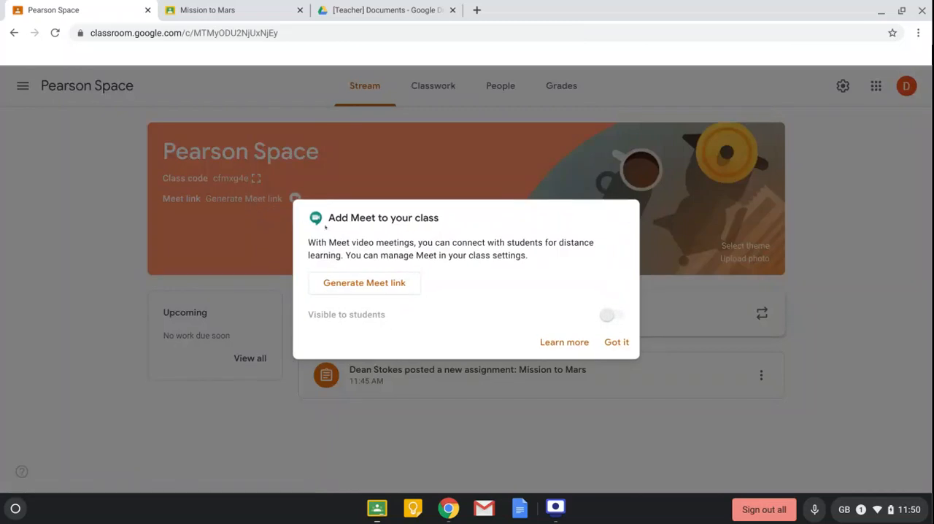
Step: Generate a Pearson Space Meet link, set it hidden from students, and save
left_click(363, 283)
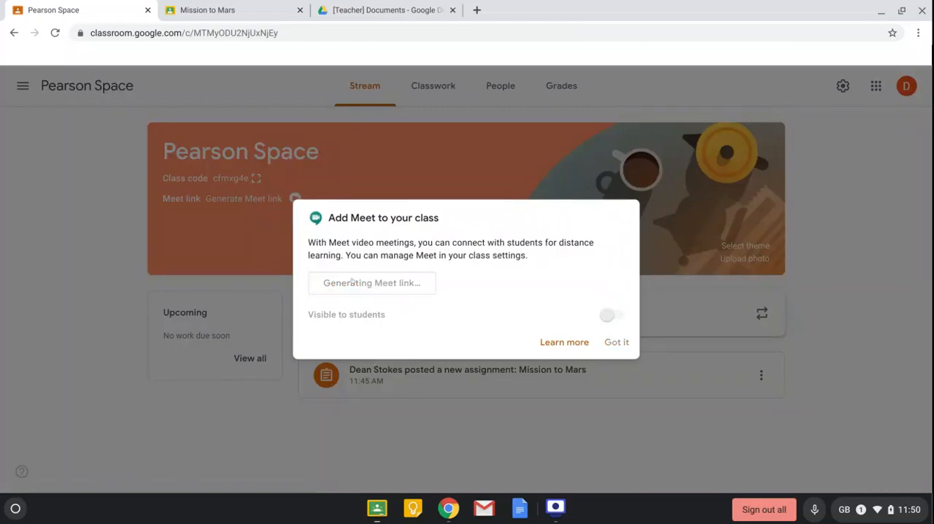
left_click(610, 313)
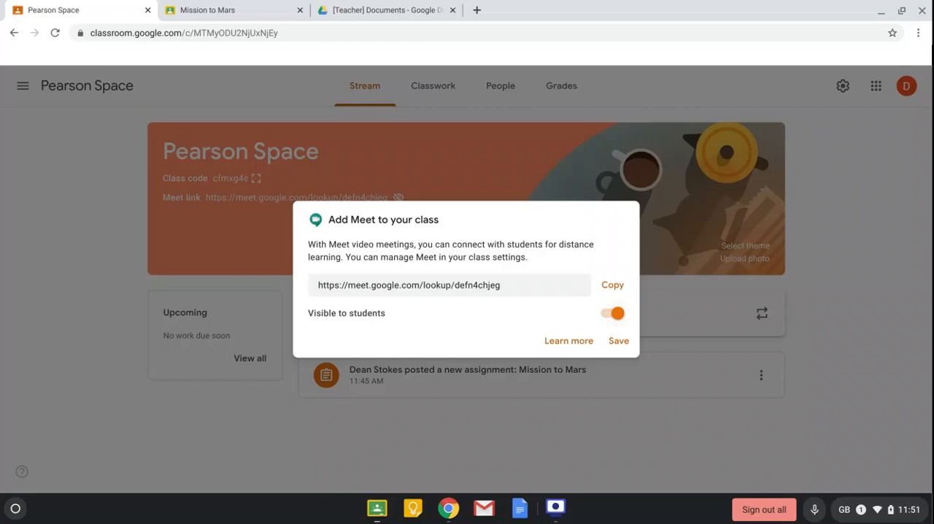
left_click(612, 313)
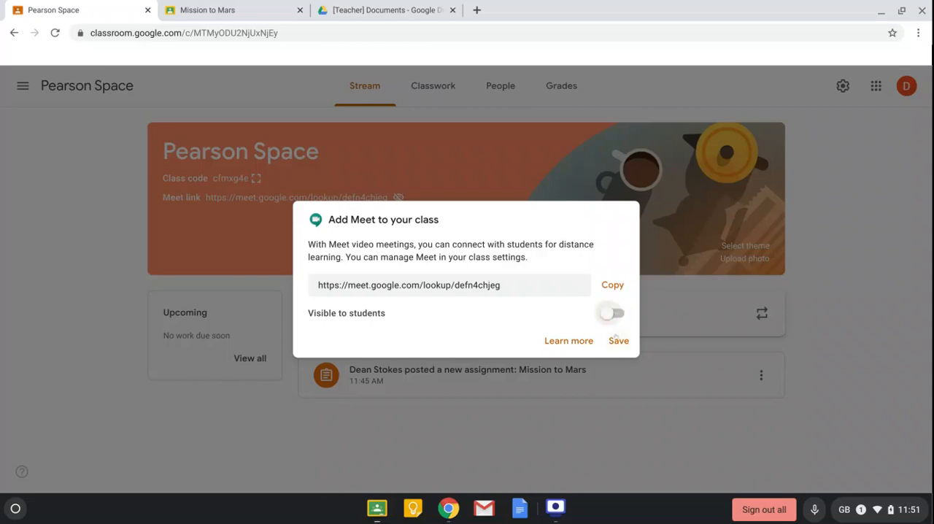
left_click(618, 340)
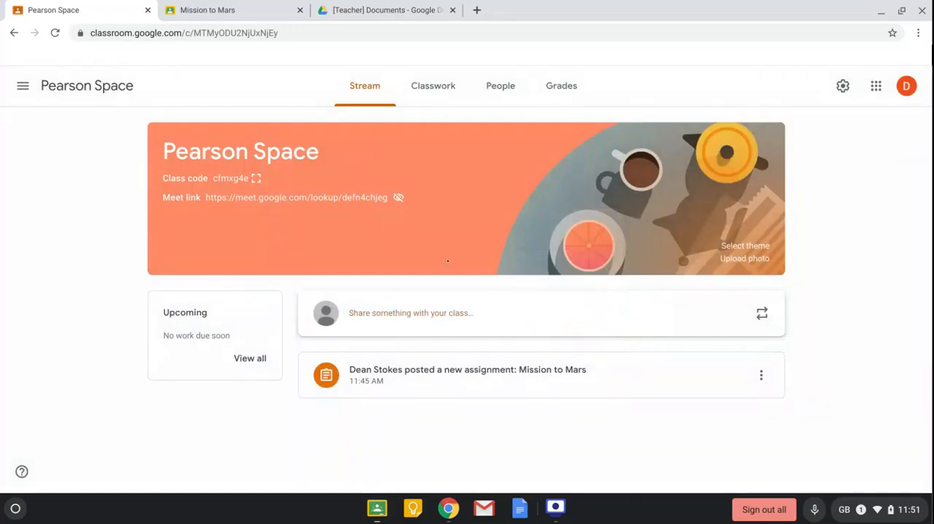
mouse_move(296, 197)
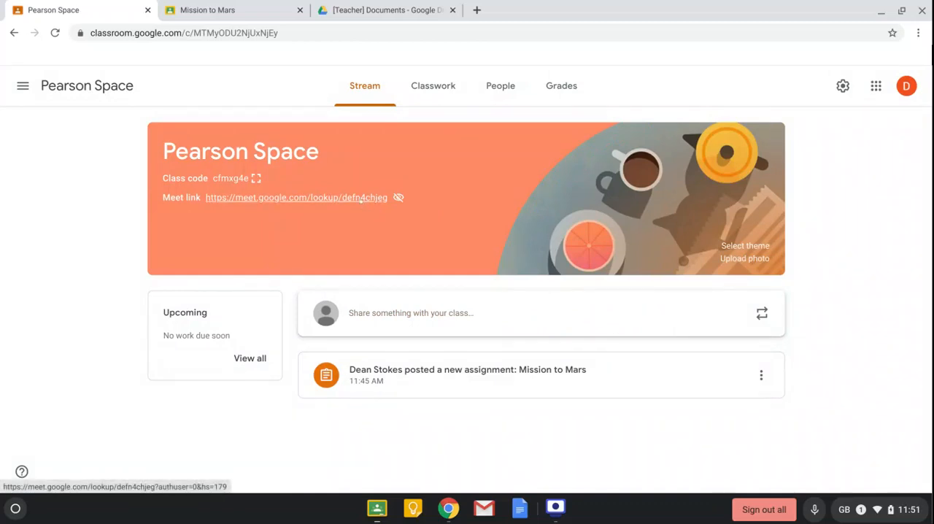
Step: Follow the class meet.google.com link and join the video call with camera on
left_click(296, 197)
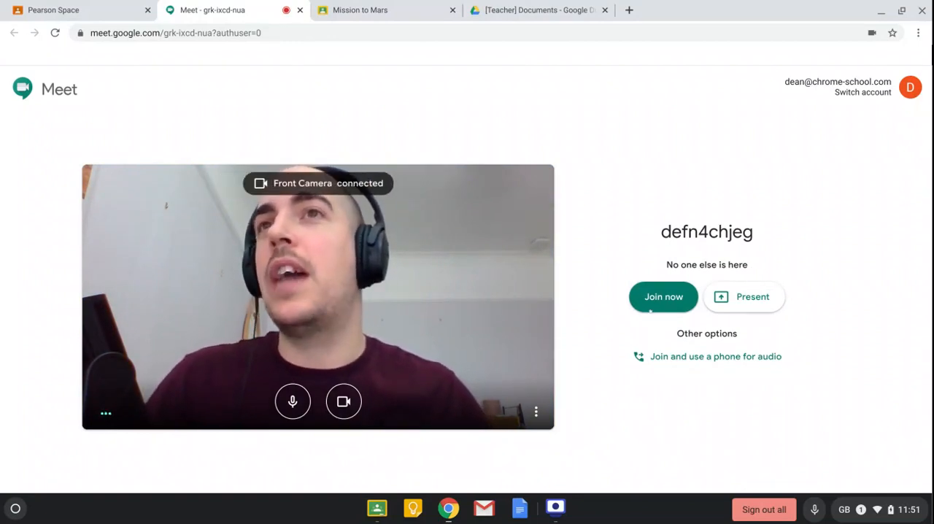
left_click(662, 297)
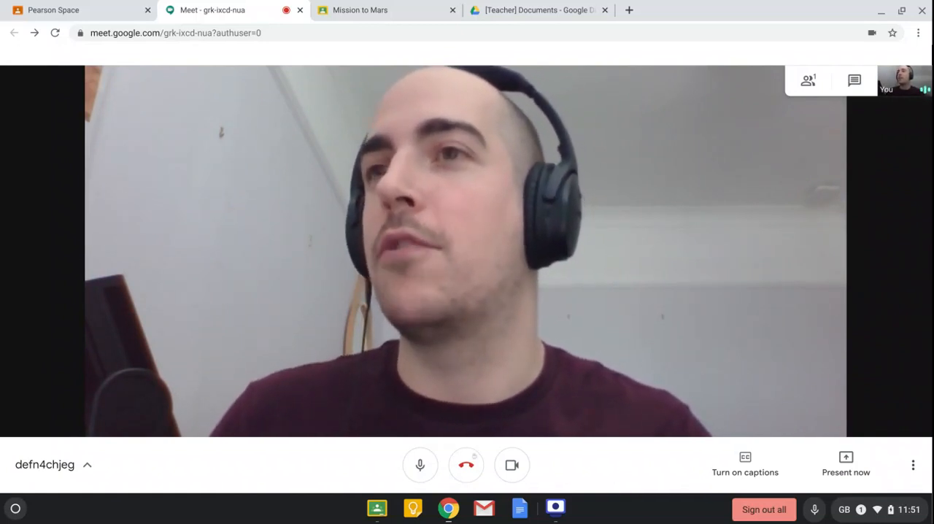
Step: Switch back to the Pearson Space class tab, leaving the Meet call open
left_click(51, 9)
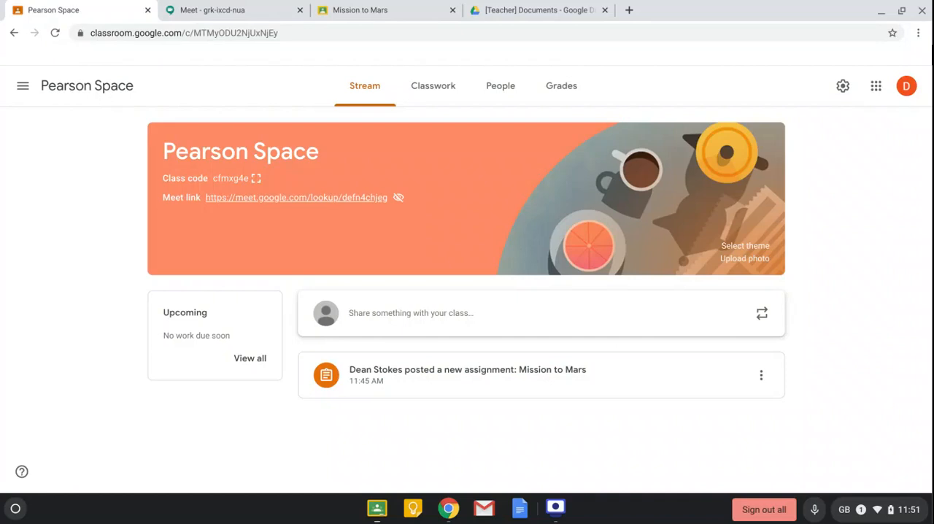
mouse_move(433, 85)
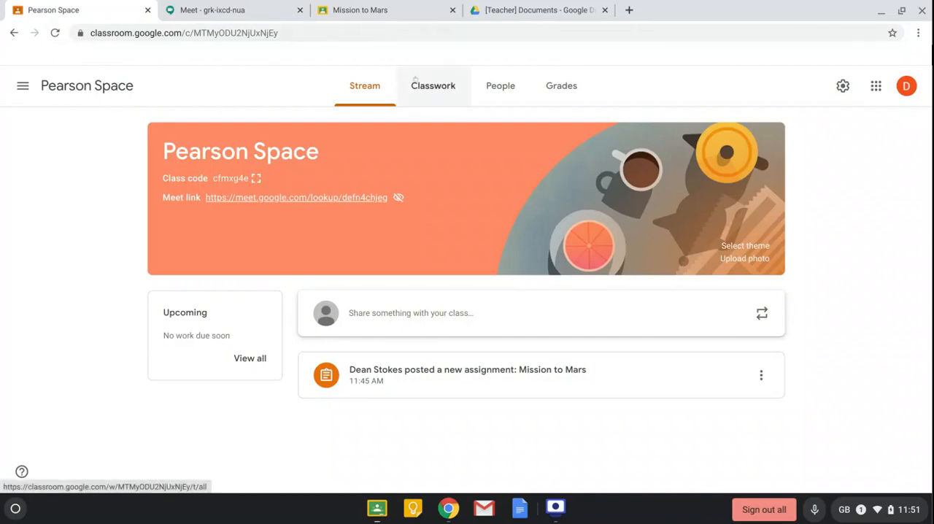
Step: Show Pearson Space's Classwork page listing Mission to Mars under Writing
left_click(432, 86)
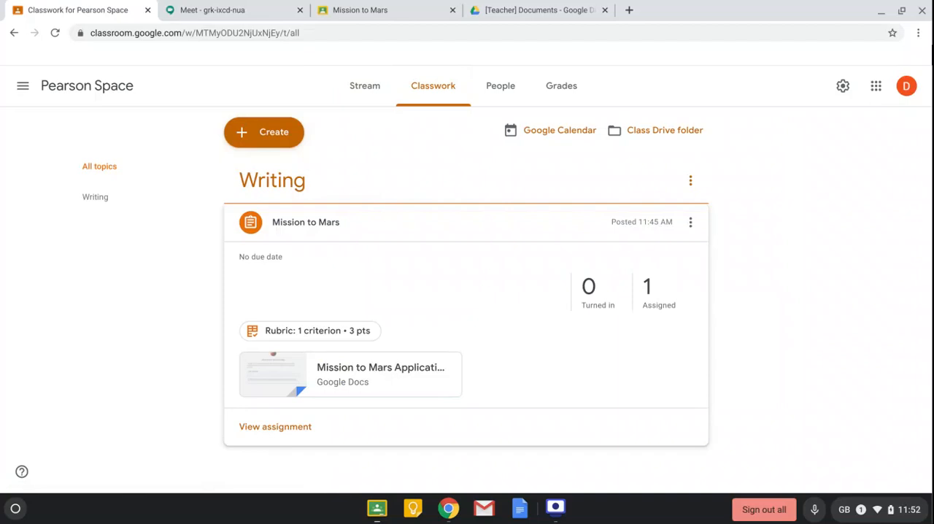
Step: Open the Mars Quiz form from the [Teacher] Documents Drive folder
left_click(539, 10)
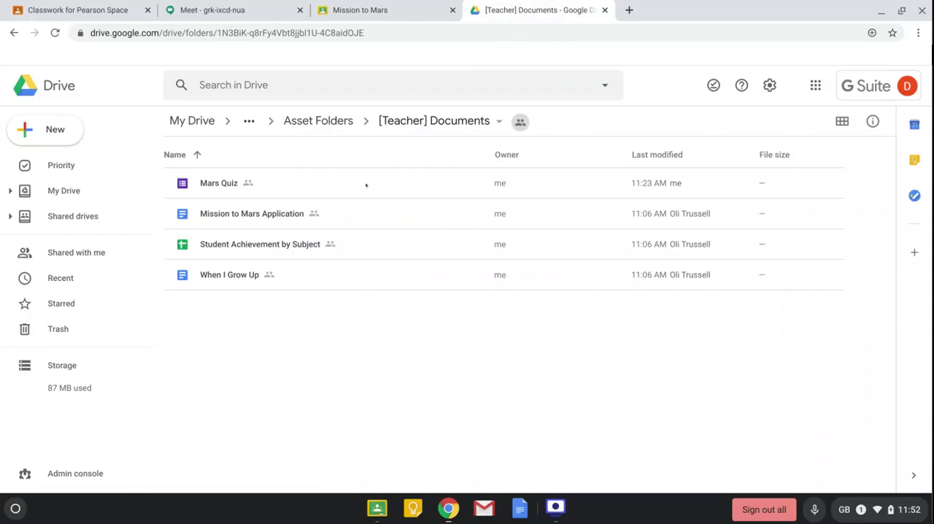
mouse_move(366, 184)
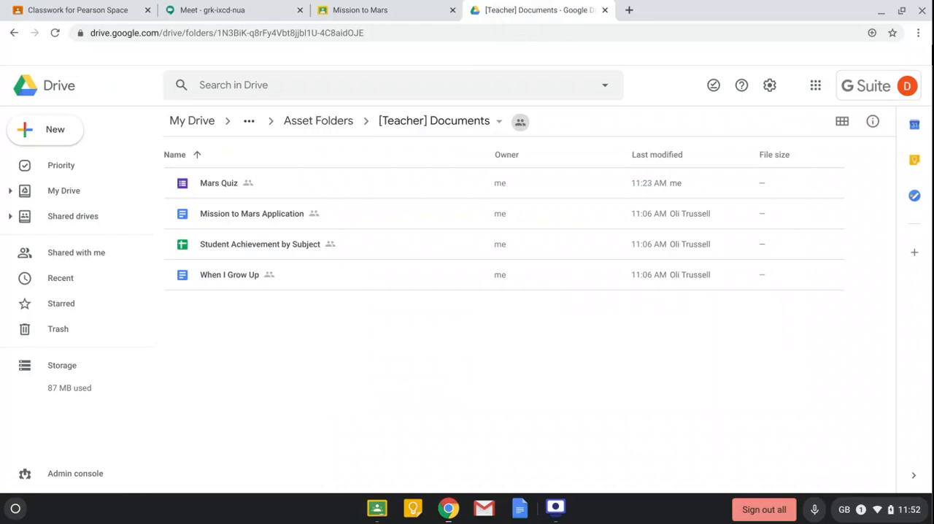
double_click(219, 182)
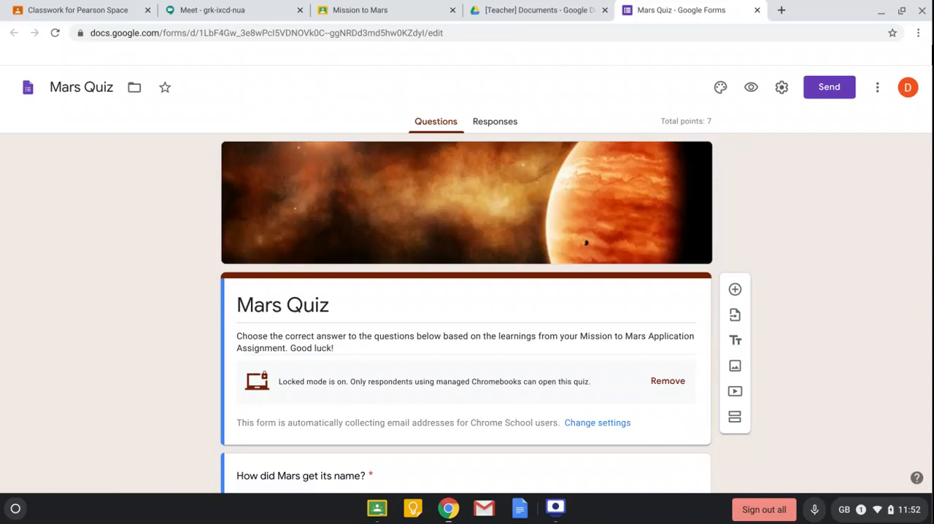
Step: Uncheck Turn on locked mode in the Mars Quiz Quizzes settings and save
left_click(781, 87)
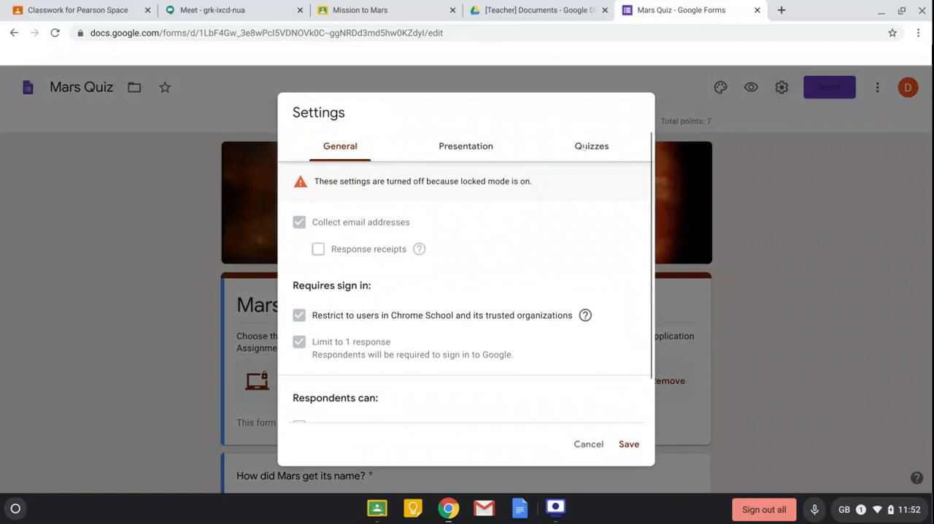
left_click(591, 145)
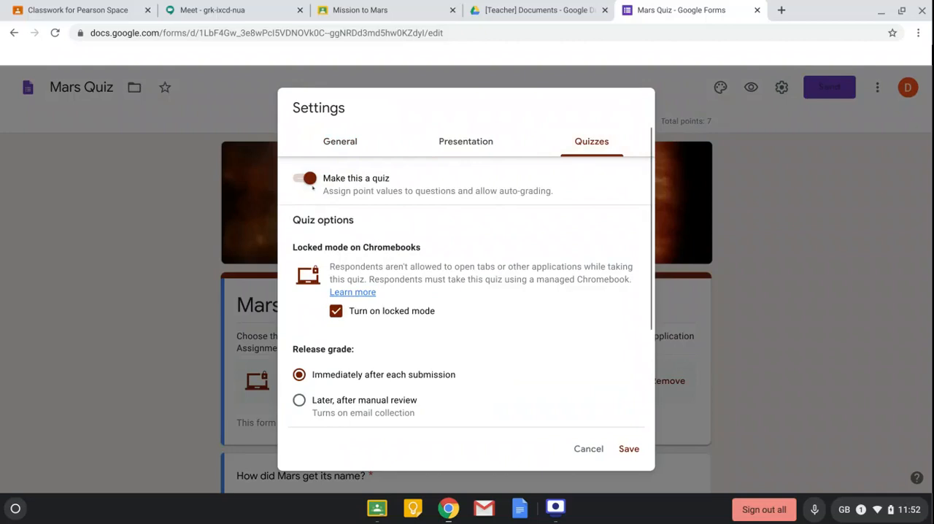
scroll("down", 3)
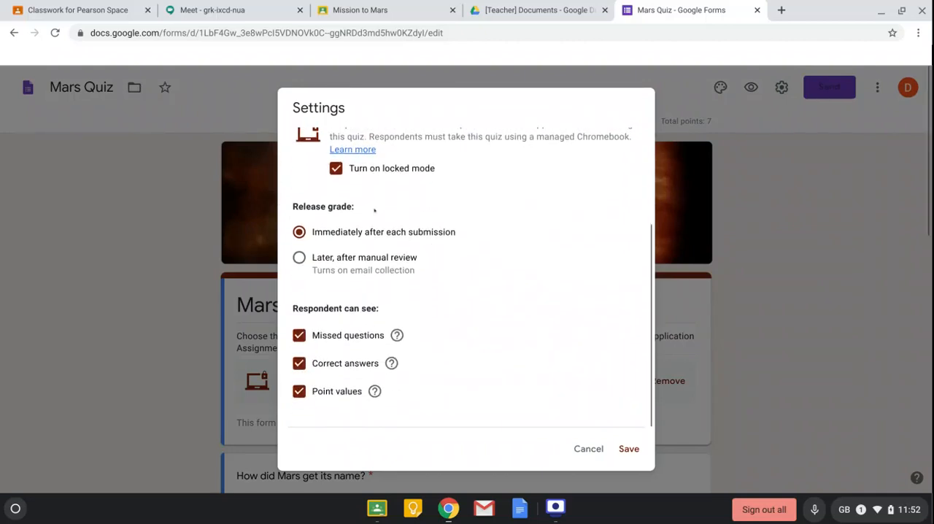
scroll("up", 3)
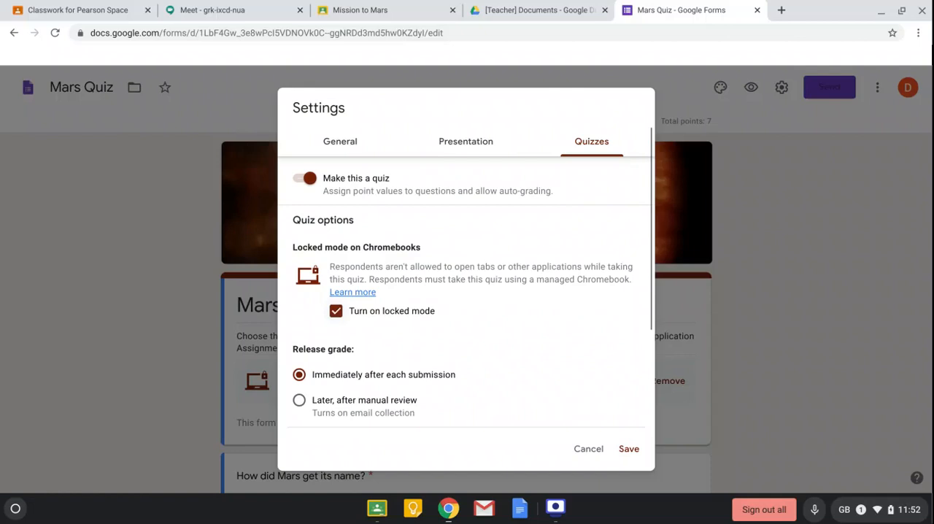
left_click(336, 310)
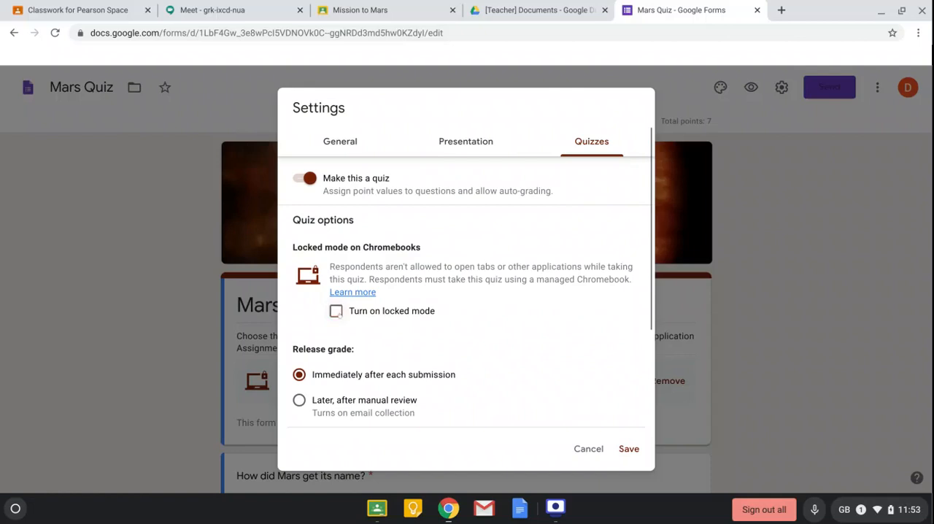
left_click(628, 448)
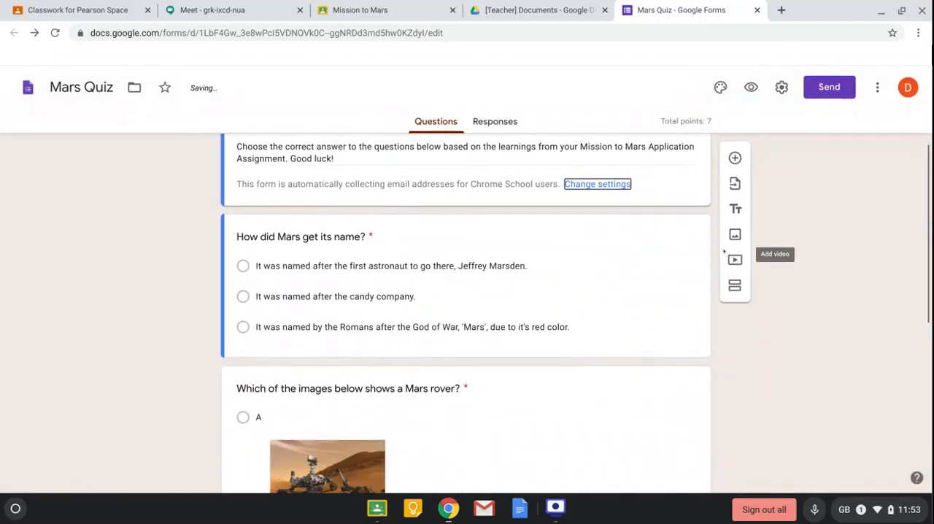
scroll("down", 3)
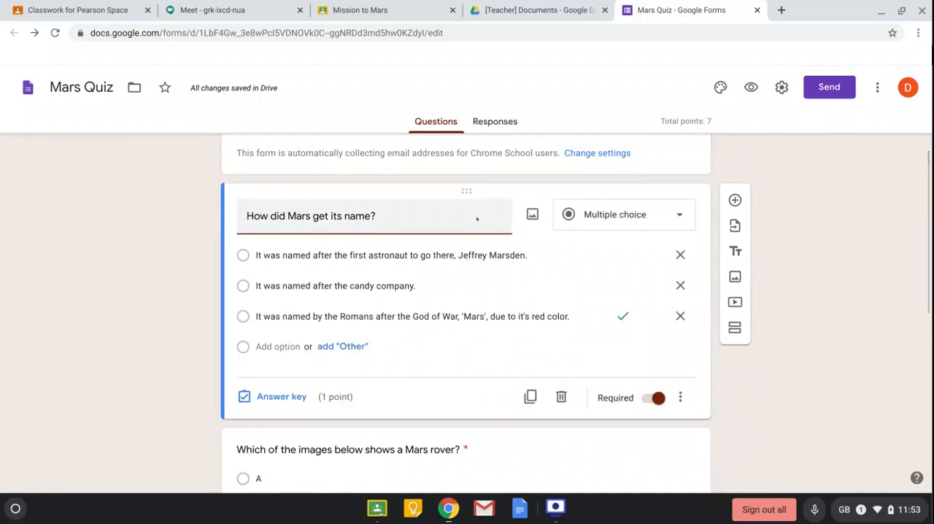
scroll("down", 3)
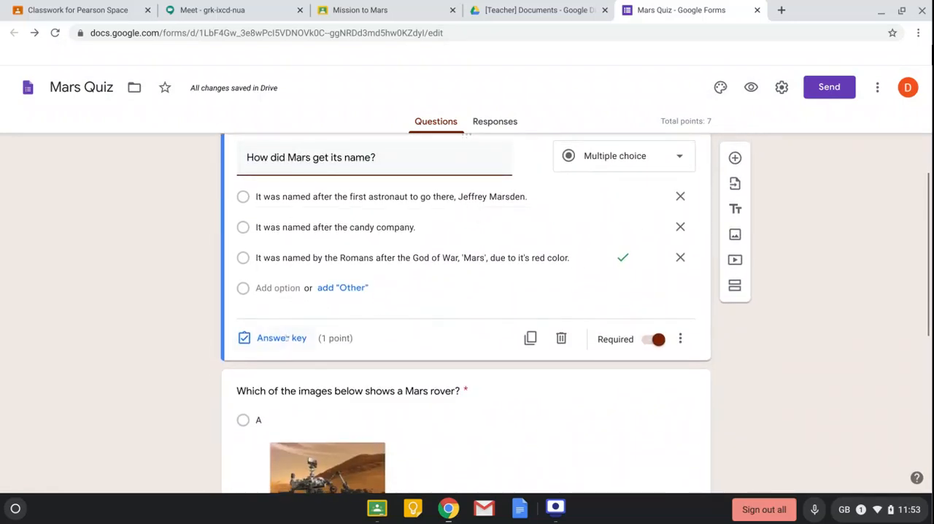
left_click(281, 337)
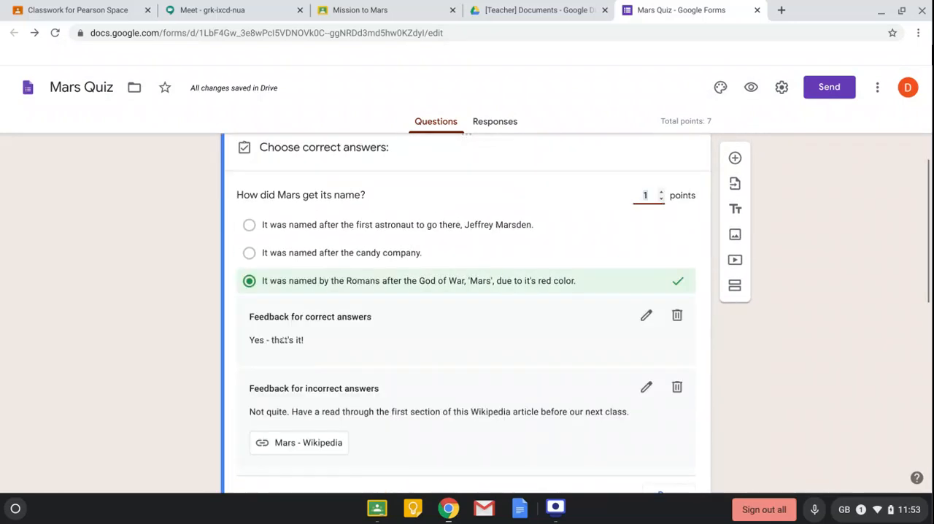
scroll("down", 3)
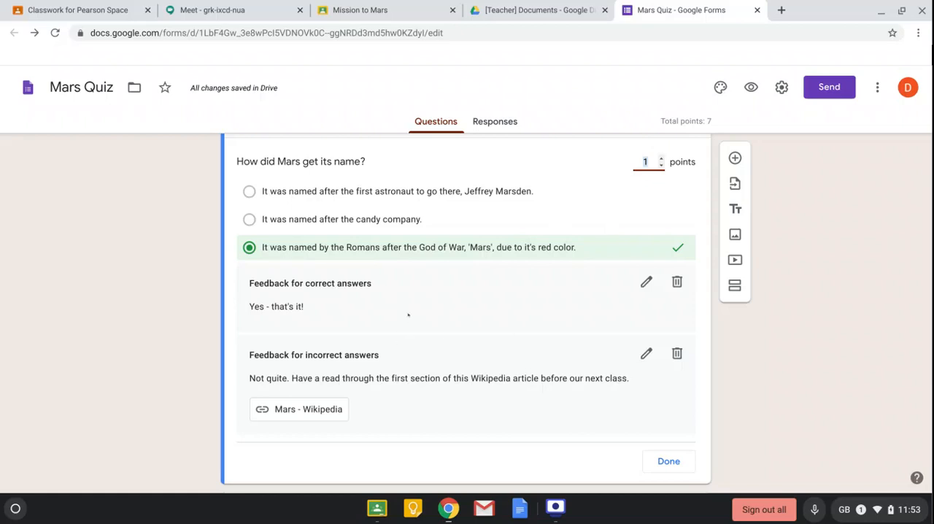
mouse_move(411, 367)
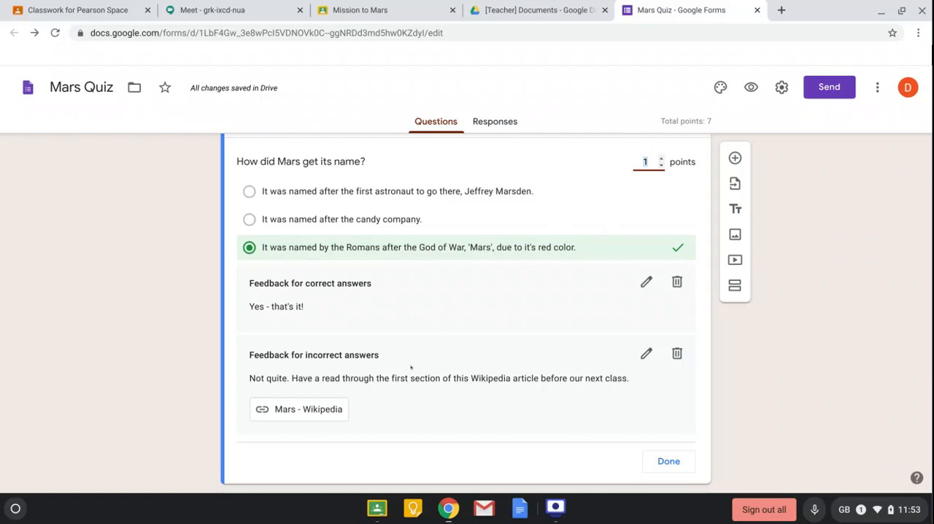
mouse_move(314, 421)
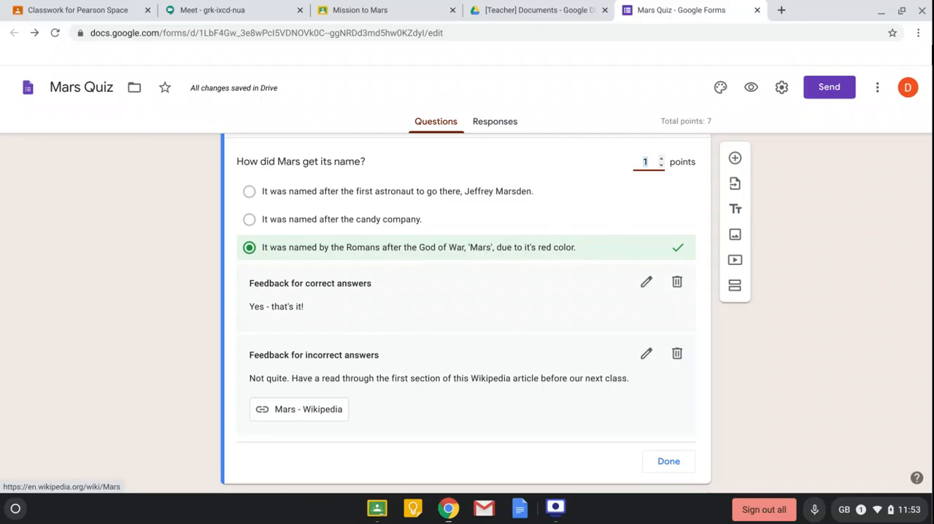
scroll("down", 3)
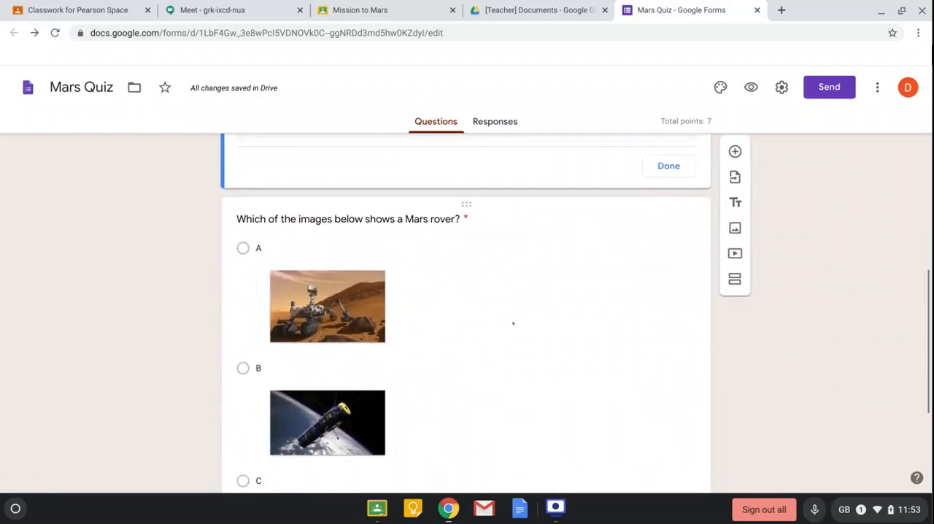
scroll("down", 3)
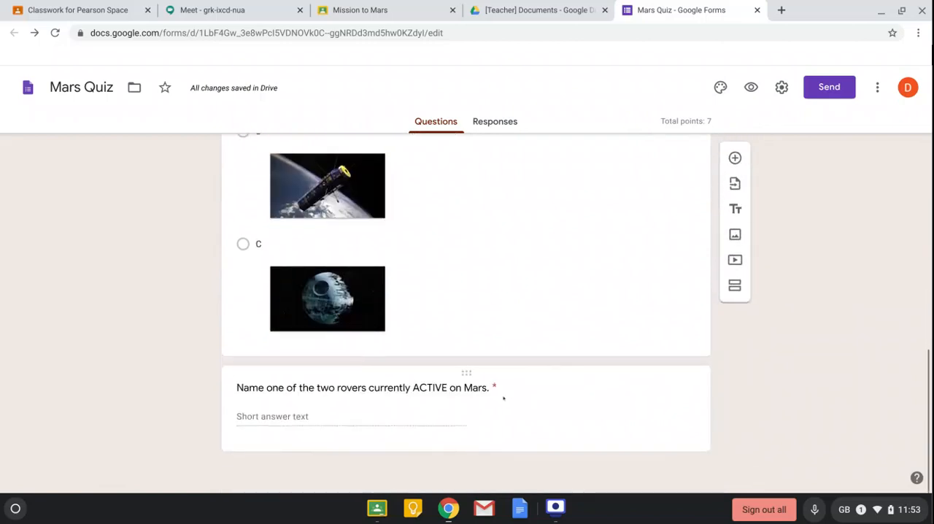
left_click(363, 387)
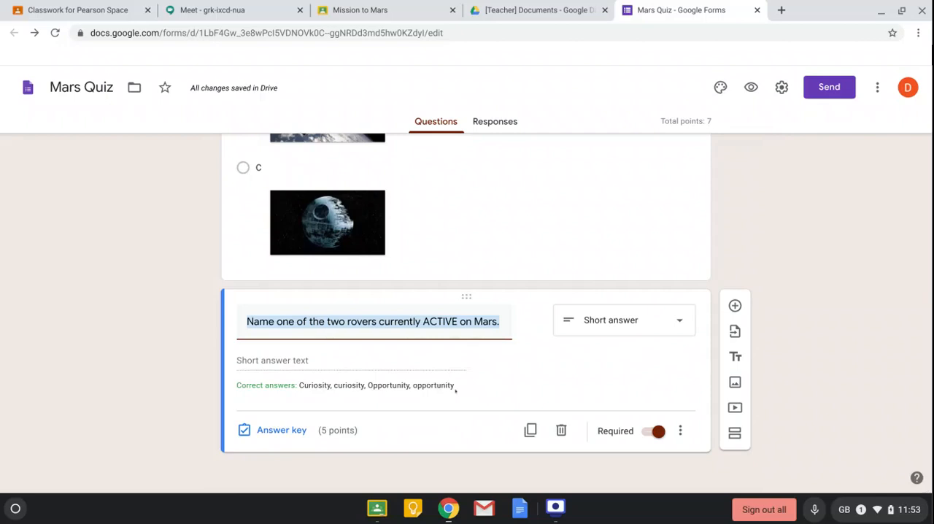
scroll("up", 3)
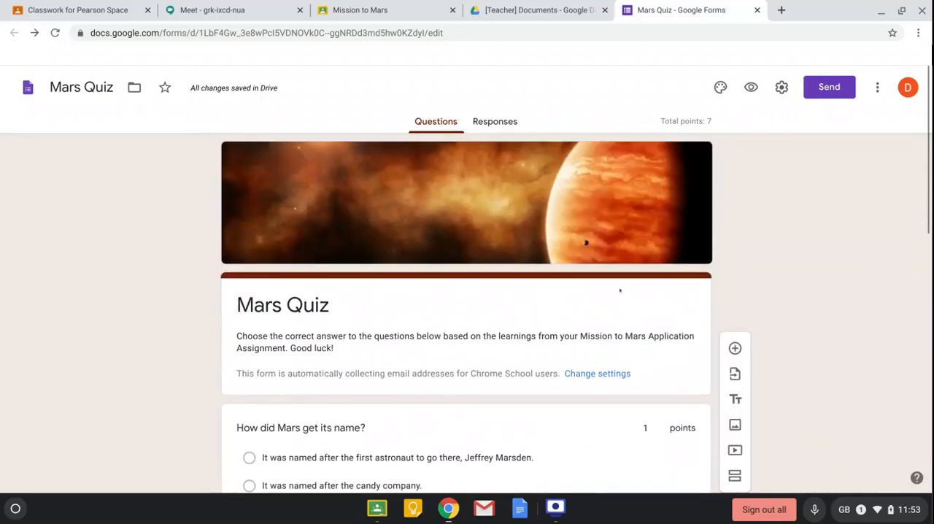
mouse_move(677, 260)
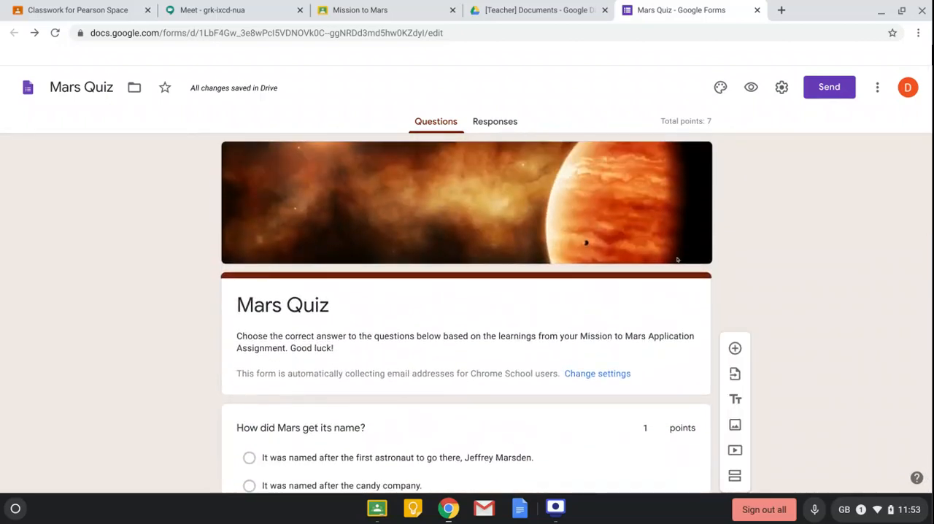
mouse_move(828, 87)
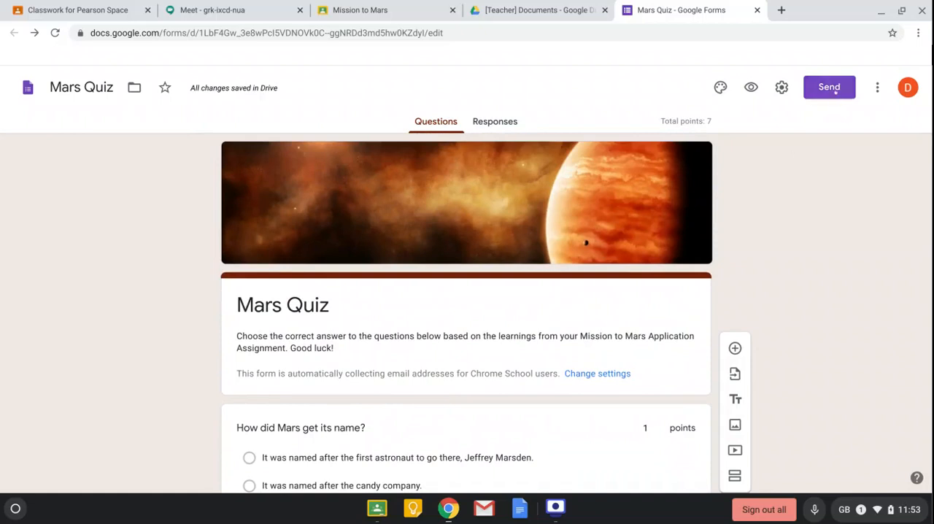
Step: Preview the Mars Quiz, answer the questions with 'opportunity' as the active rover, and submit
left_click(750, 87)
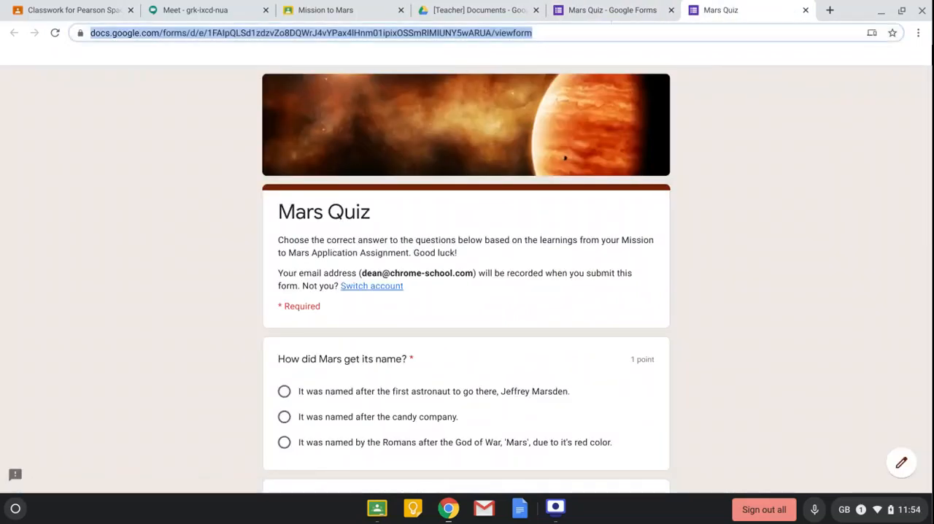
mouse_move(743, 188)
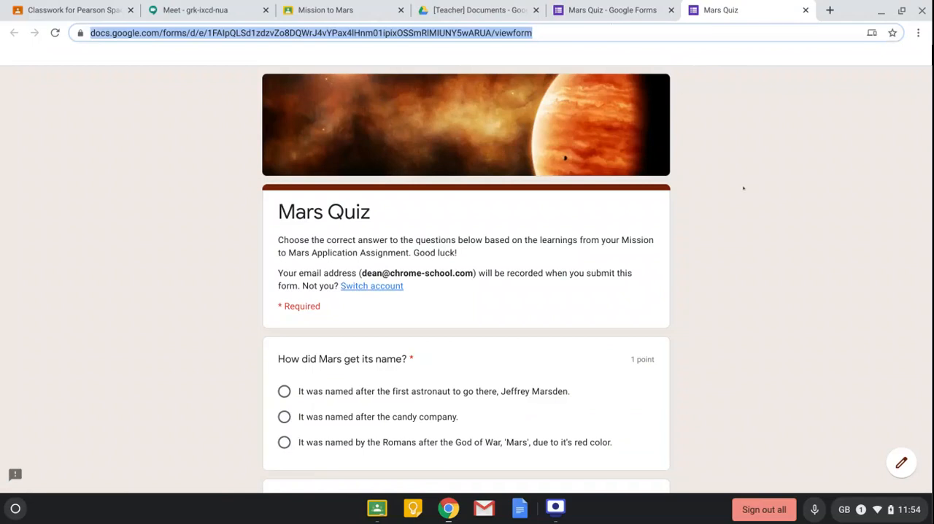
mouse_move(699, 191)
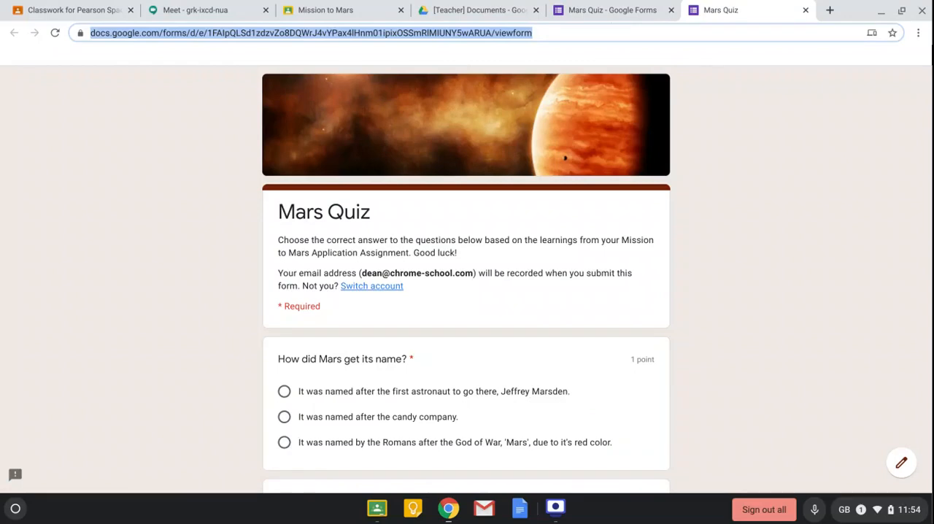
scroll("down", 3)
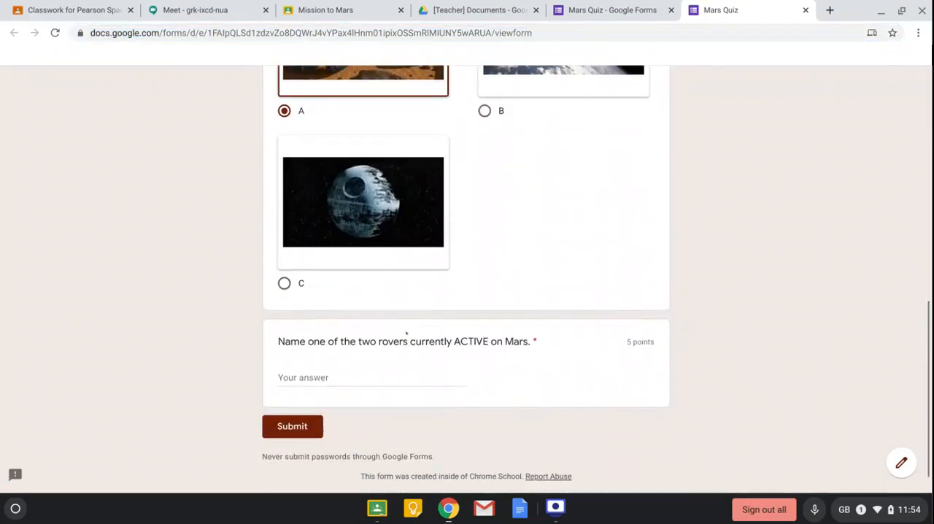
type("opportun")
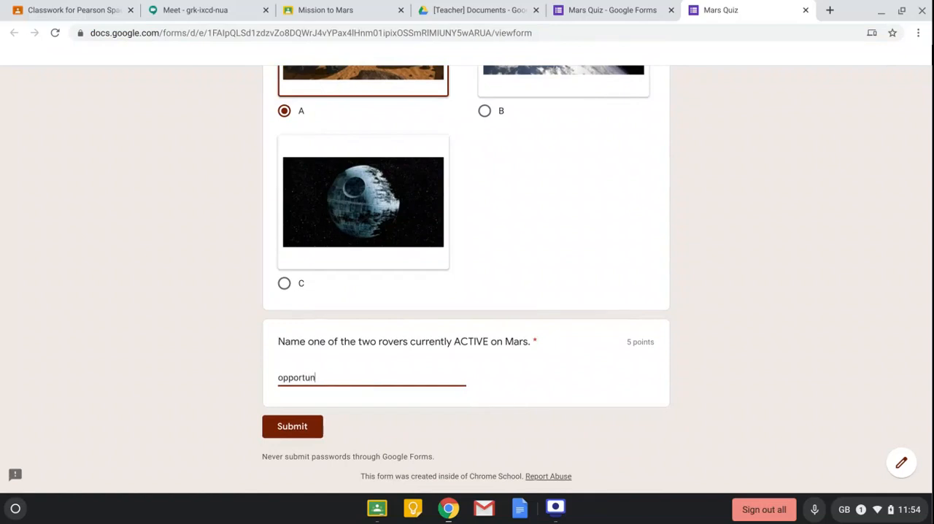
left_click(292, 426)
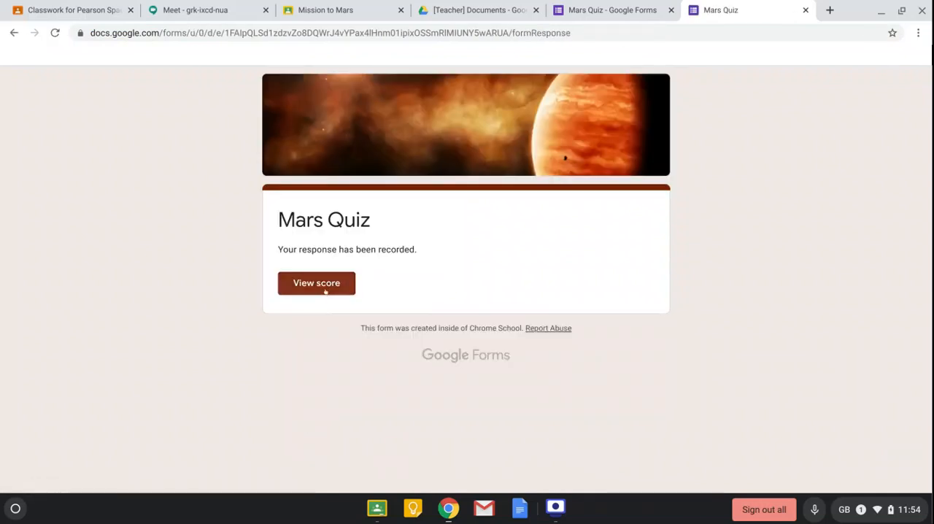
Step: View the 6/7 score and scroll through each question's marked answer and feedback
left_click(316, 282)
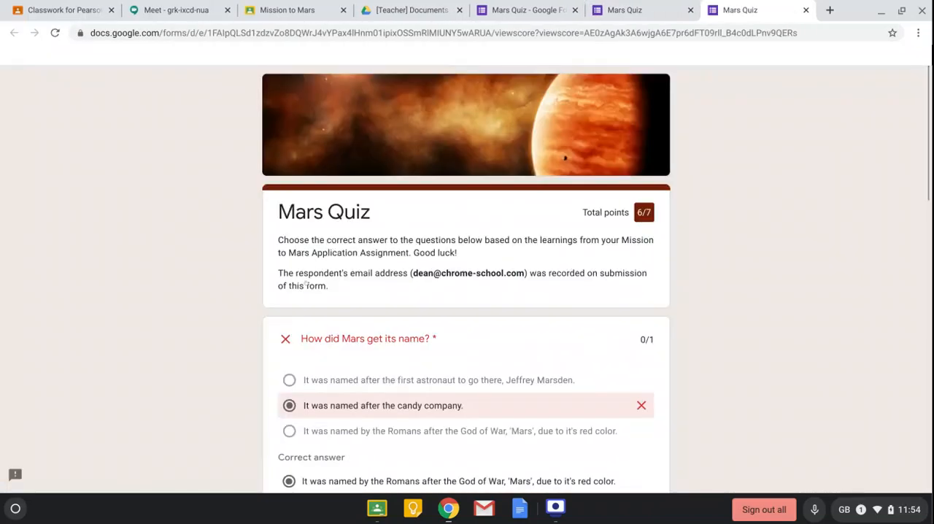
scroll("down", 3)
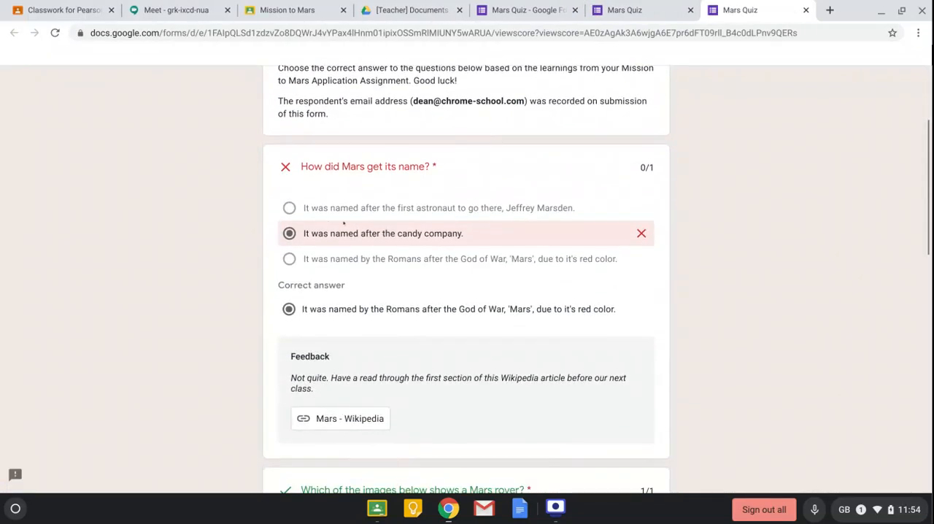
scroll("down", 3)
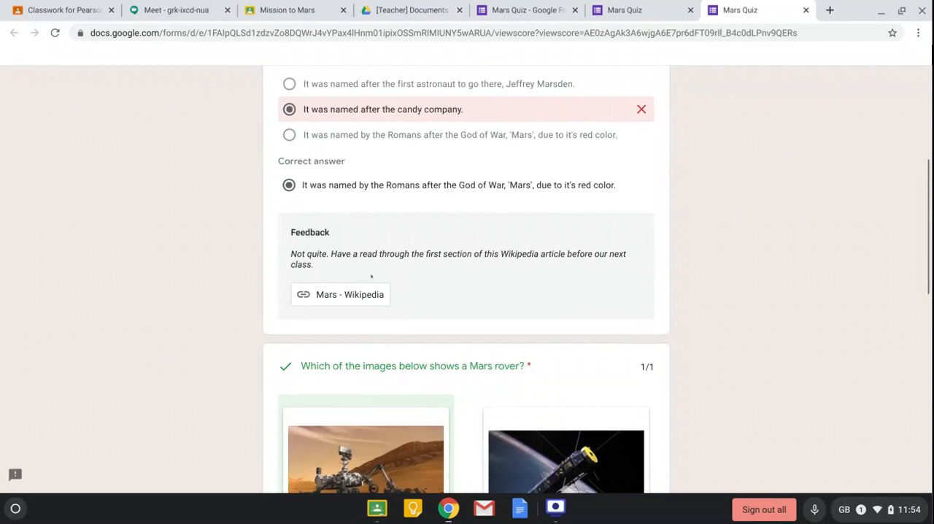
scroll("down", 3)
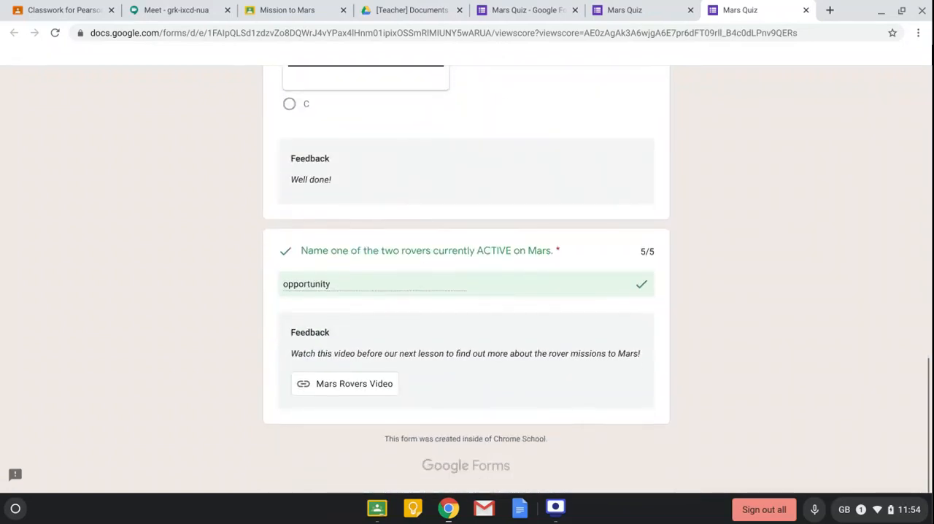
mouse_move(354, 382)
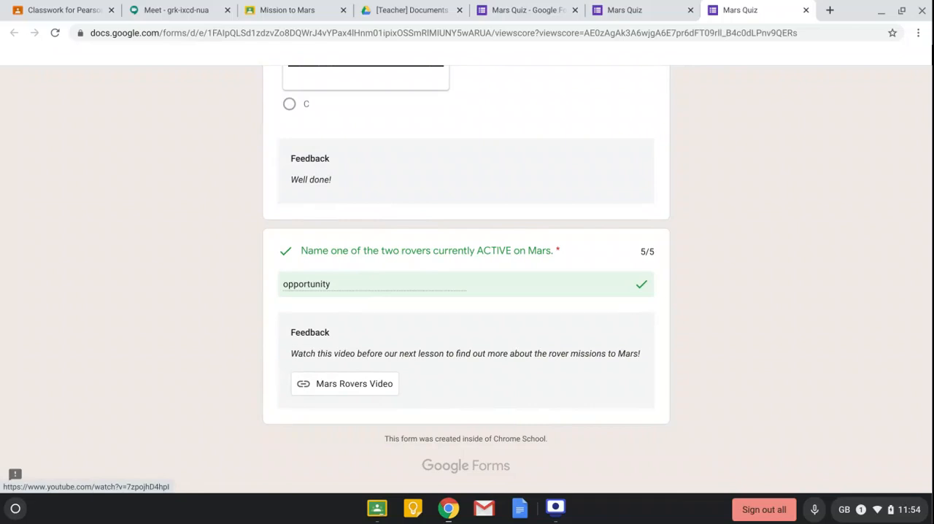
mouse_move(568, 5)
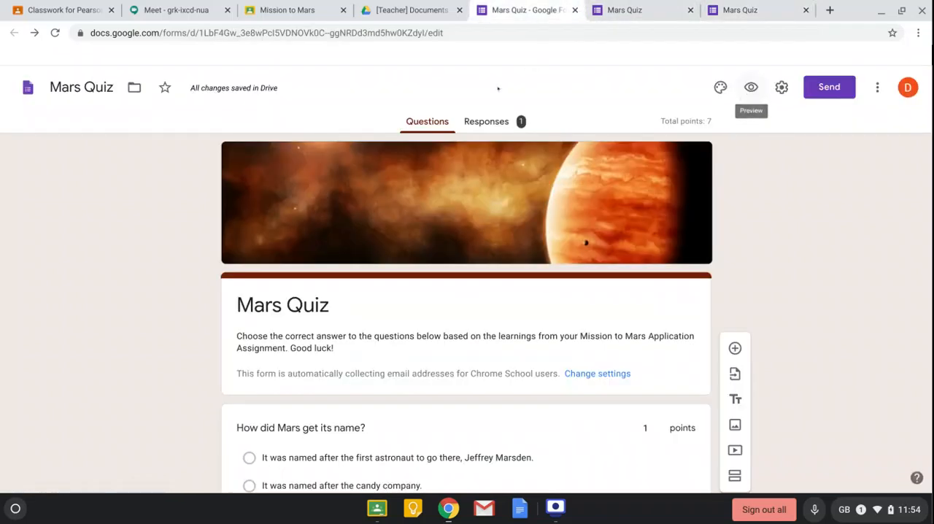
Step: Scroll the Responses summary: insights, most-missed Mars name question, scores and per-question charts
left_click(485, 121)
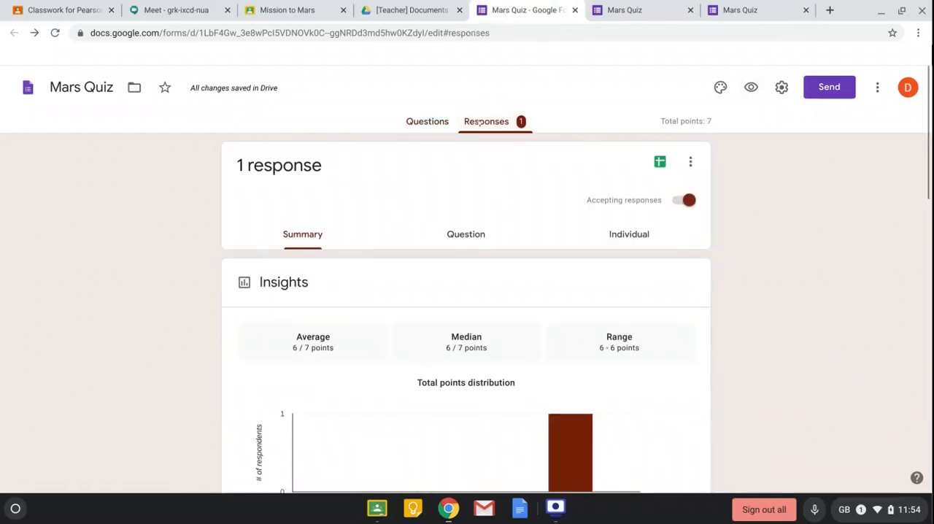
scroll("down", 3)
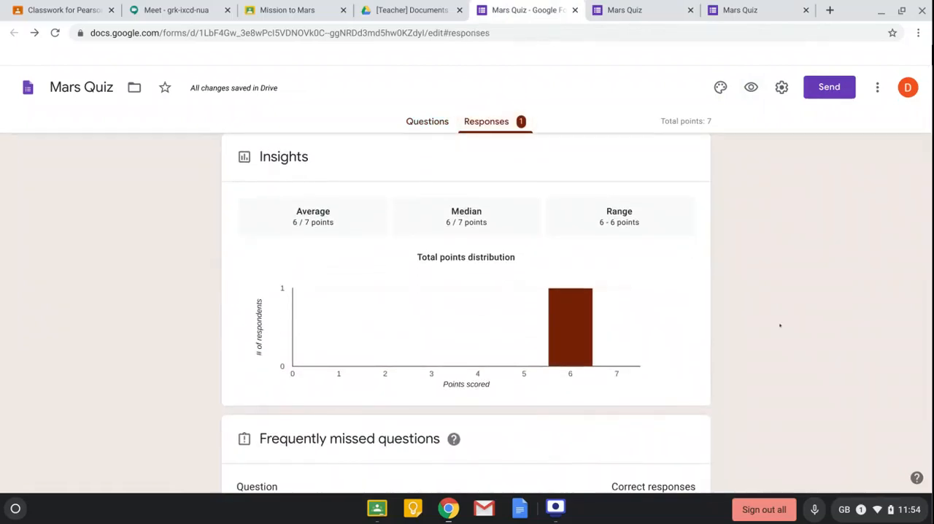
scroll("down", 3)
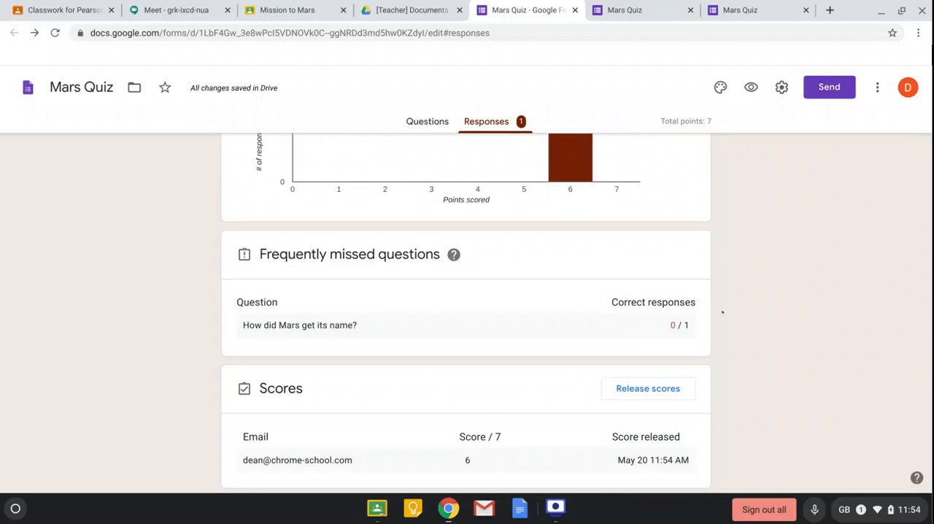
scroll("down", 3)
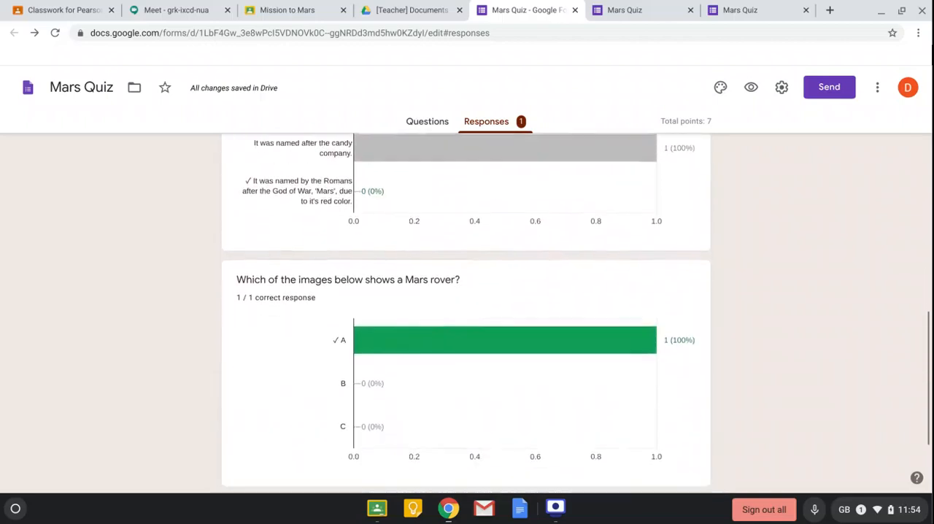
scroll("up", 3)
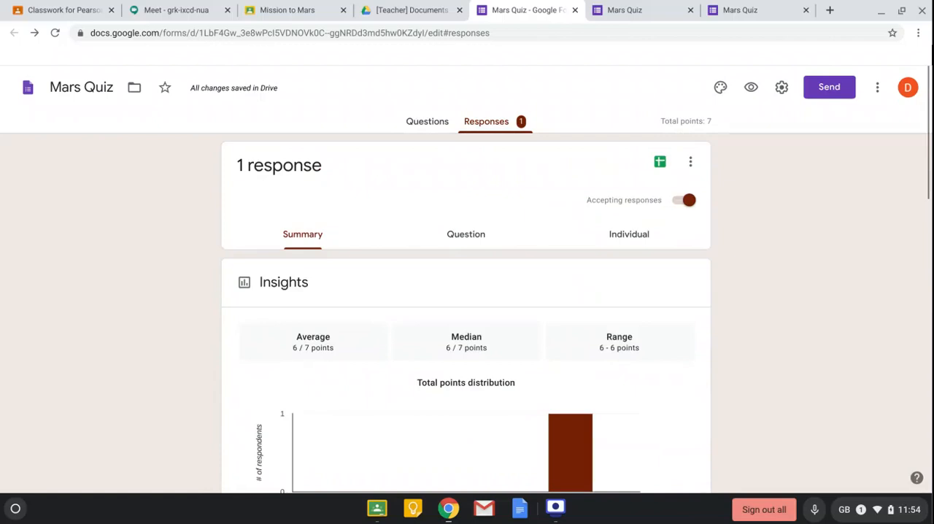
mouse_move(659, 161)
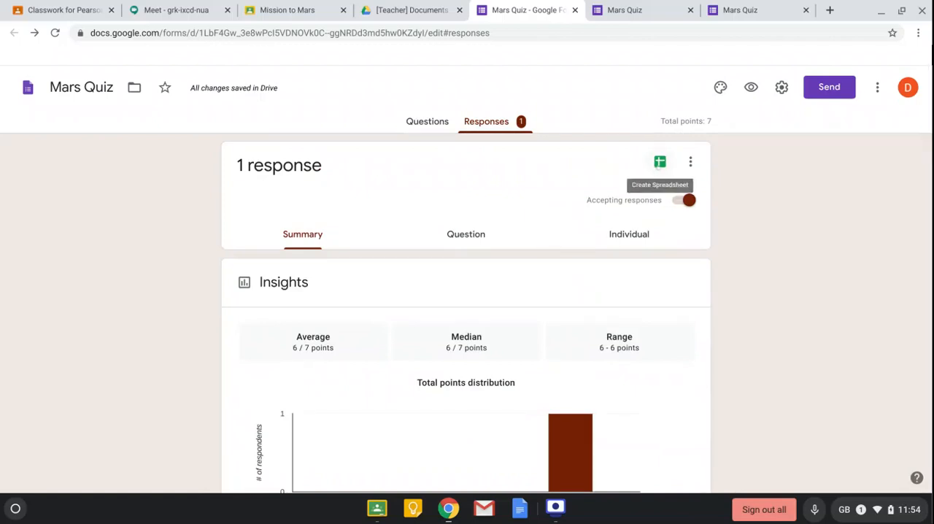
Step: Link responses to a new Mars Quiz (Responses) spreadsheet and open it
left_click(659, 161)
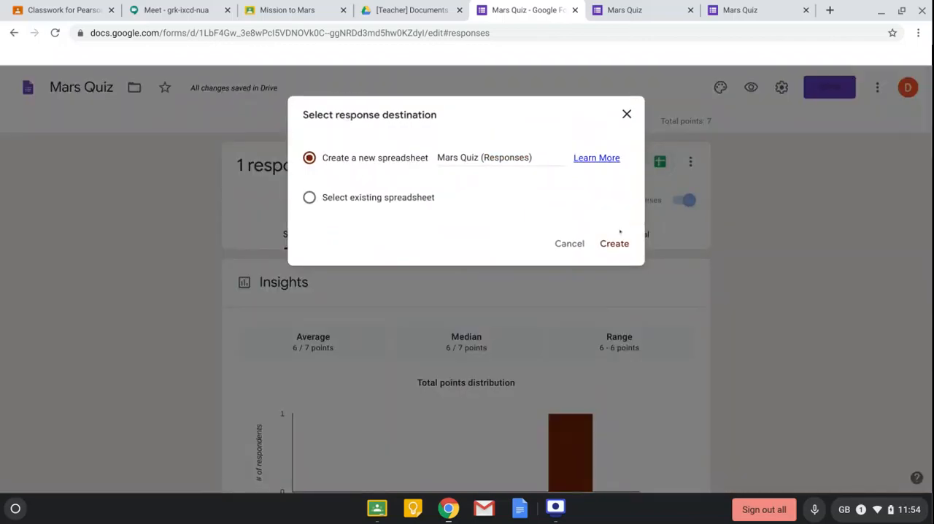
left_click(613, 243)
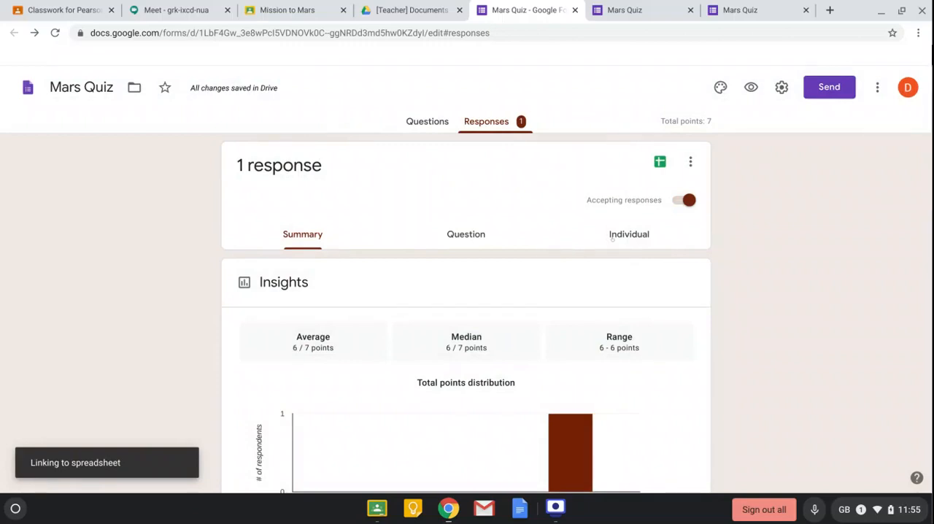
left_click(658, 161)
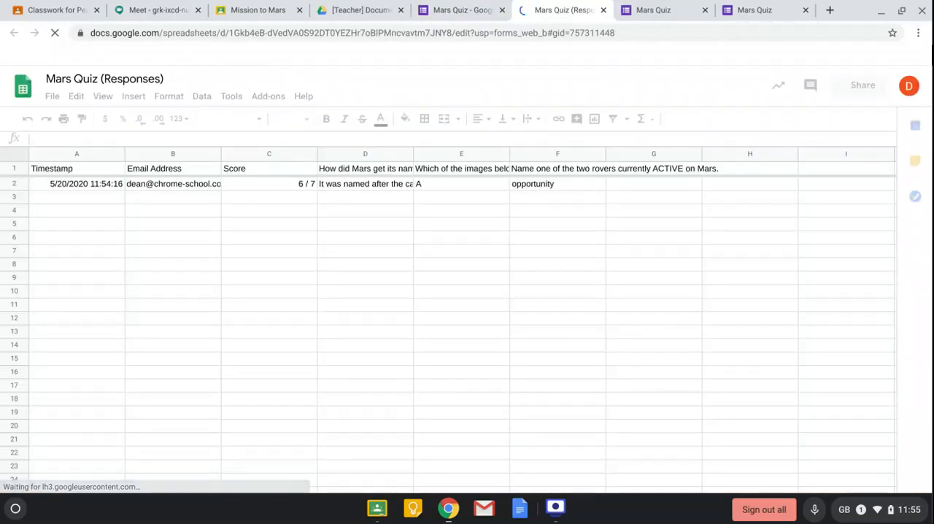